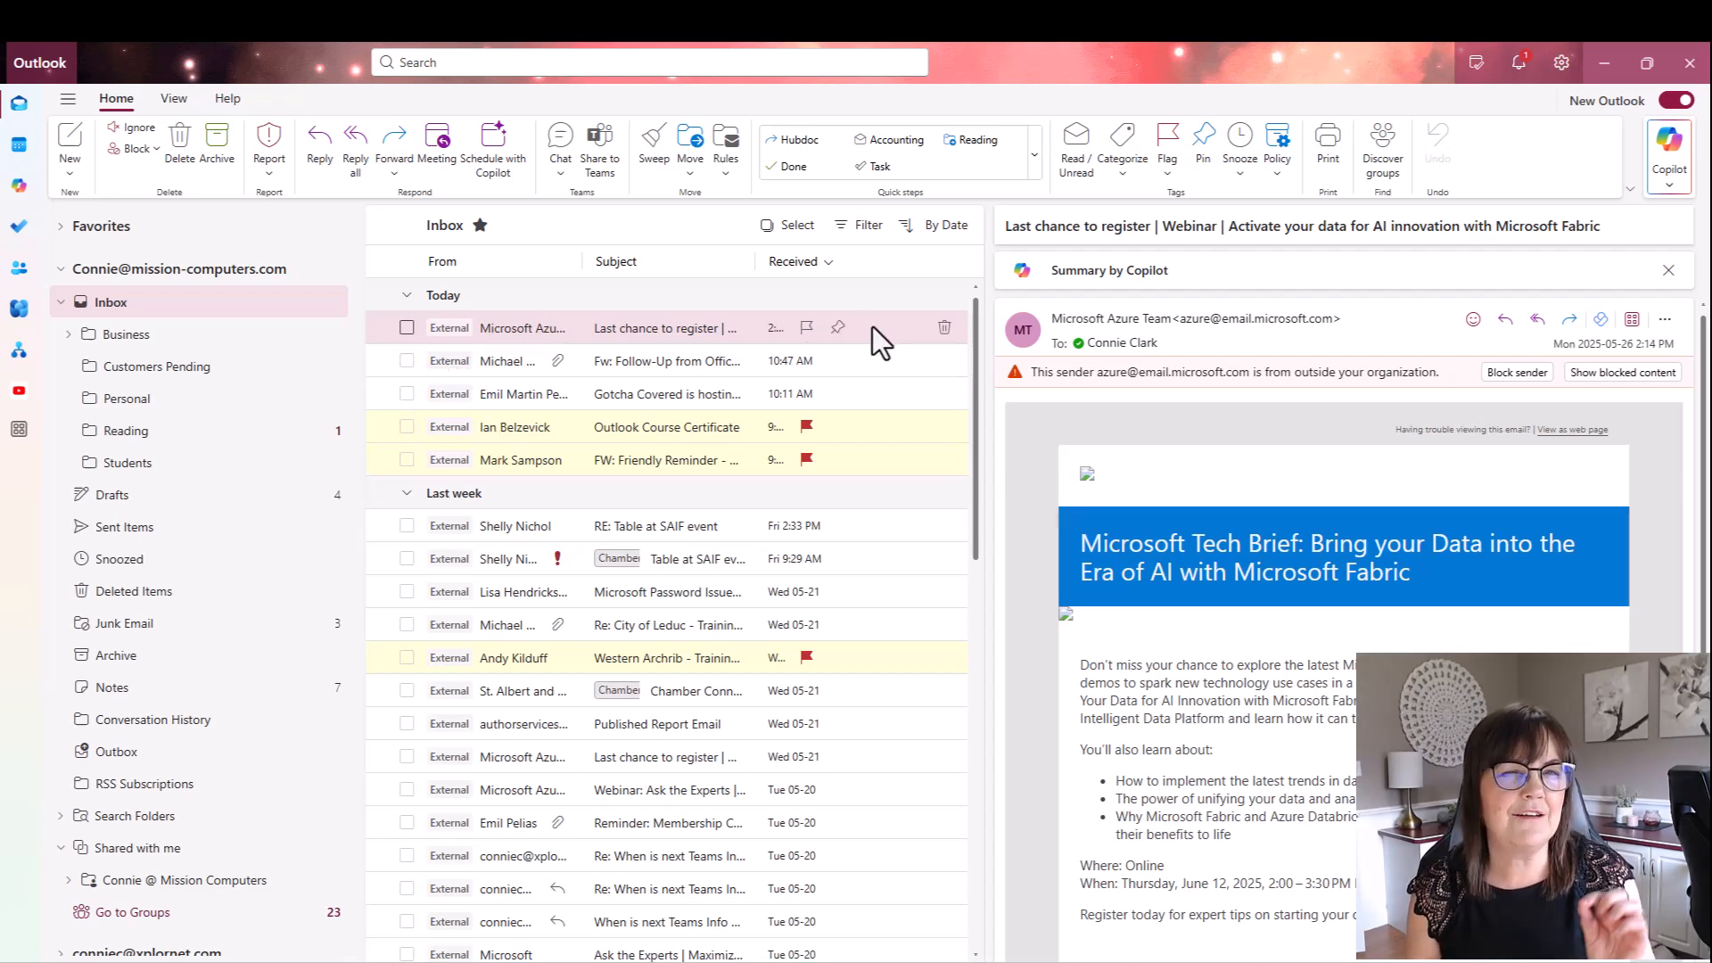
pyautogui.moveTo(813, 347)
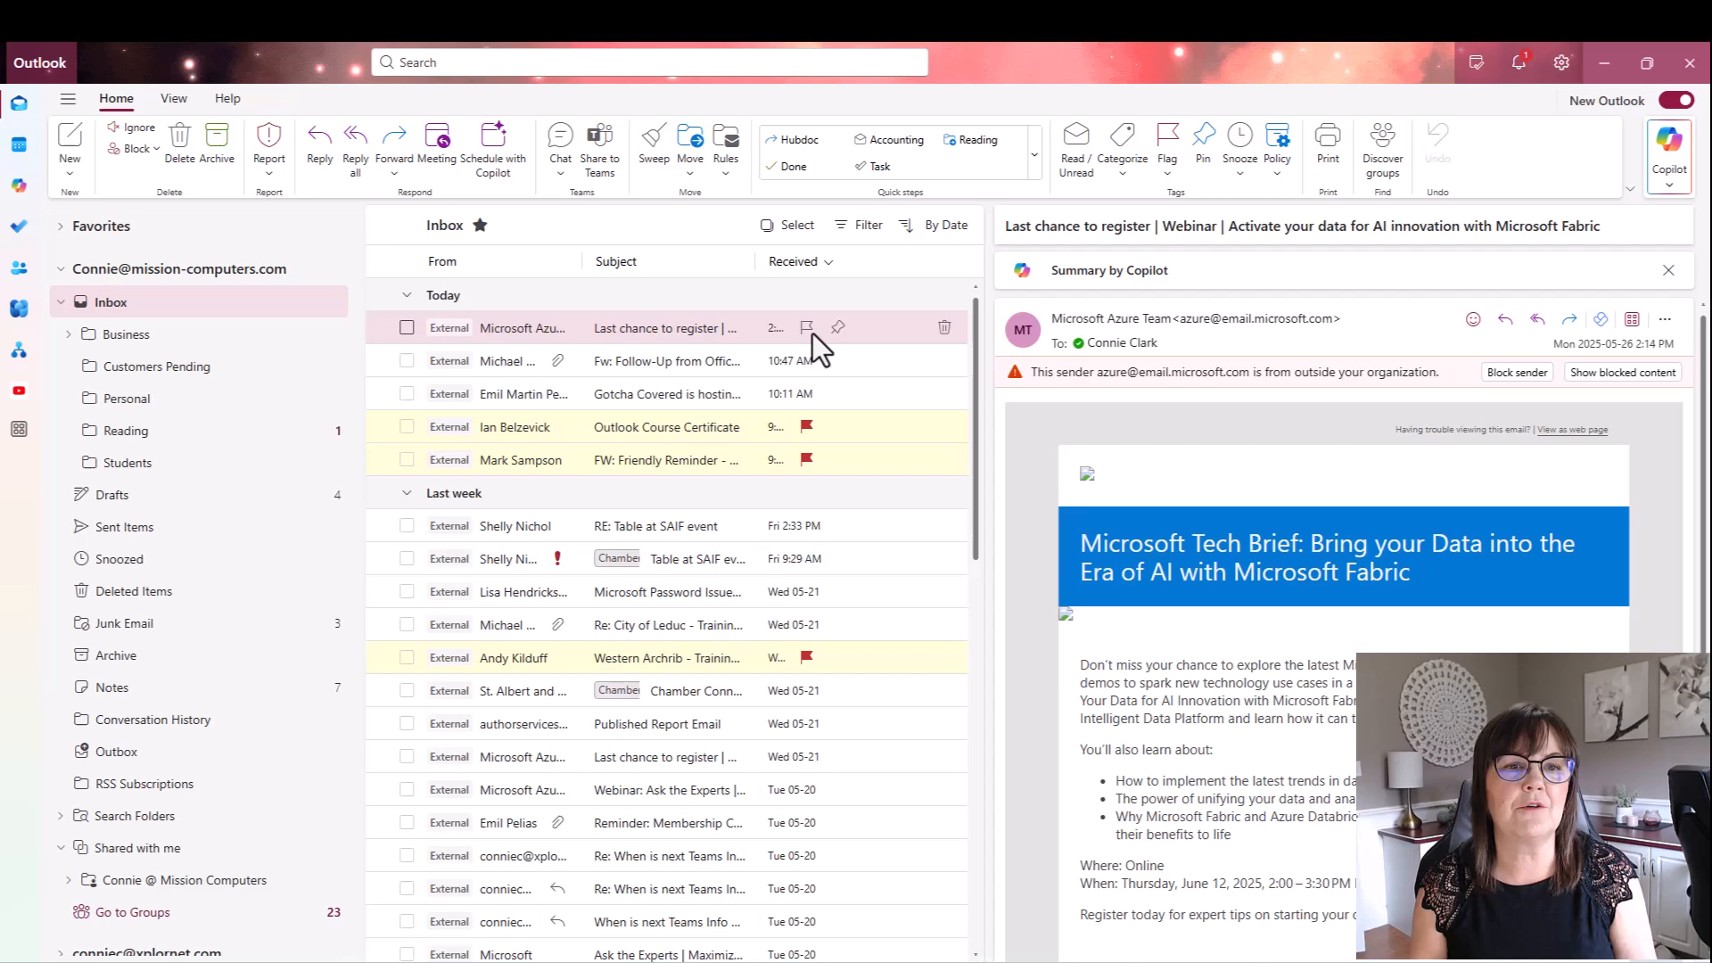
pyautogui.moveTo(486, 296)
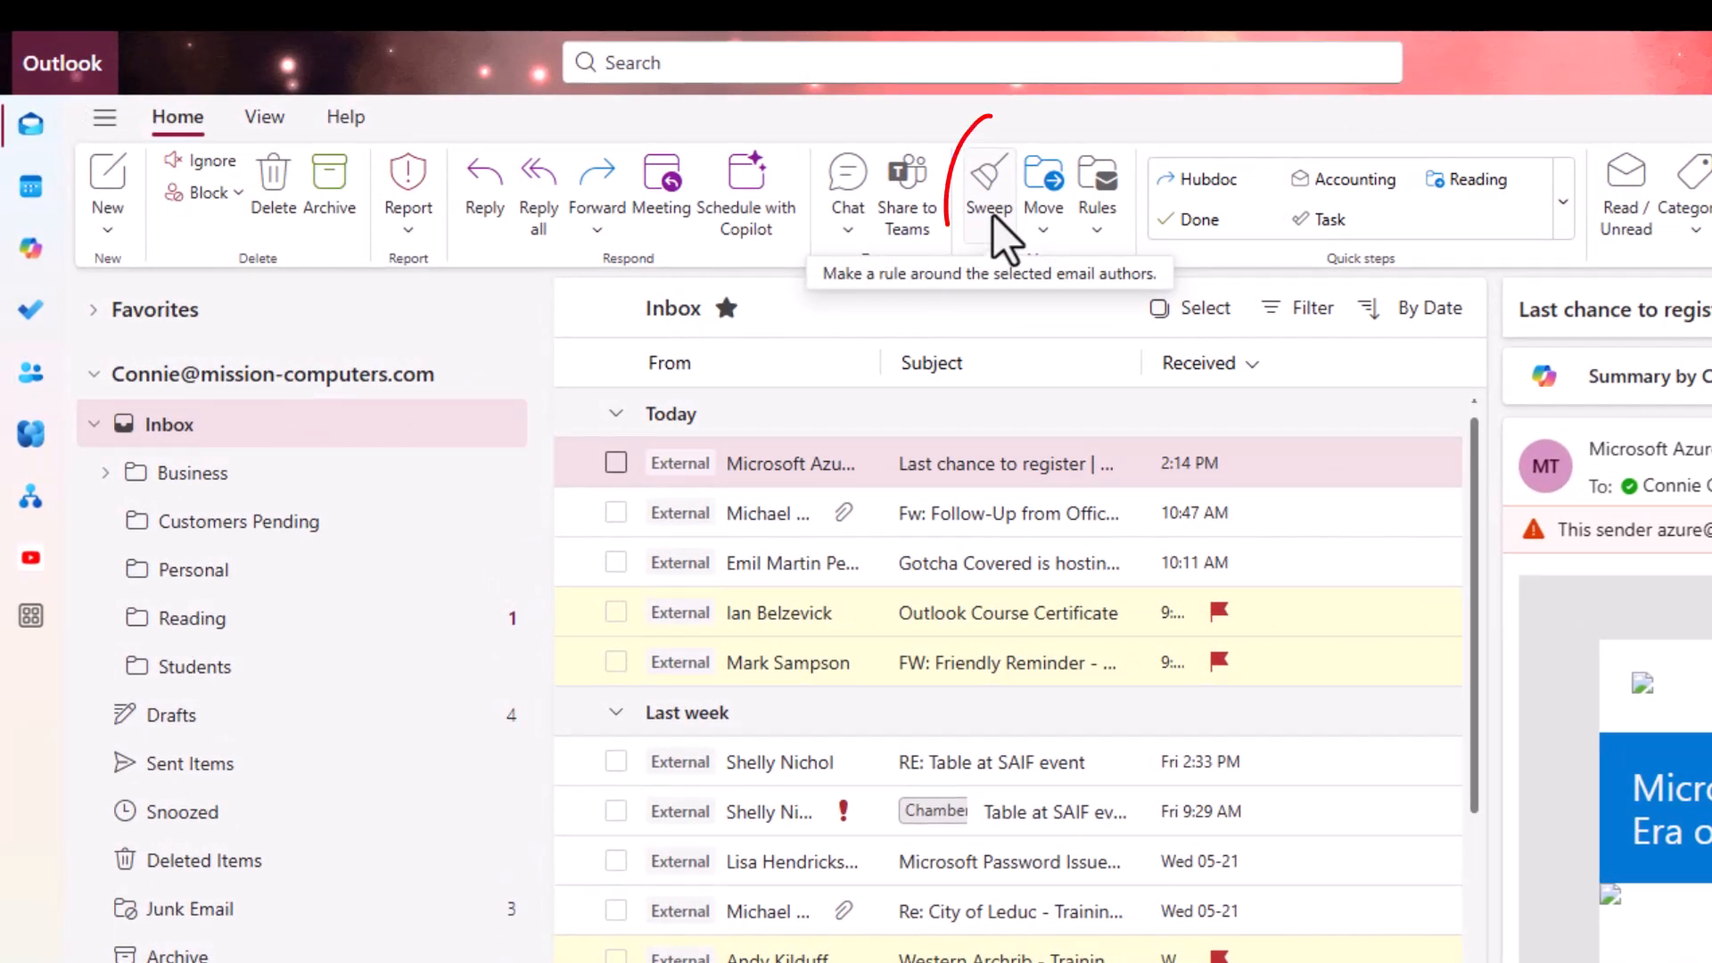
# Step: Start a Sweep on Microsoft Azure Team mail, covering all Inbox messages and any future ones
pyautogui.click(989, 174)
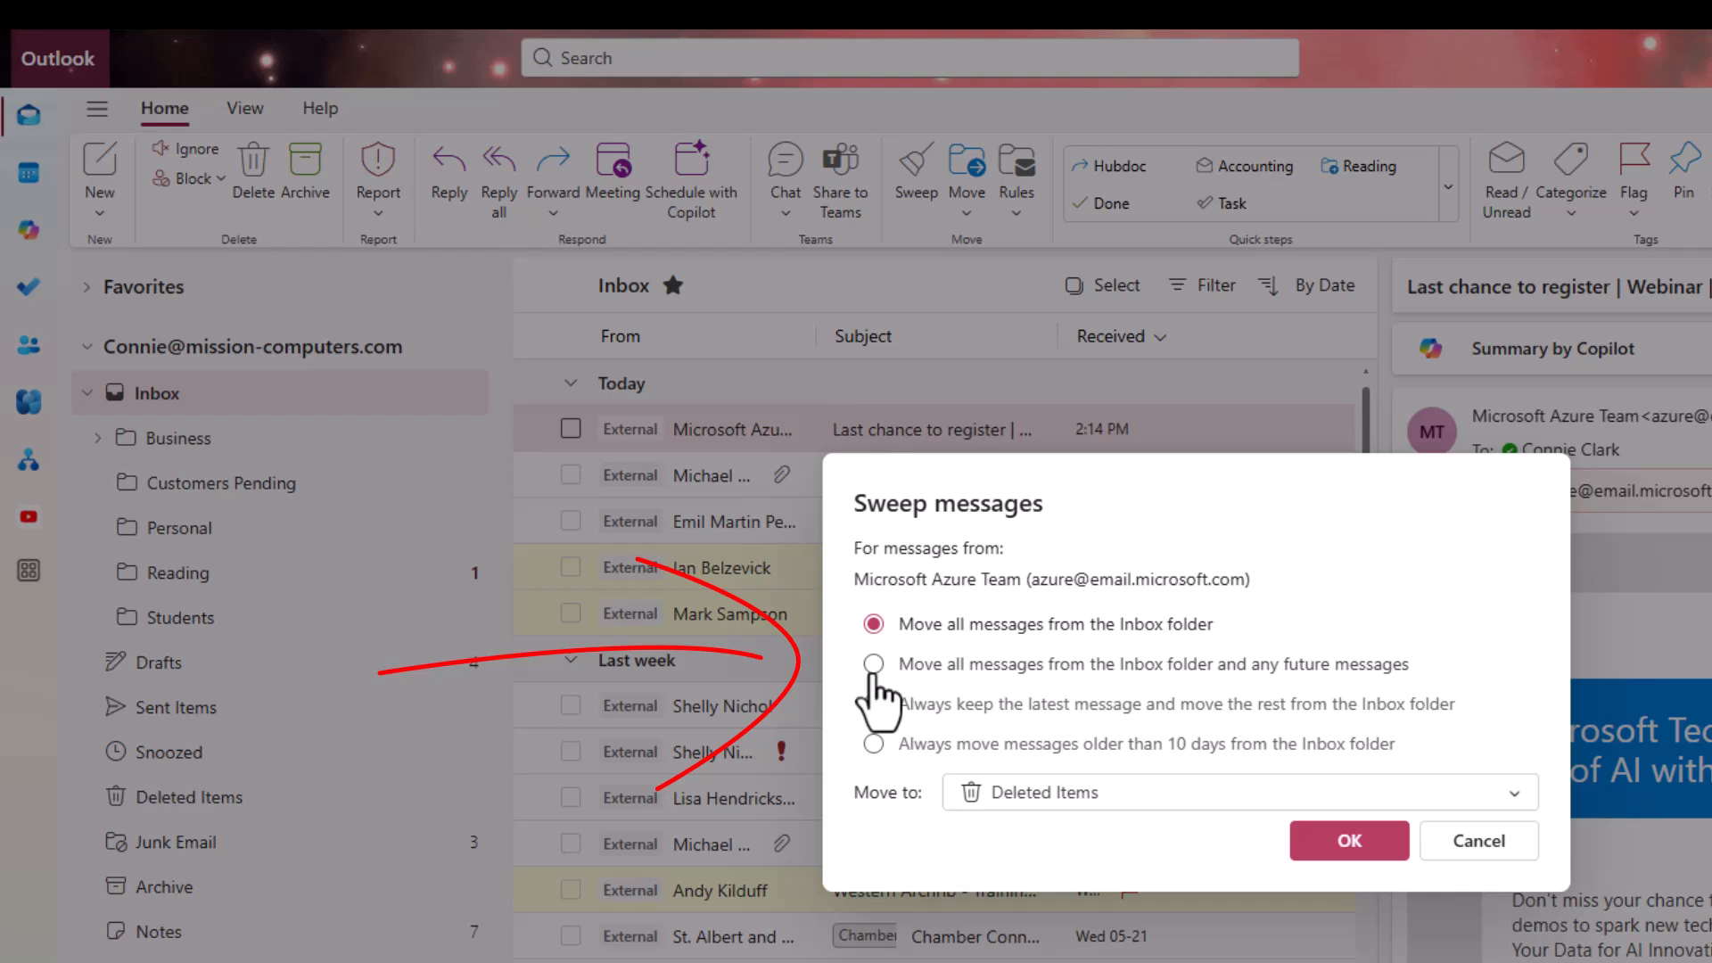
pyautogui.click(873, 664)
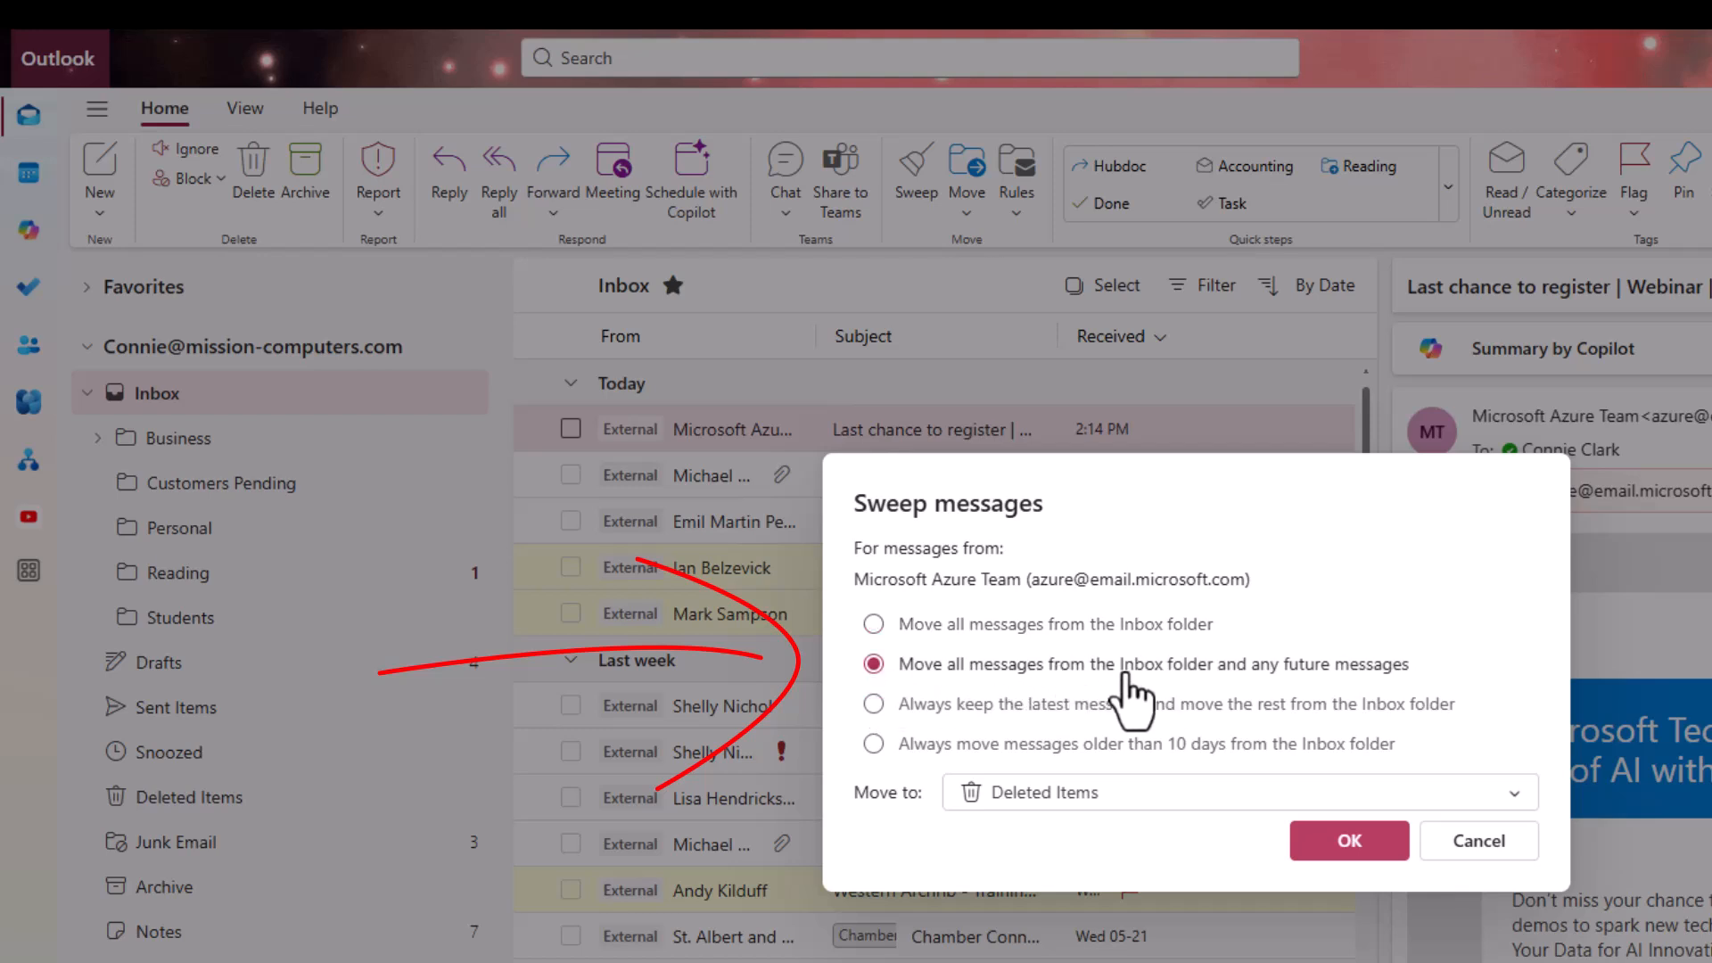
pyautogui.moveTo(1161, 729)
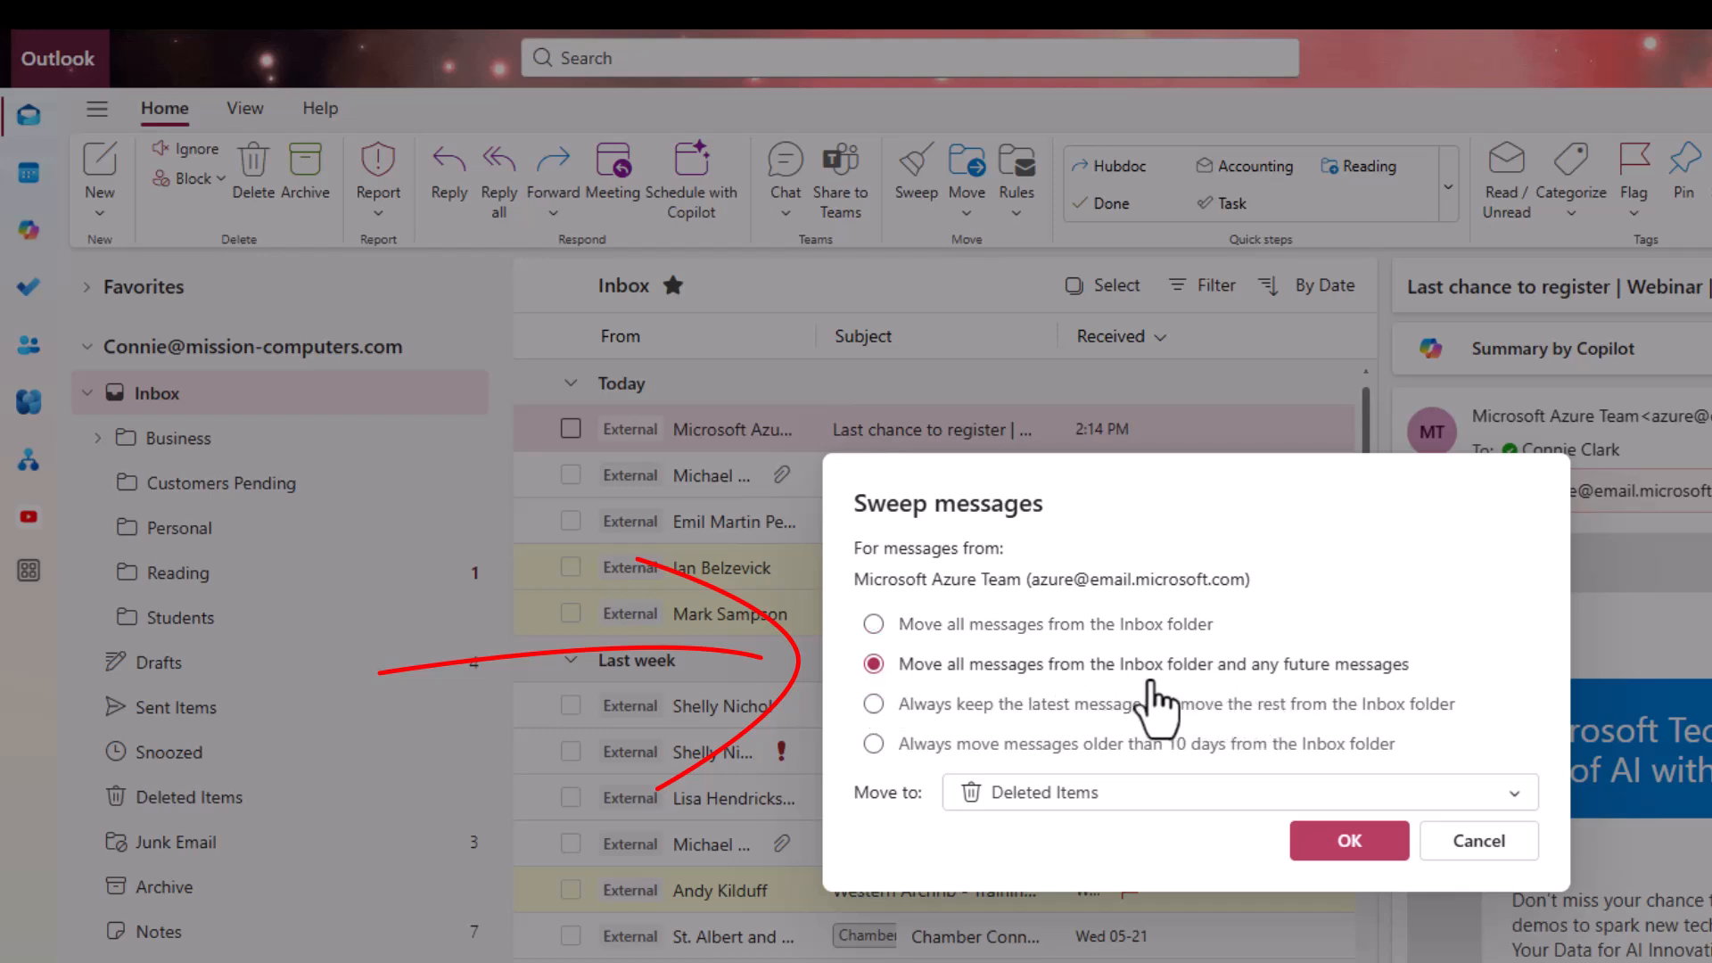
pyautogui.moveTo(1223, 695)
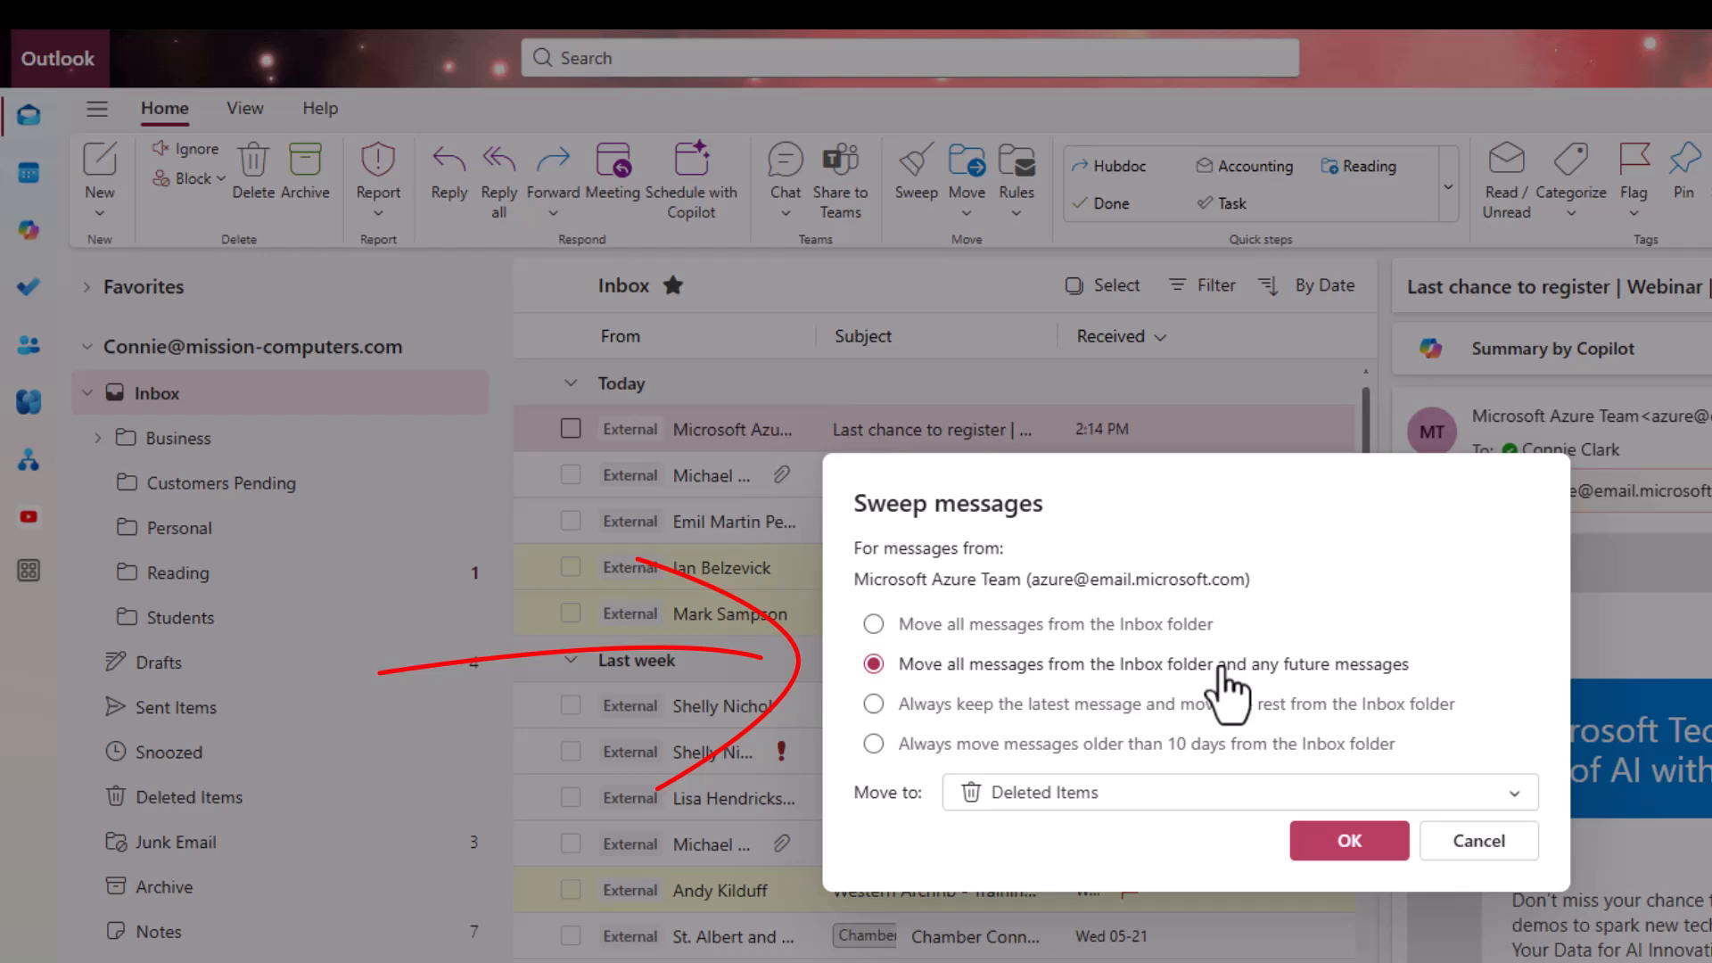
pyautogui.moveTo(1376, 678)
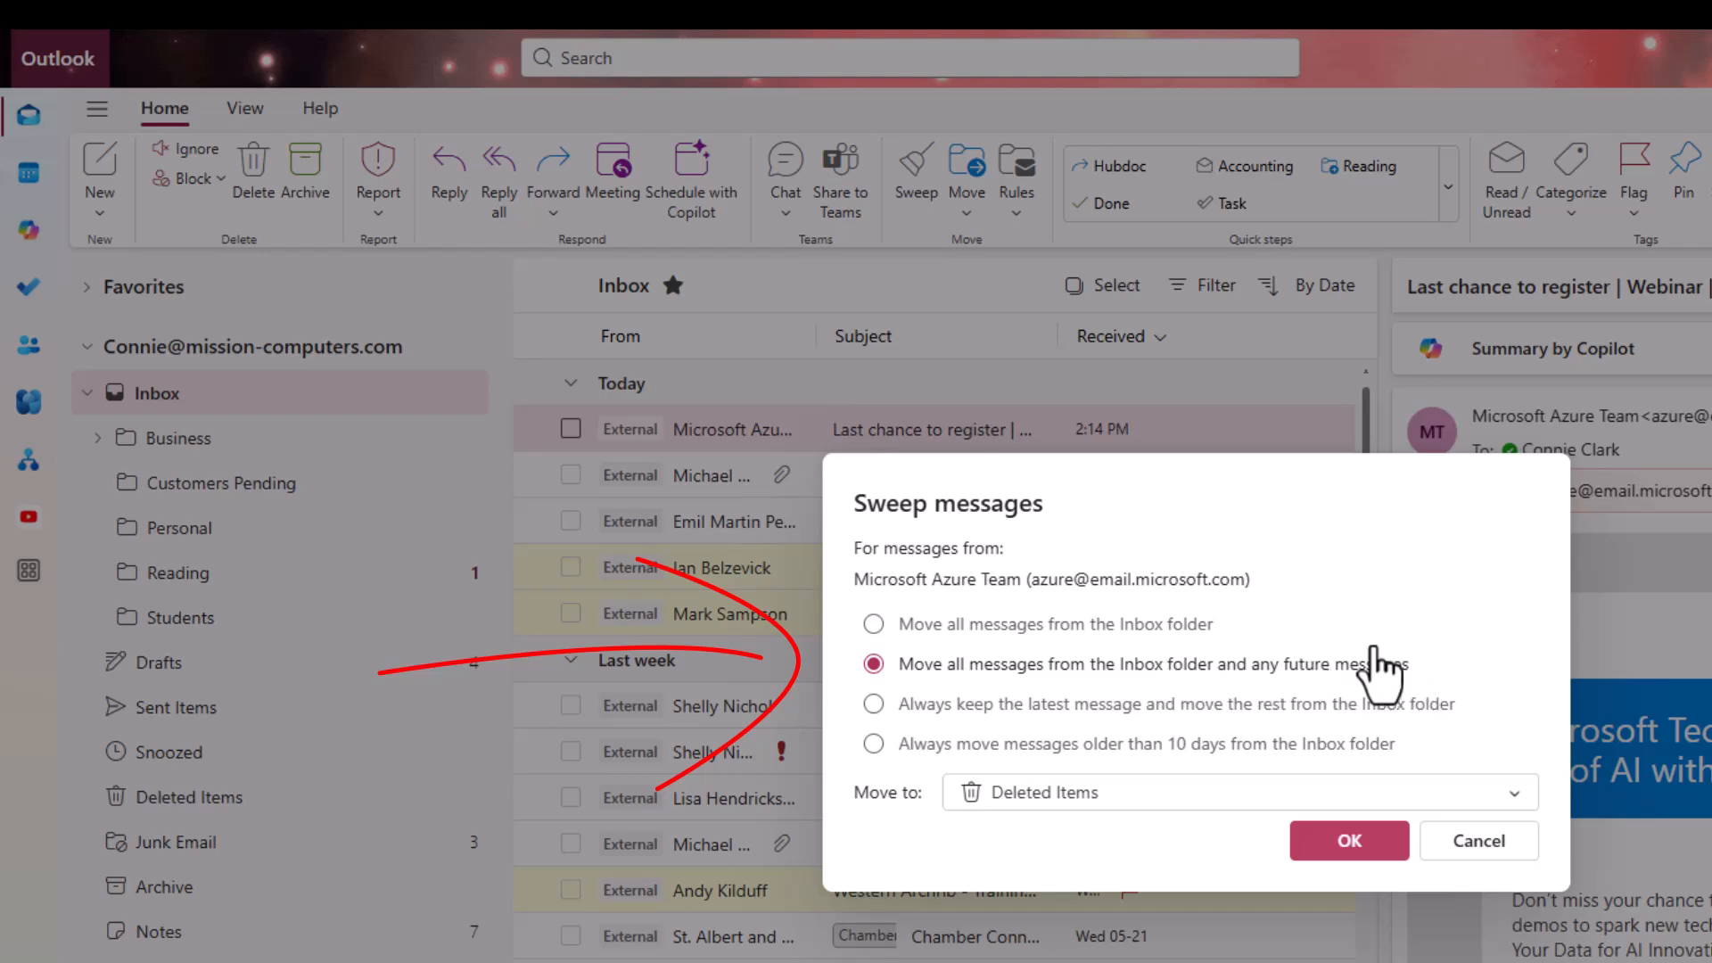
pyautogui.moveTo(1358, 698)
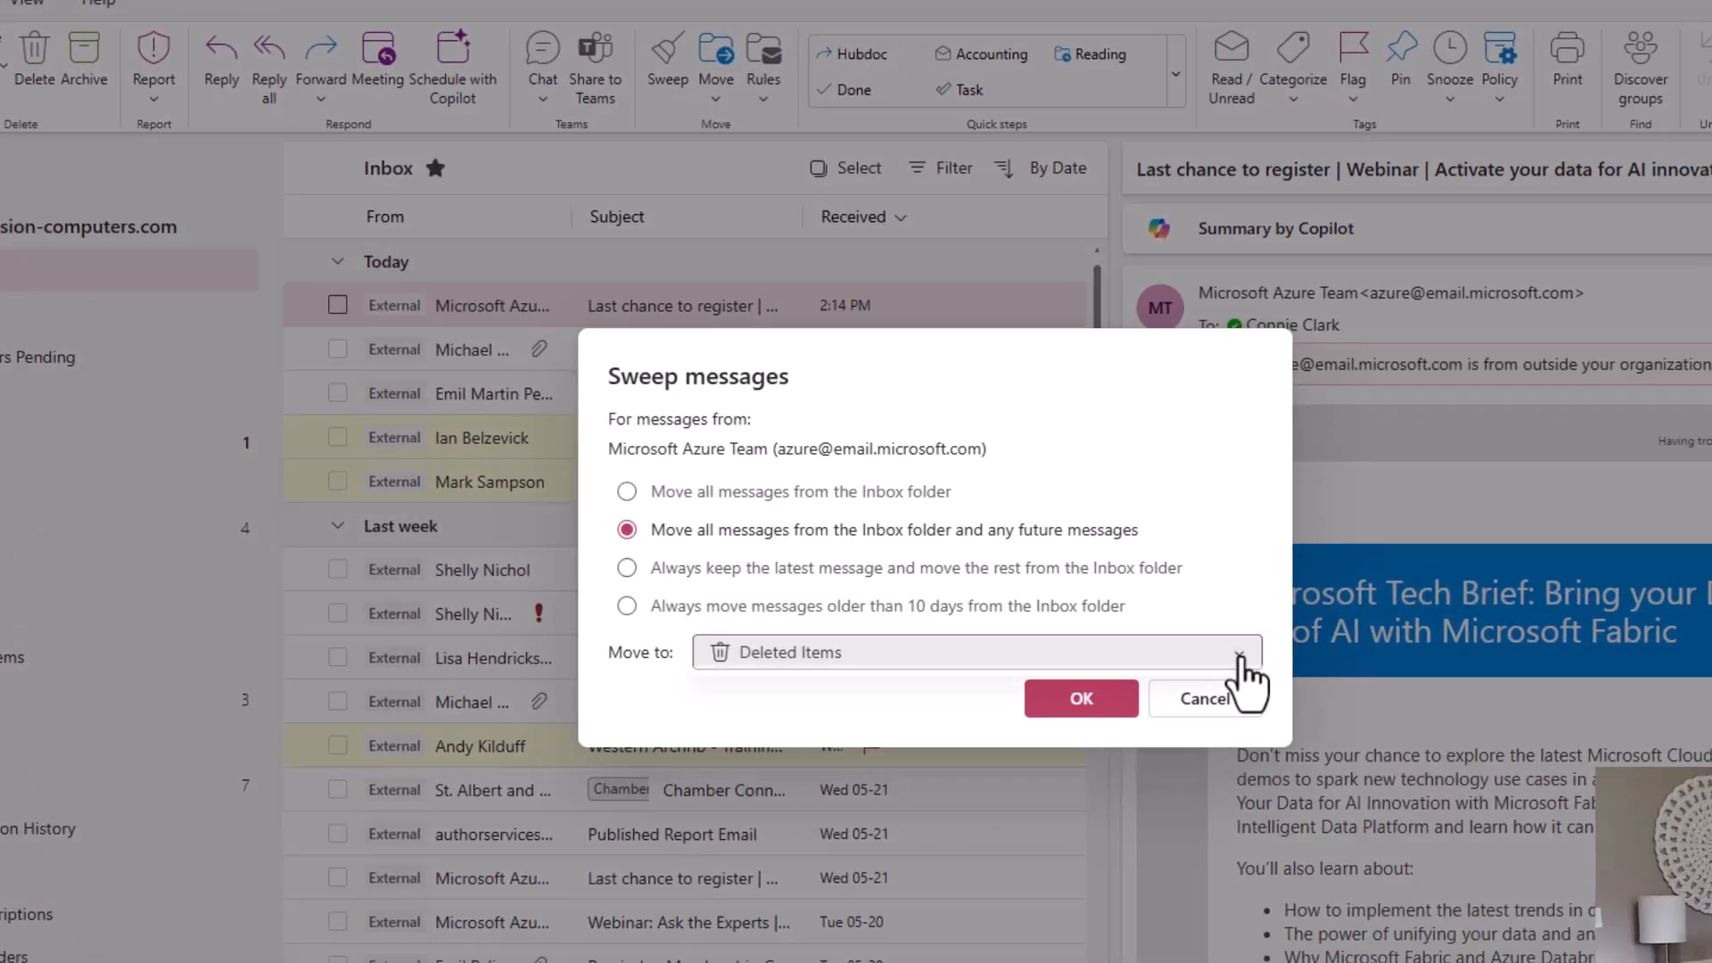
# Step: Try Reading as destination with 'Always keep the latest message', then revert the Azure sweep
pyautogui.click(1231, 652)
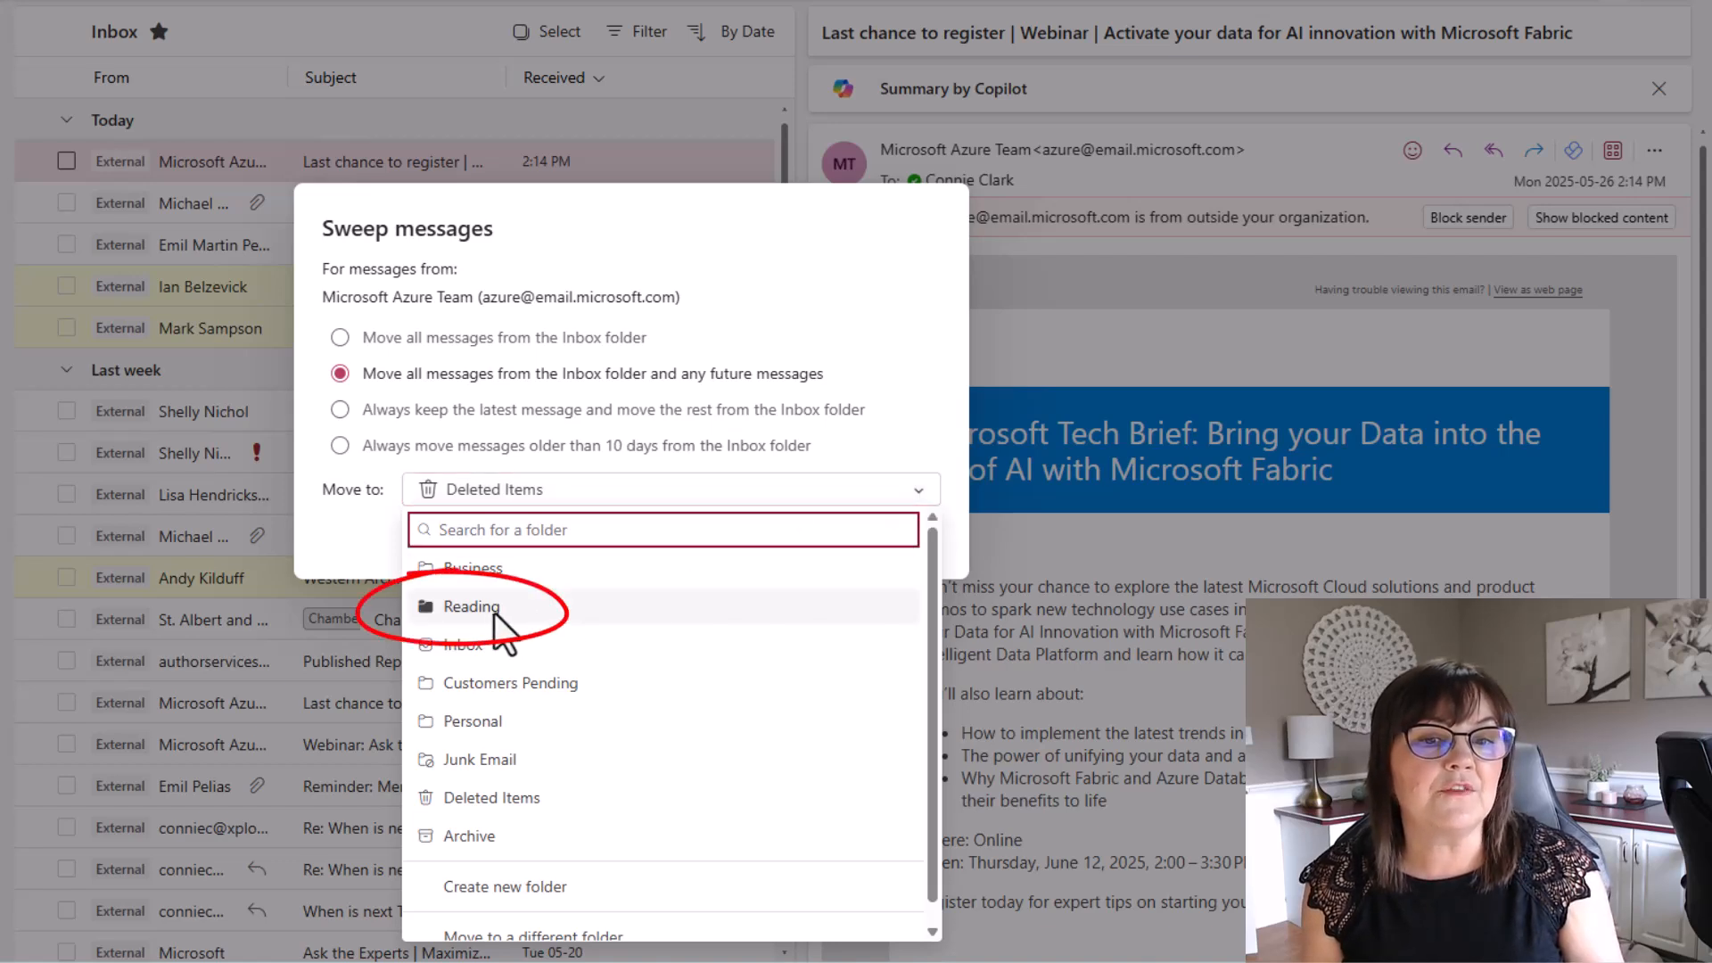
pyautogui.click(471, 607)
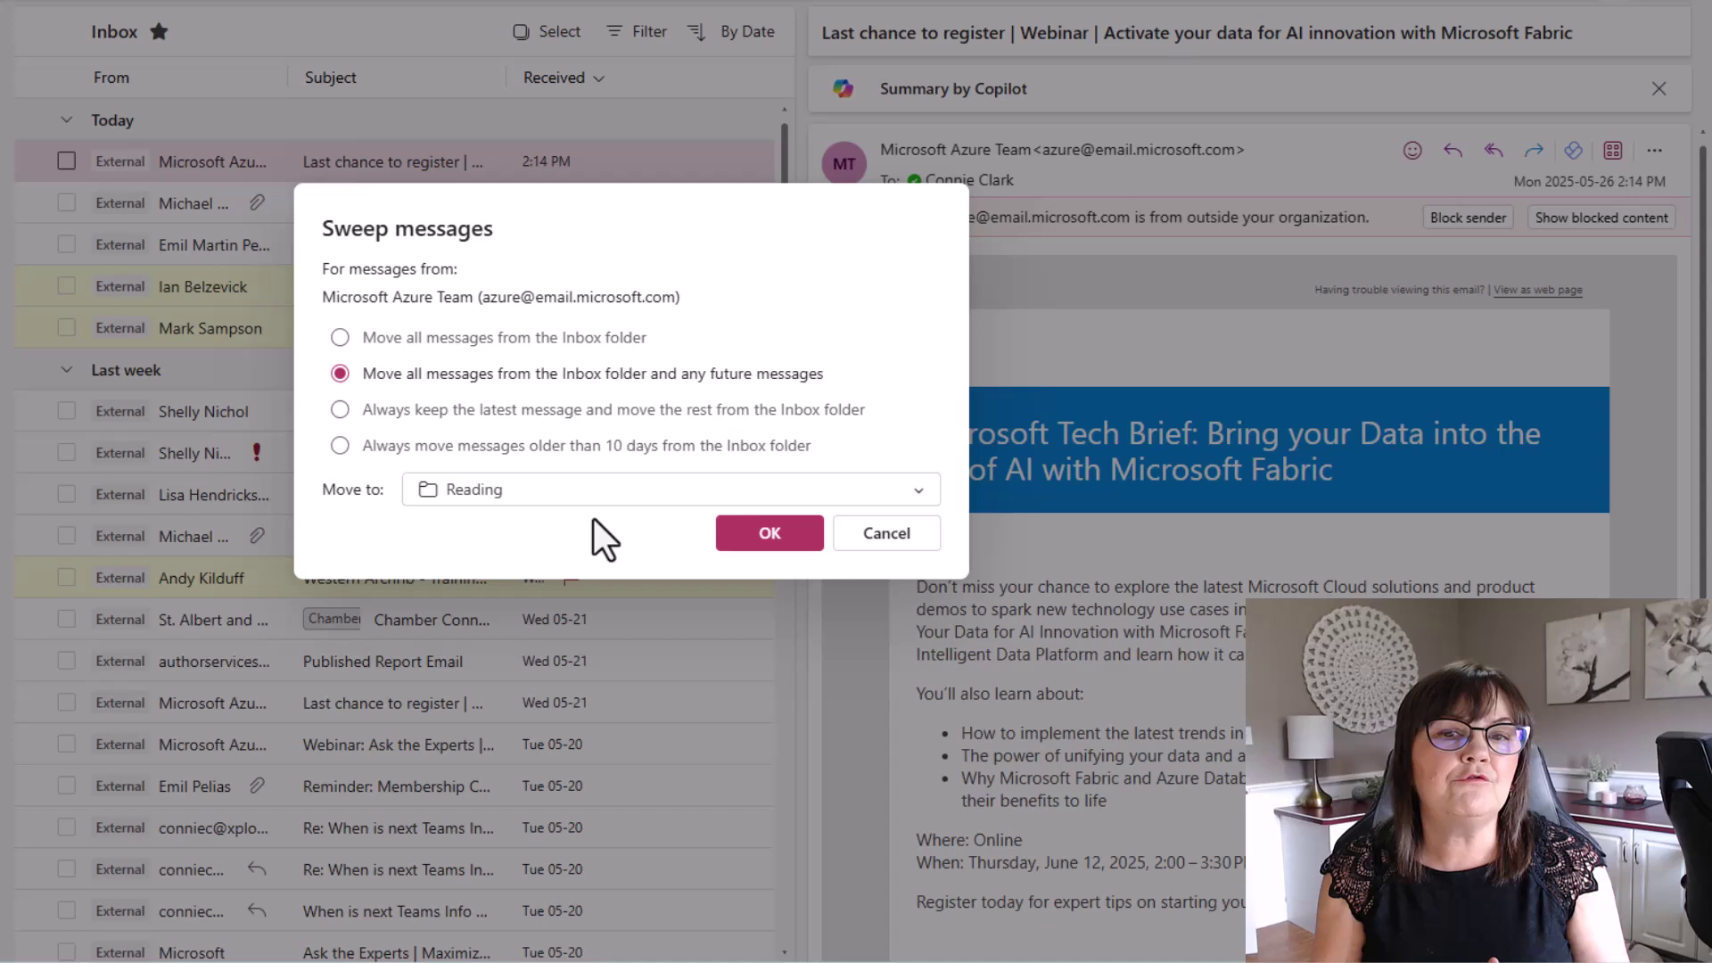
pyautogui.click(339, 410)
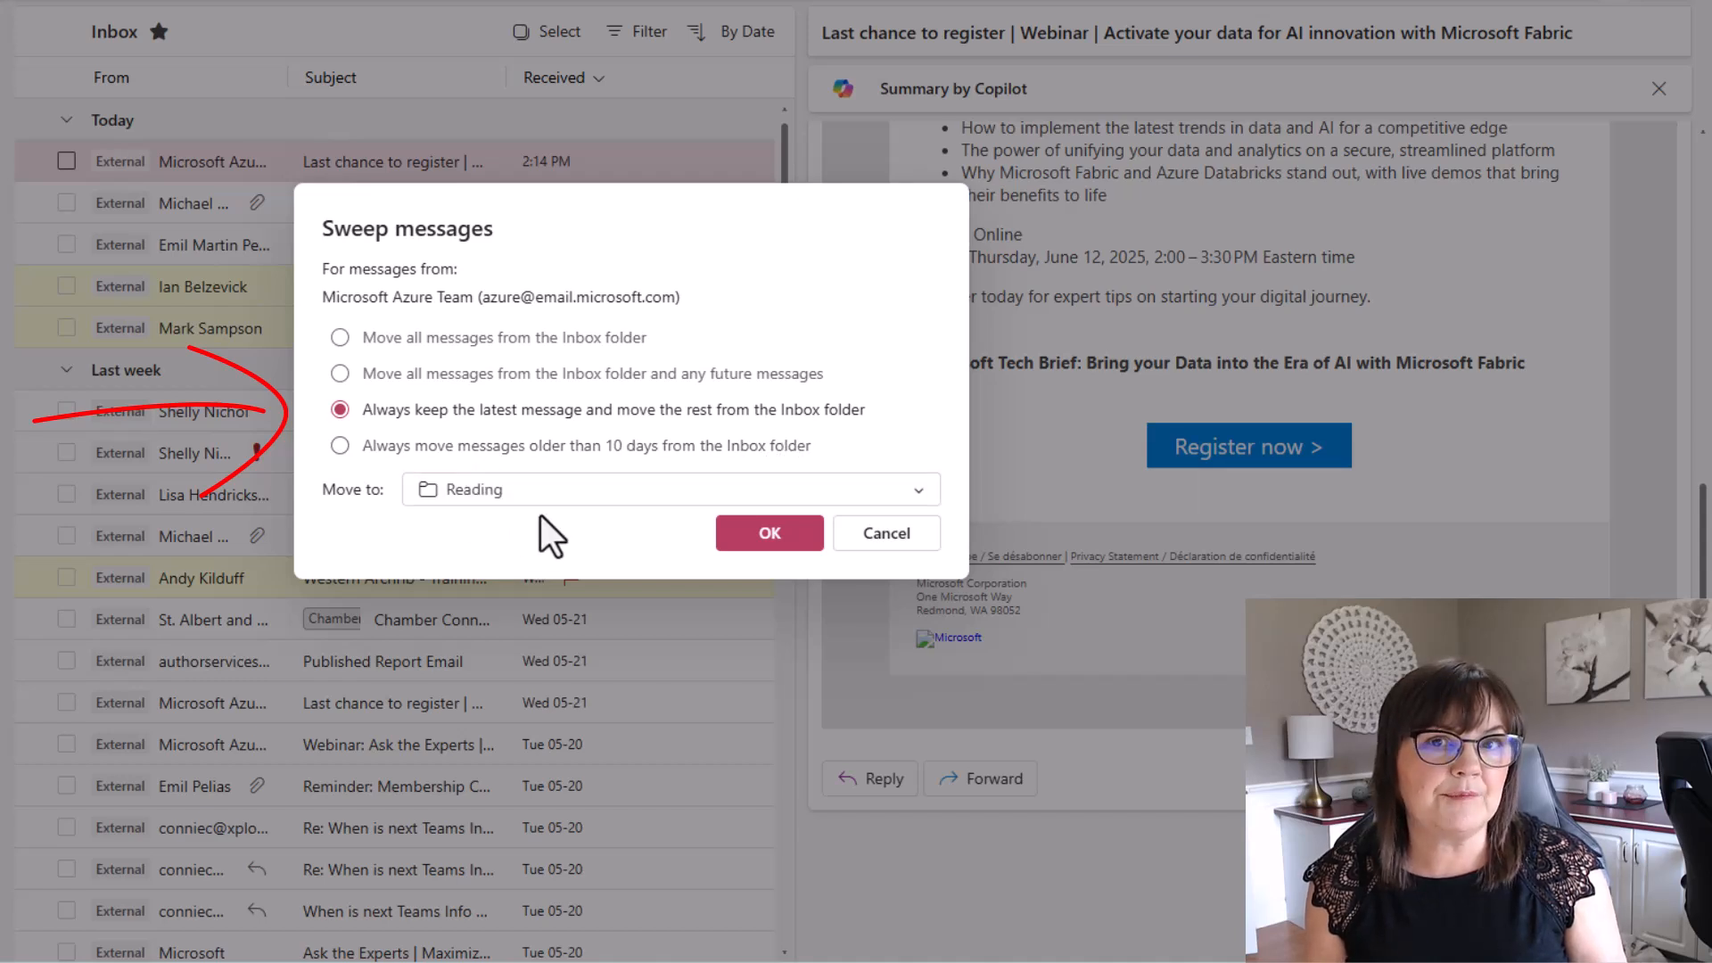
pyautogui.click(338, 446)
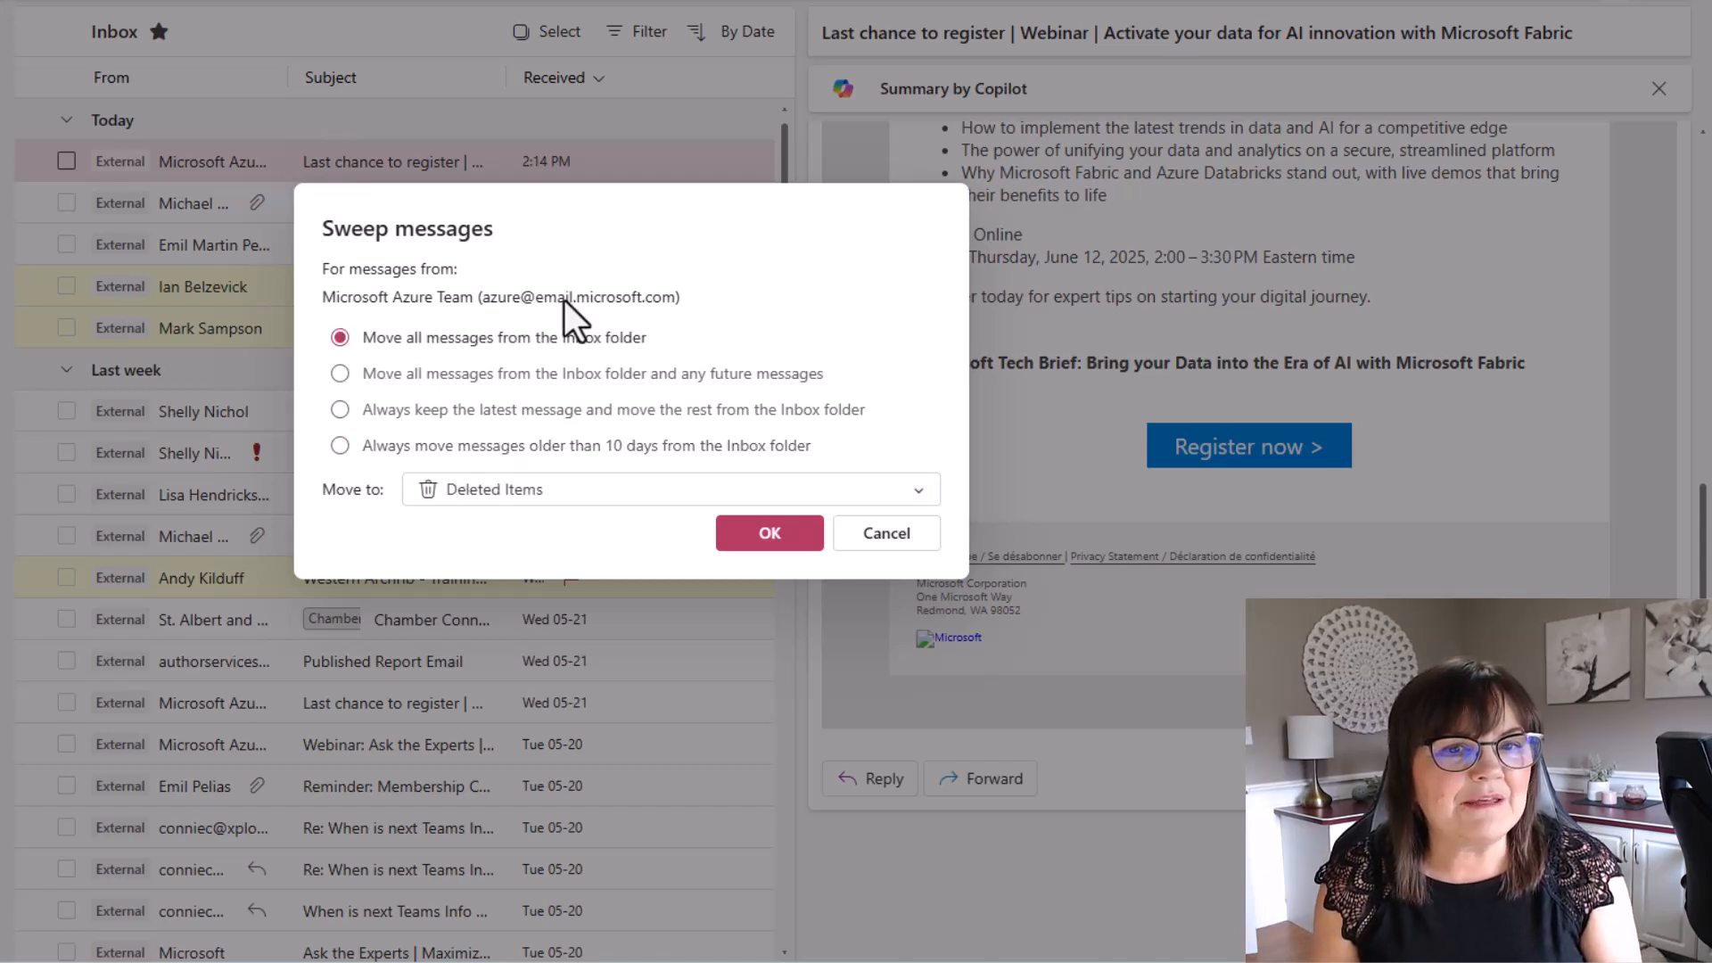
pyautogui.moveTo(453, 341)
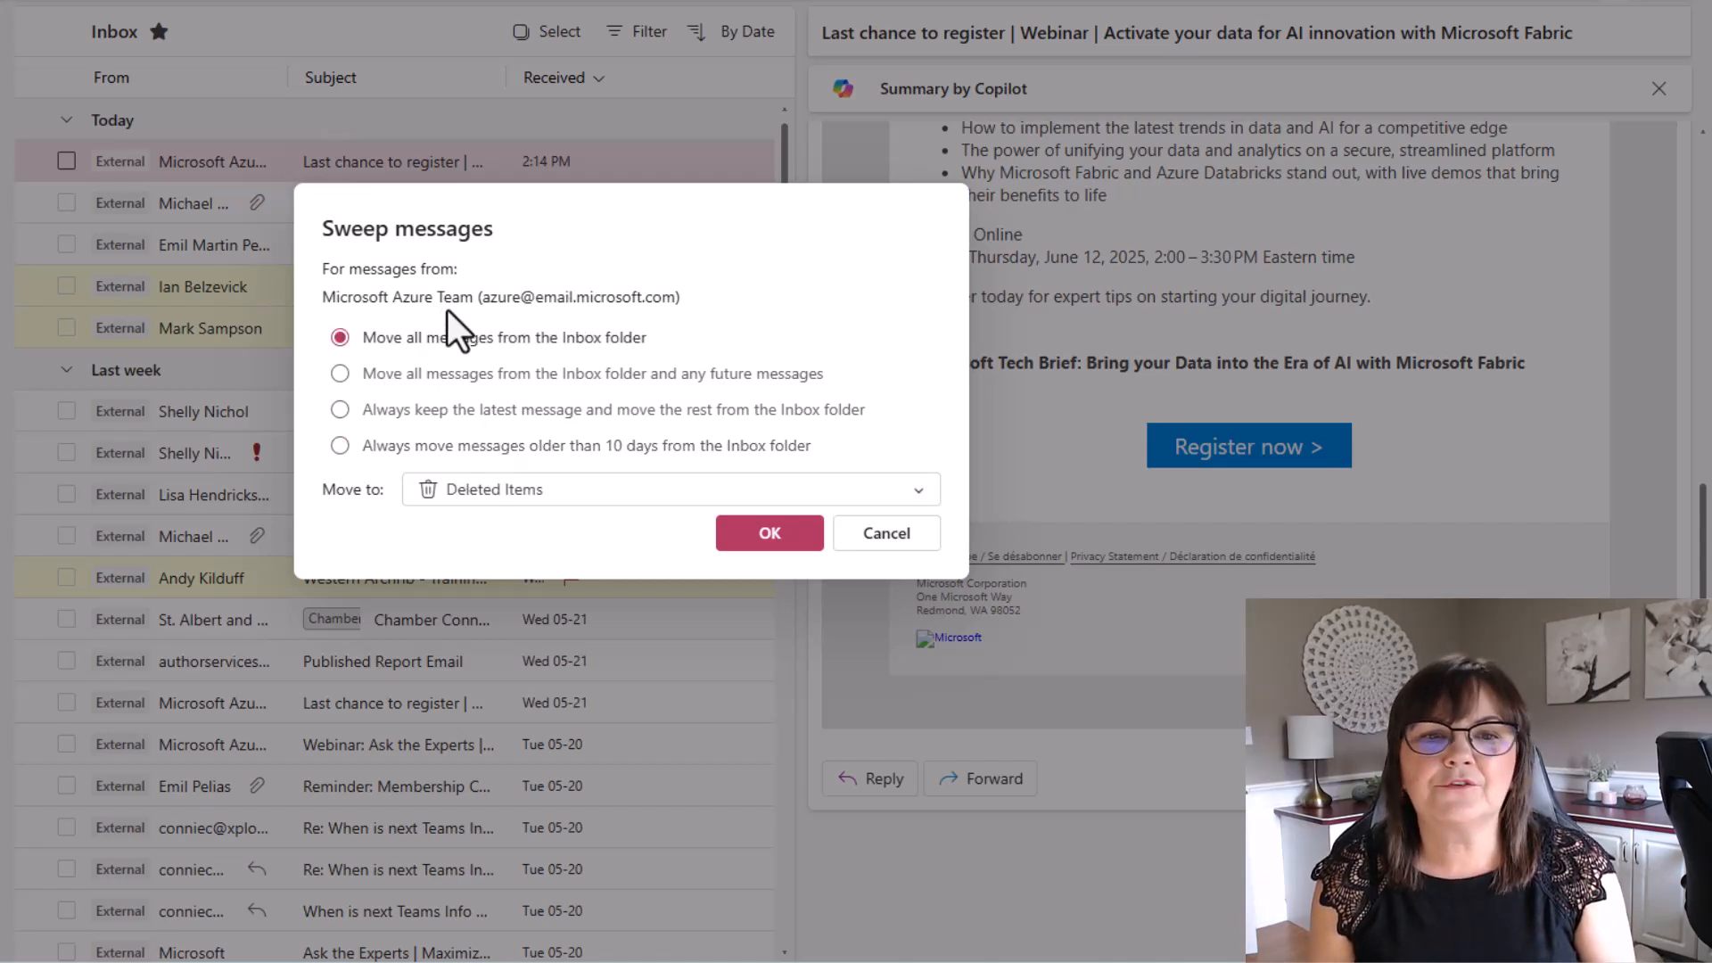
pyautogui.moveTo(205, 412)
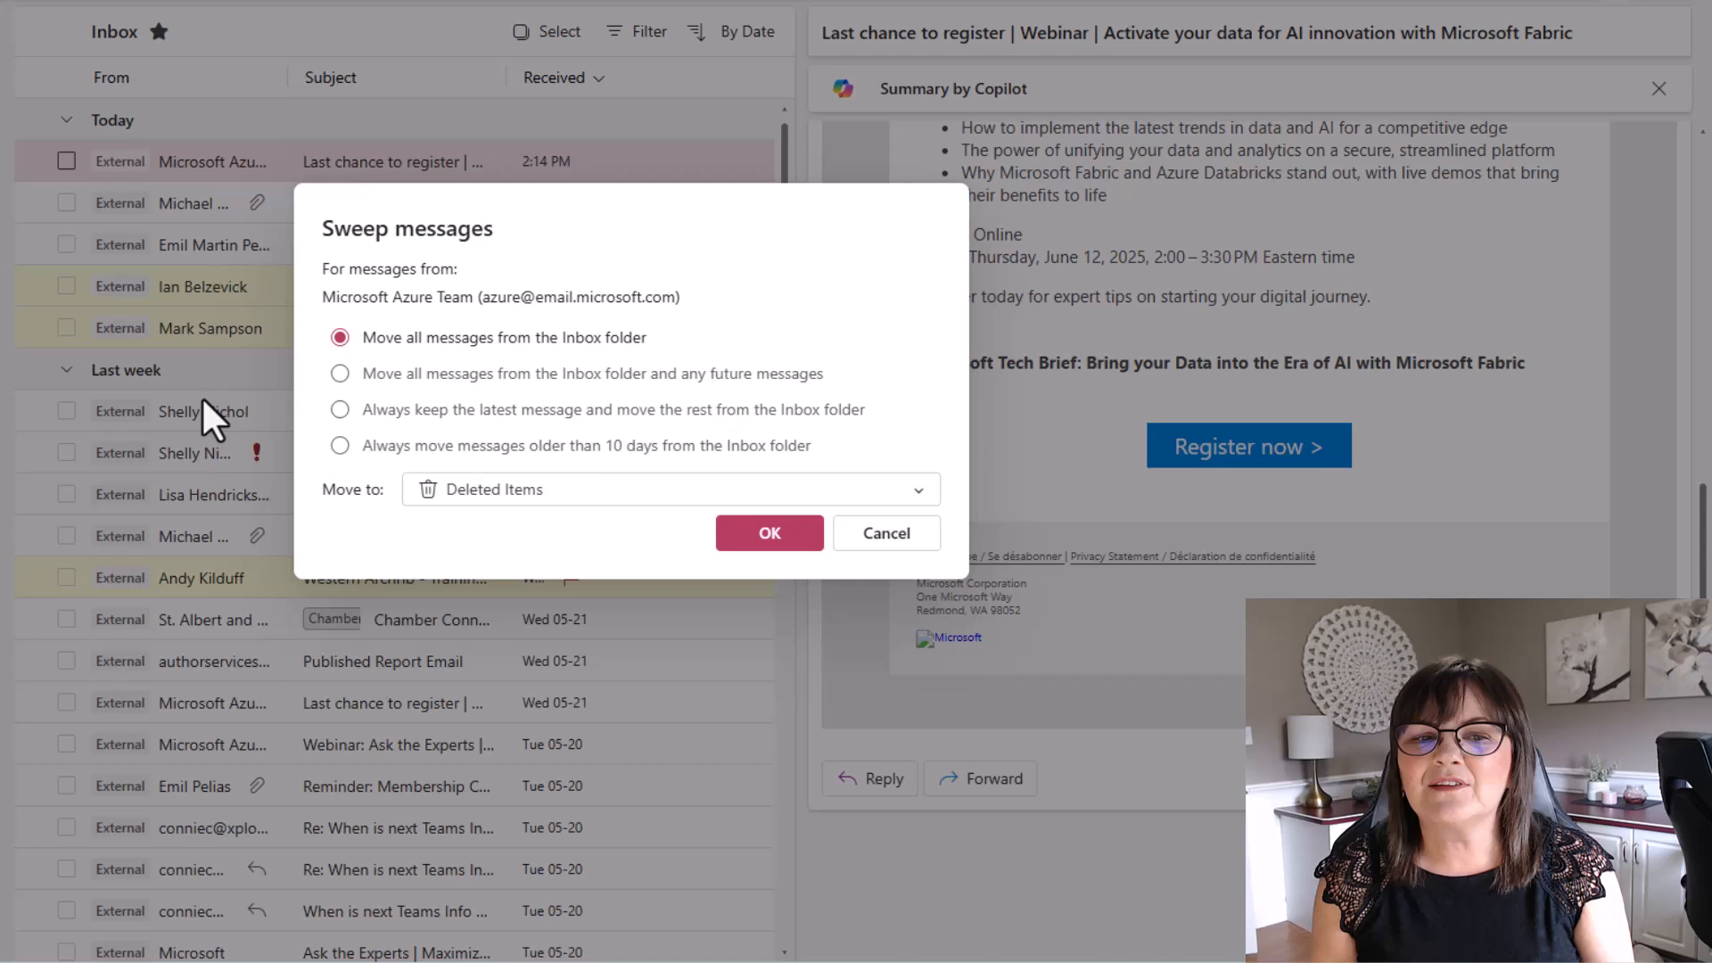
pyautogui.moveTo(255, 756)
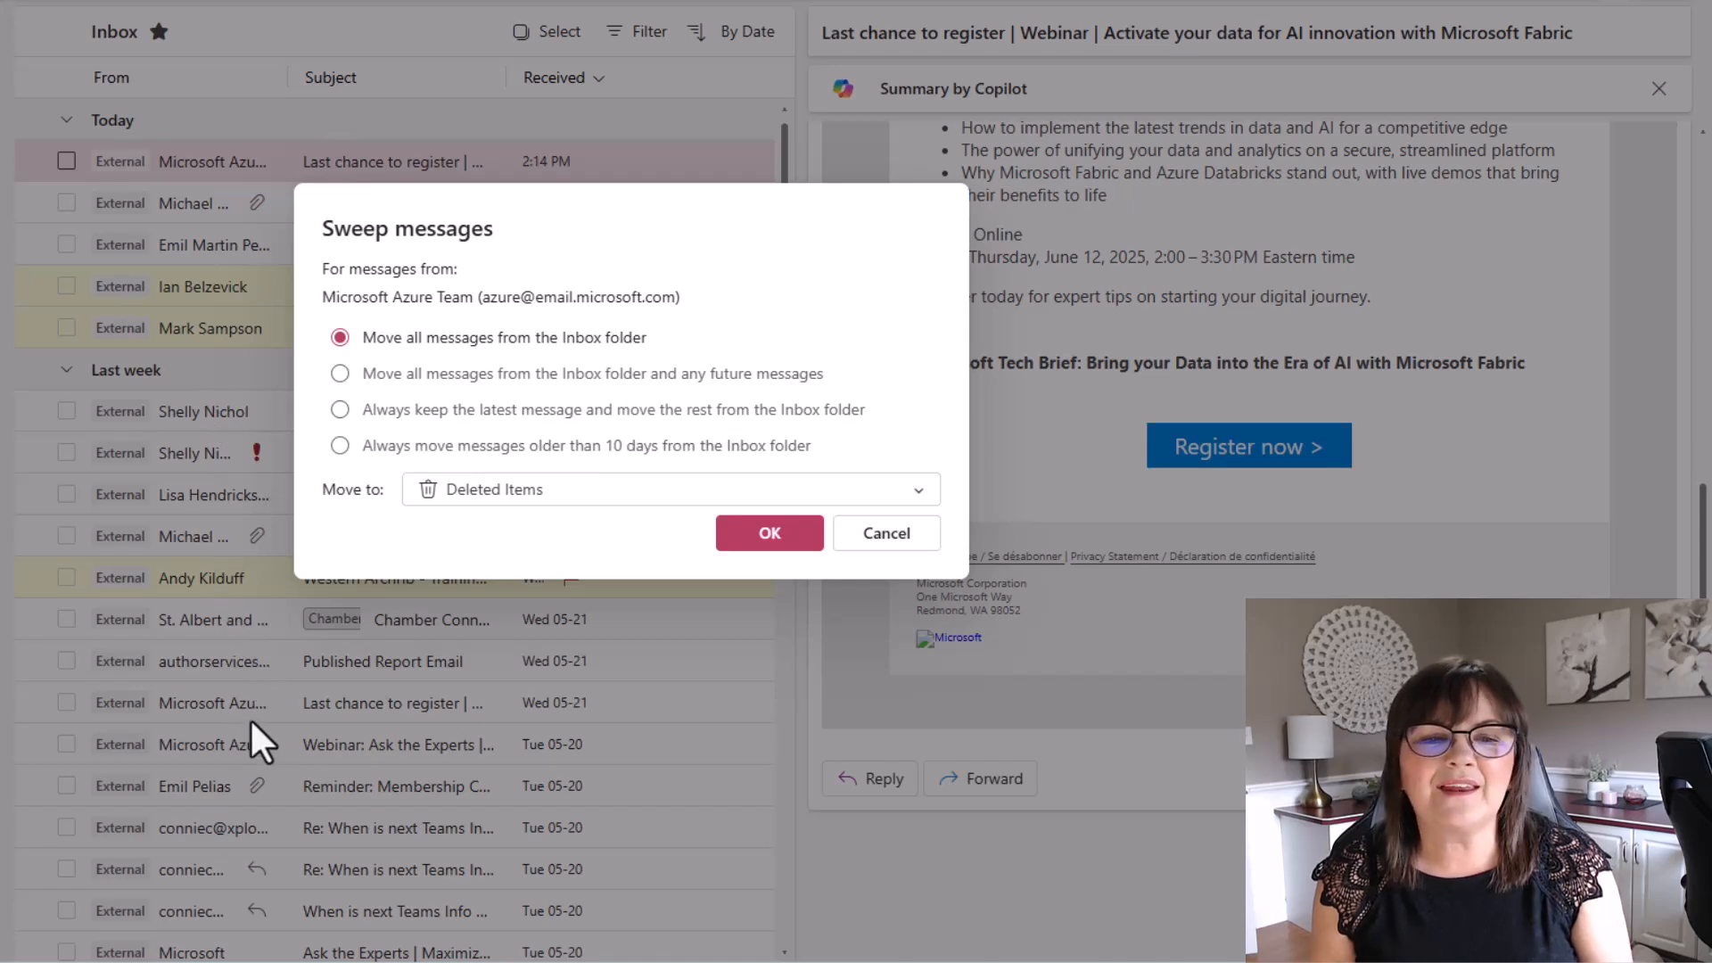
pyautogui.moveTo(515, 364)
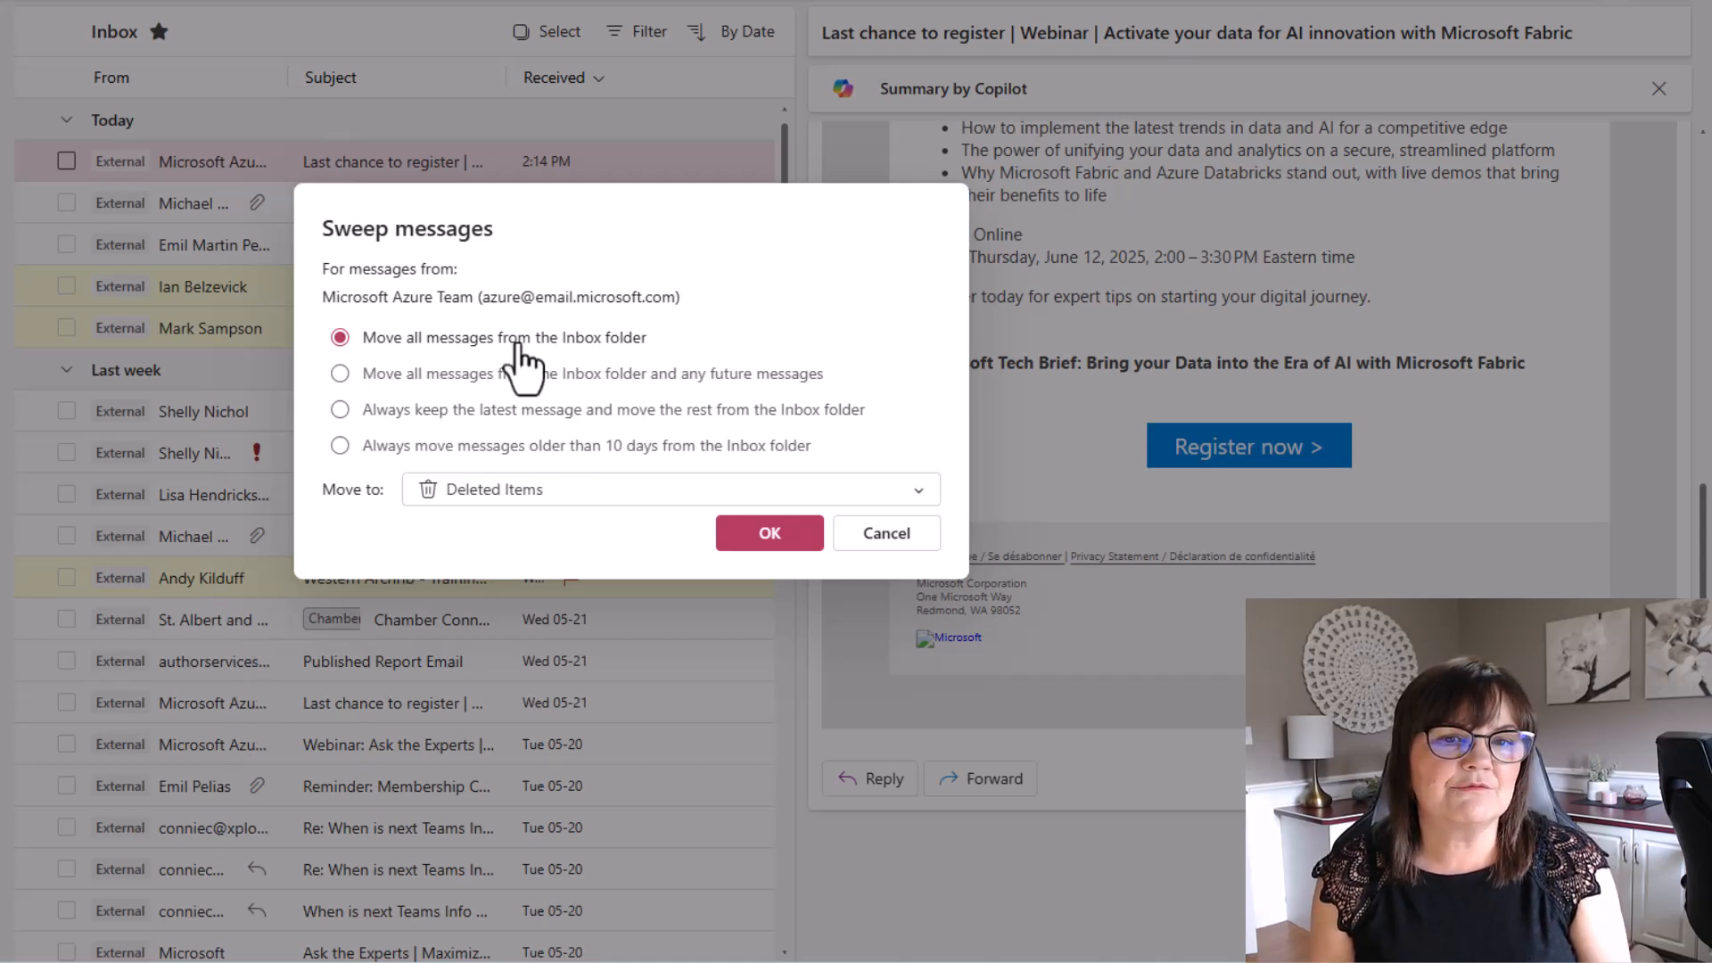
pyautogui.moveTo(878, 340)
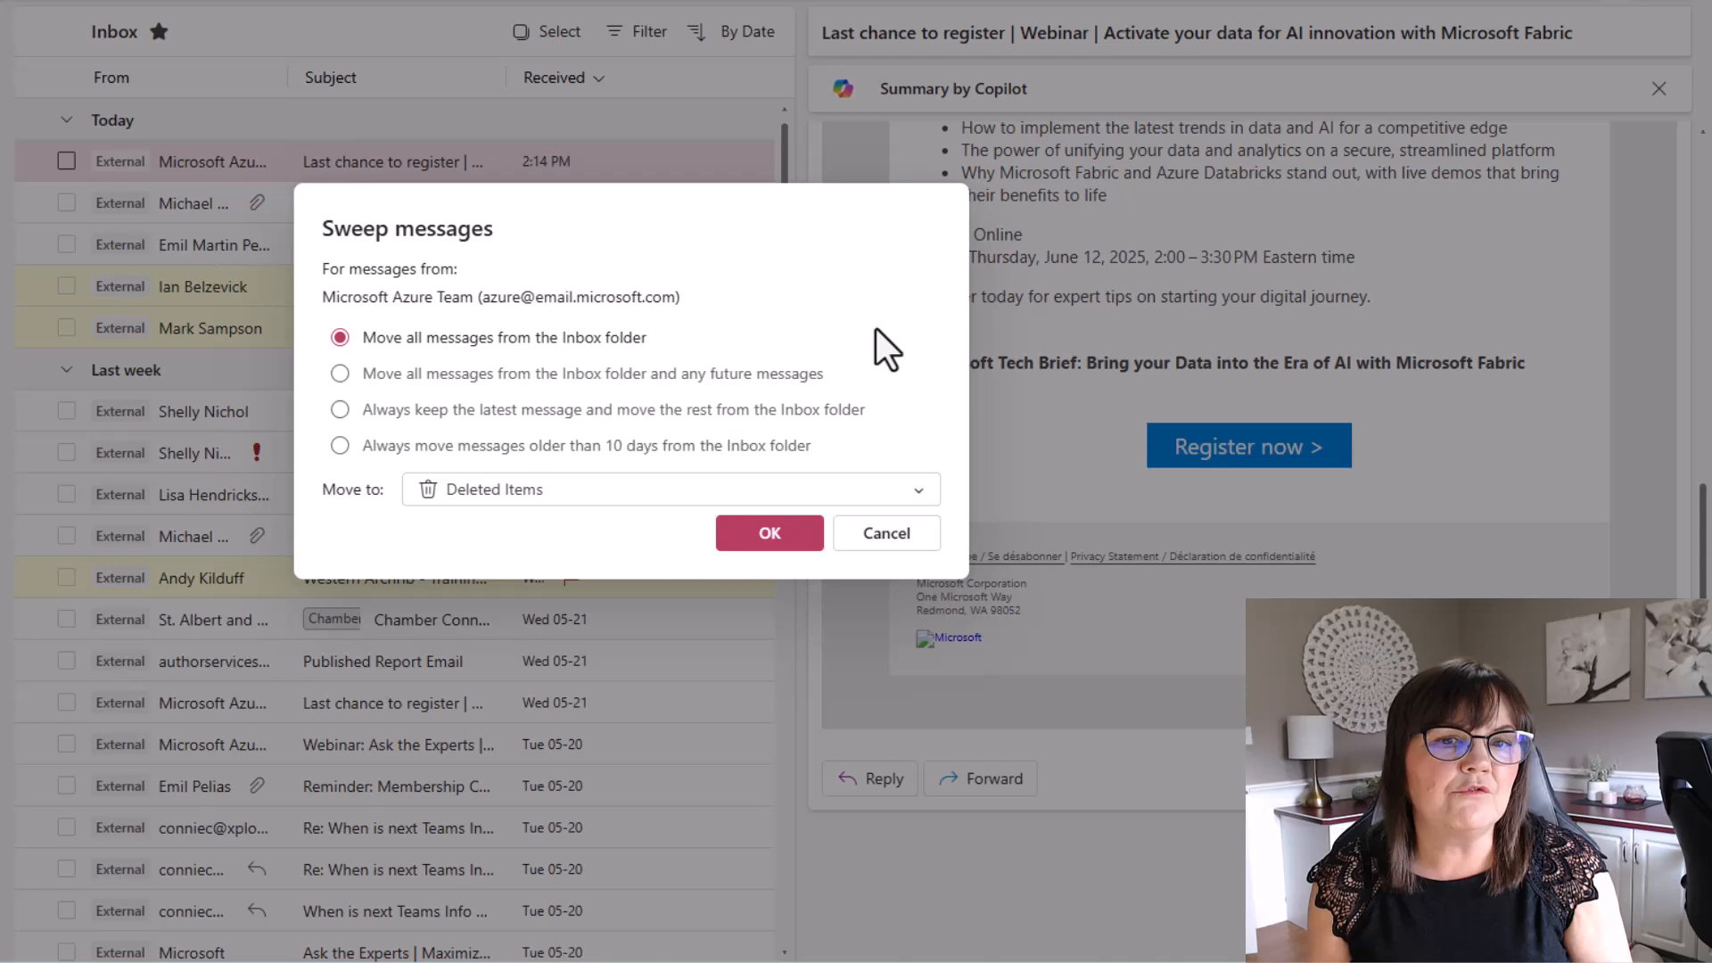
pyautogui.moveTo(622, 536)
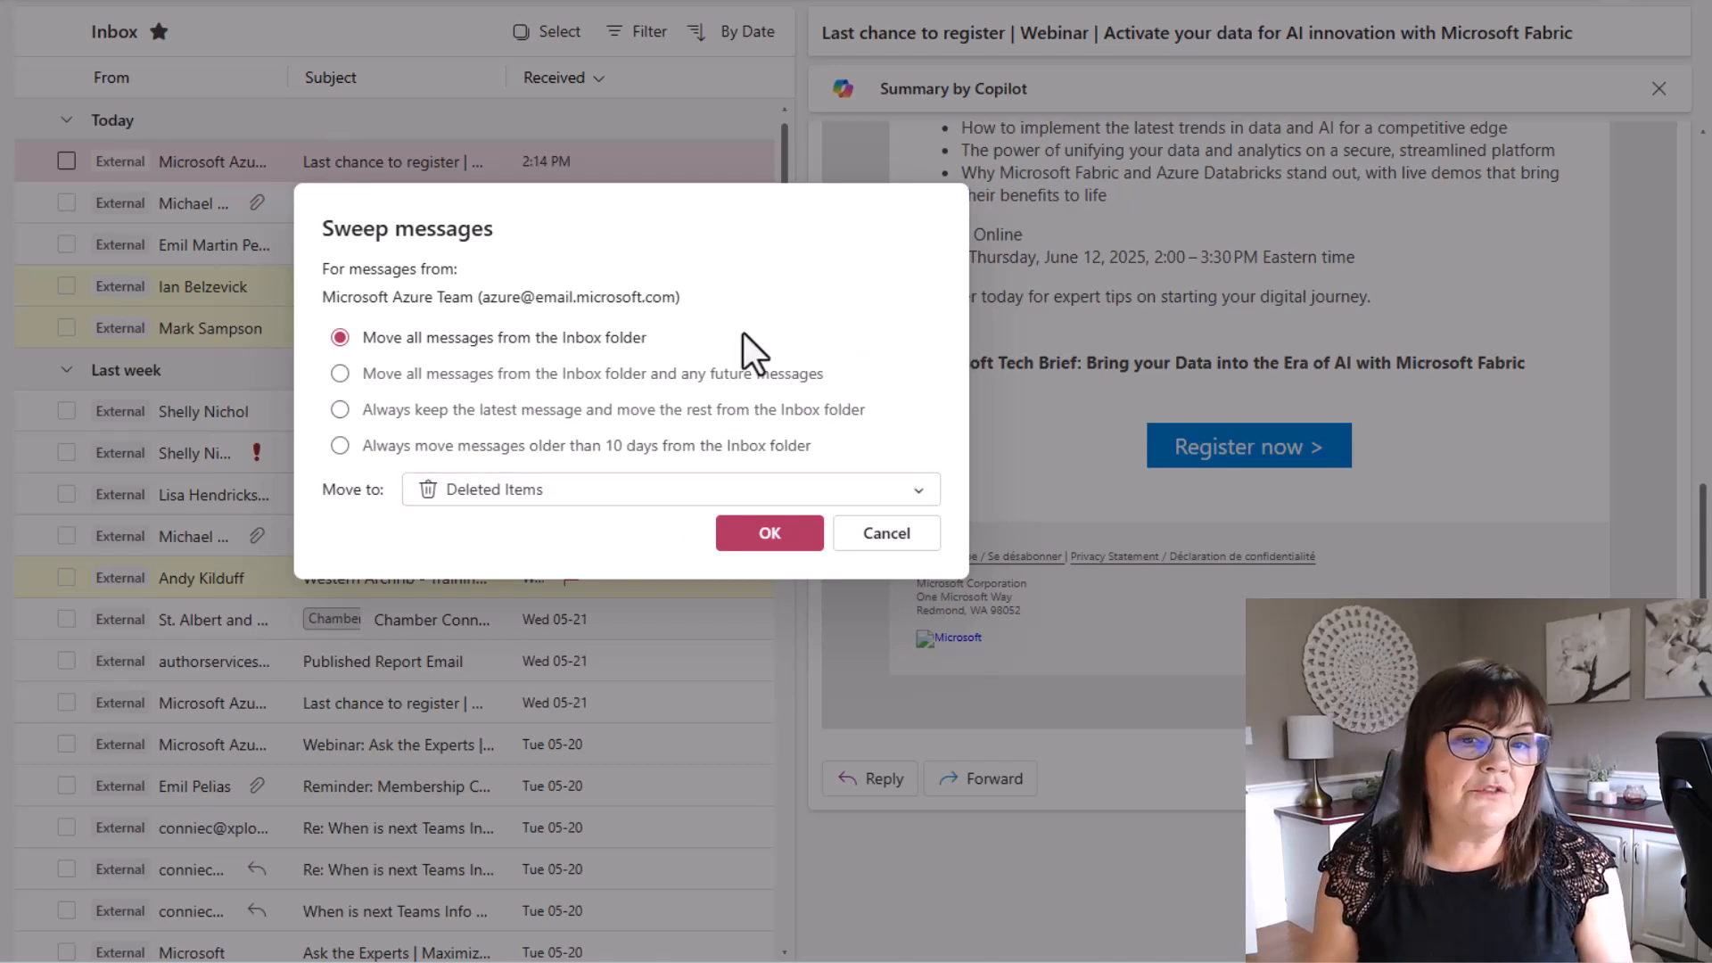
pyautogui.moveTo(551, 449)
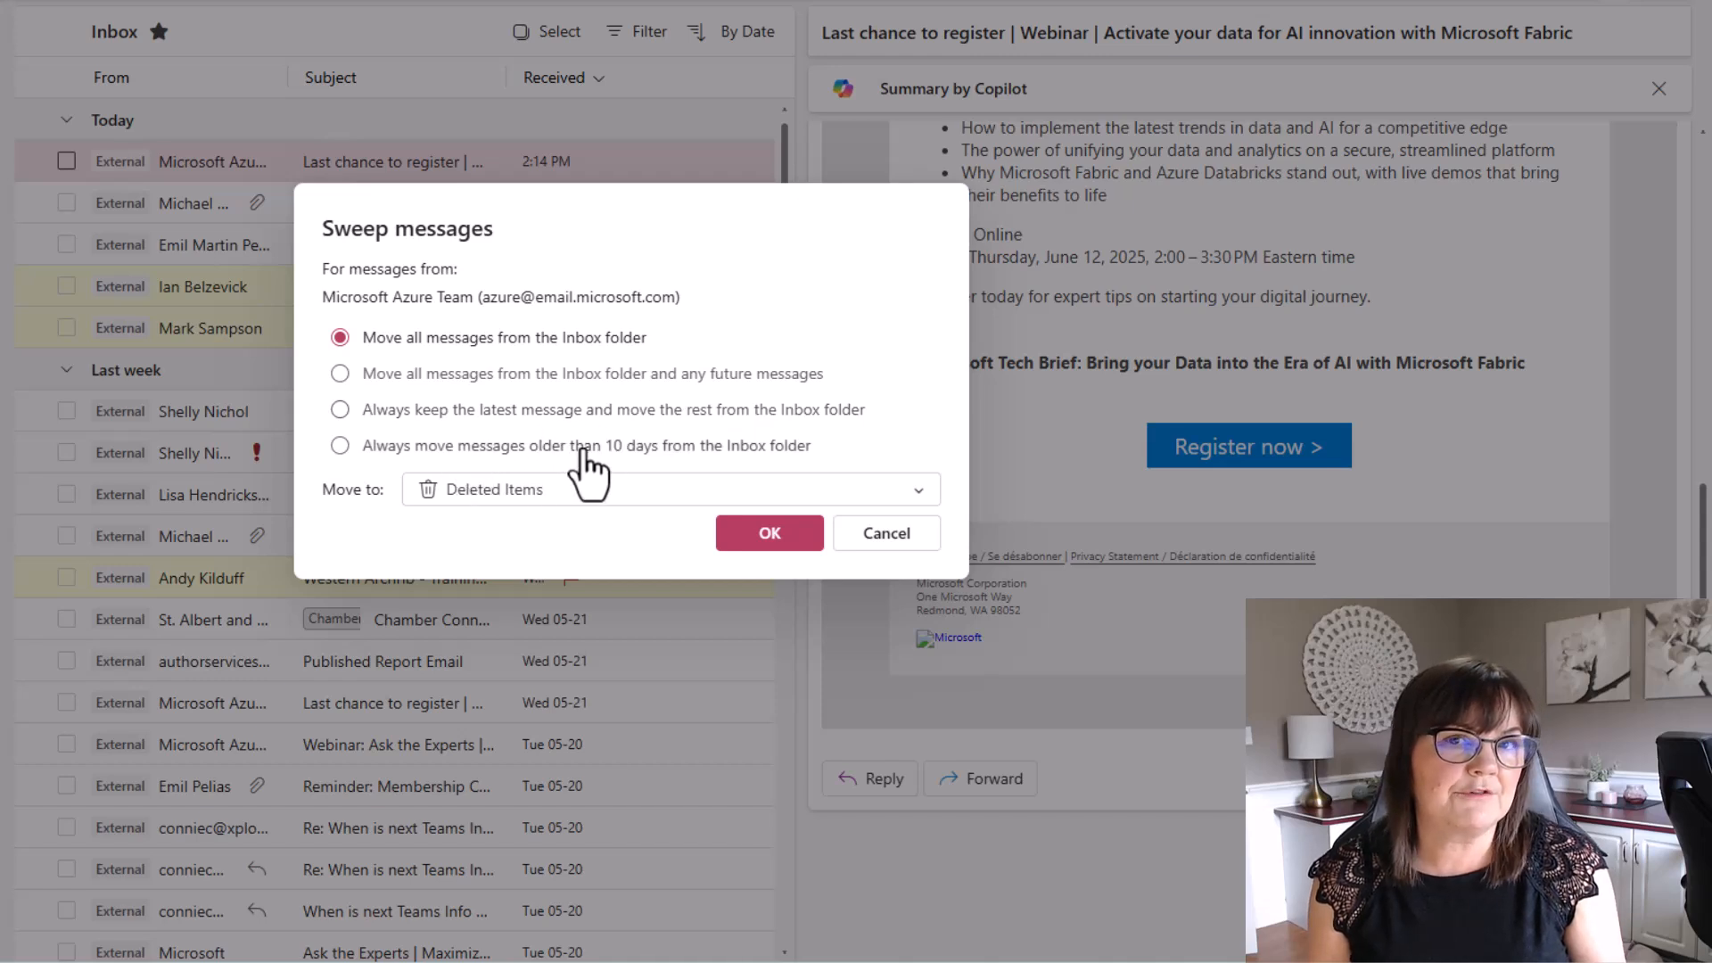
pyautogui.moveTo(792, 403)
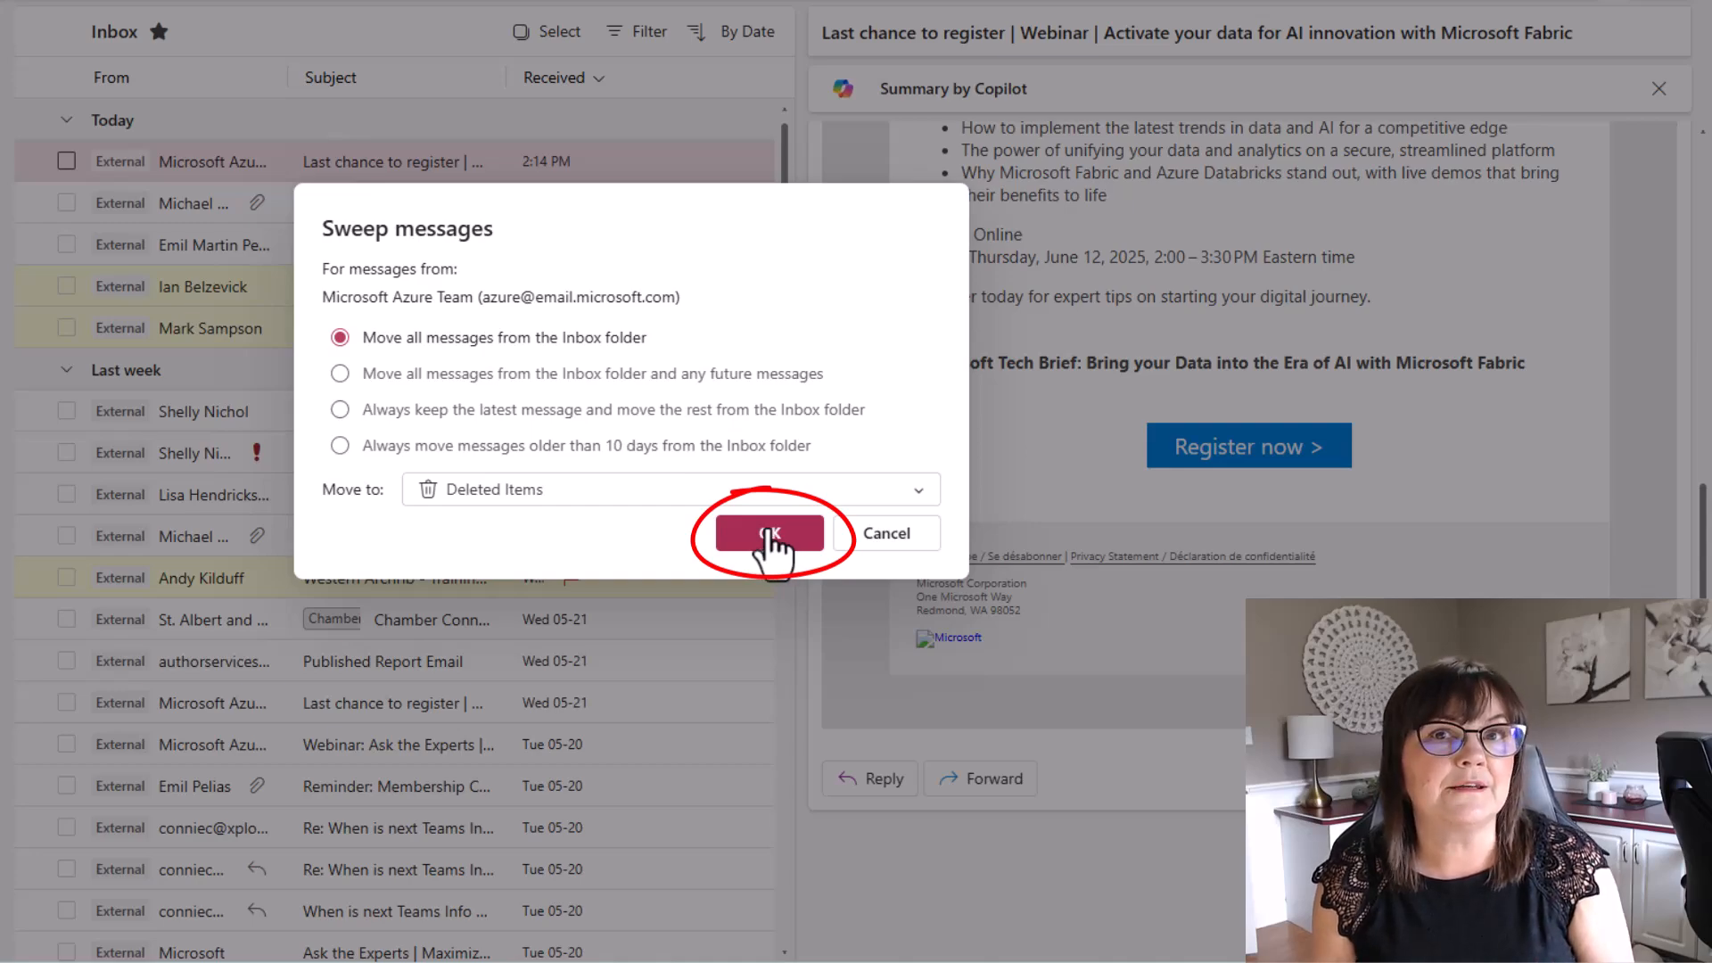
# Step: Run the Azure Team sweep, confirm the messages reached Deleted Items, and return to Inbox
pyautogui.click(768, 533)
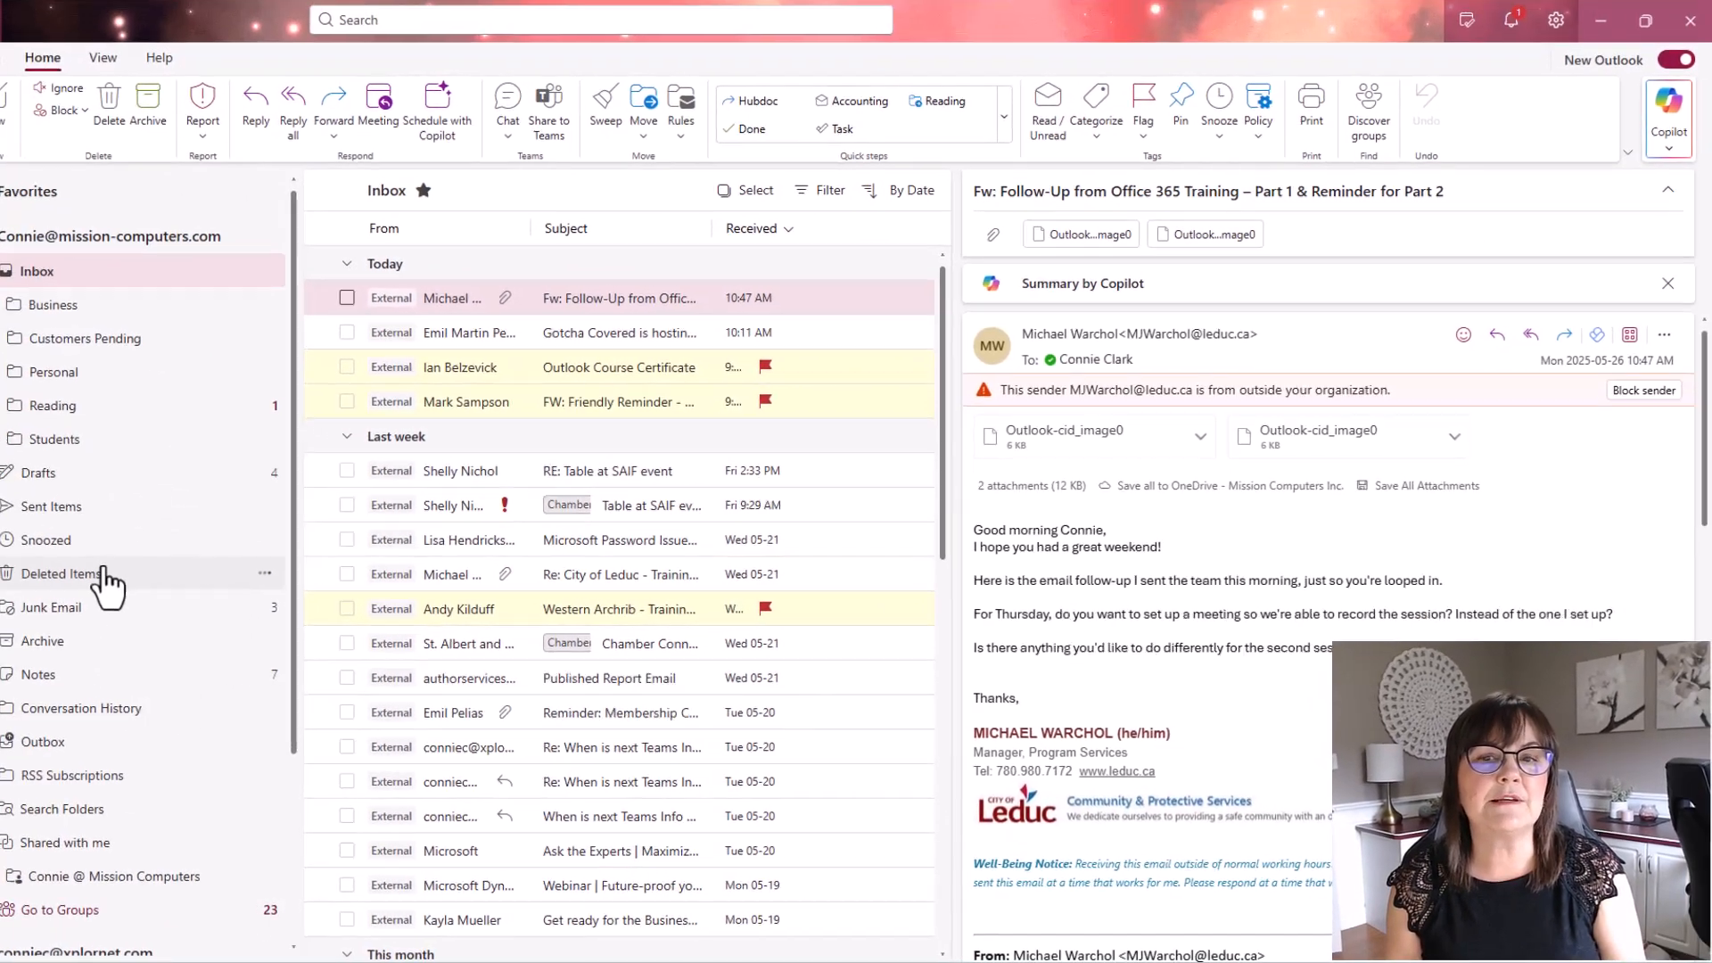
pyautogui.click(59, 574)
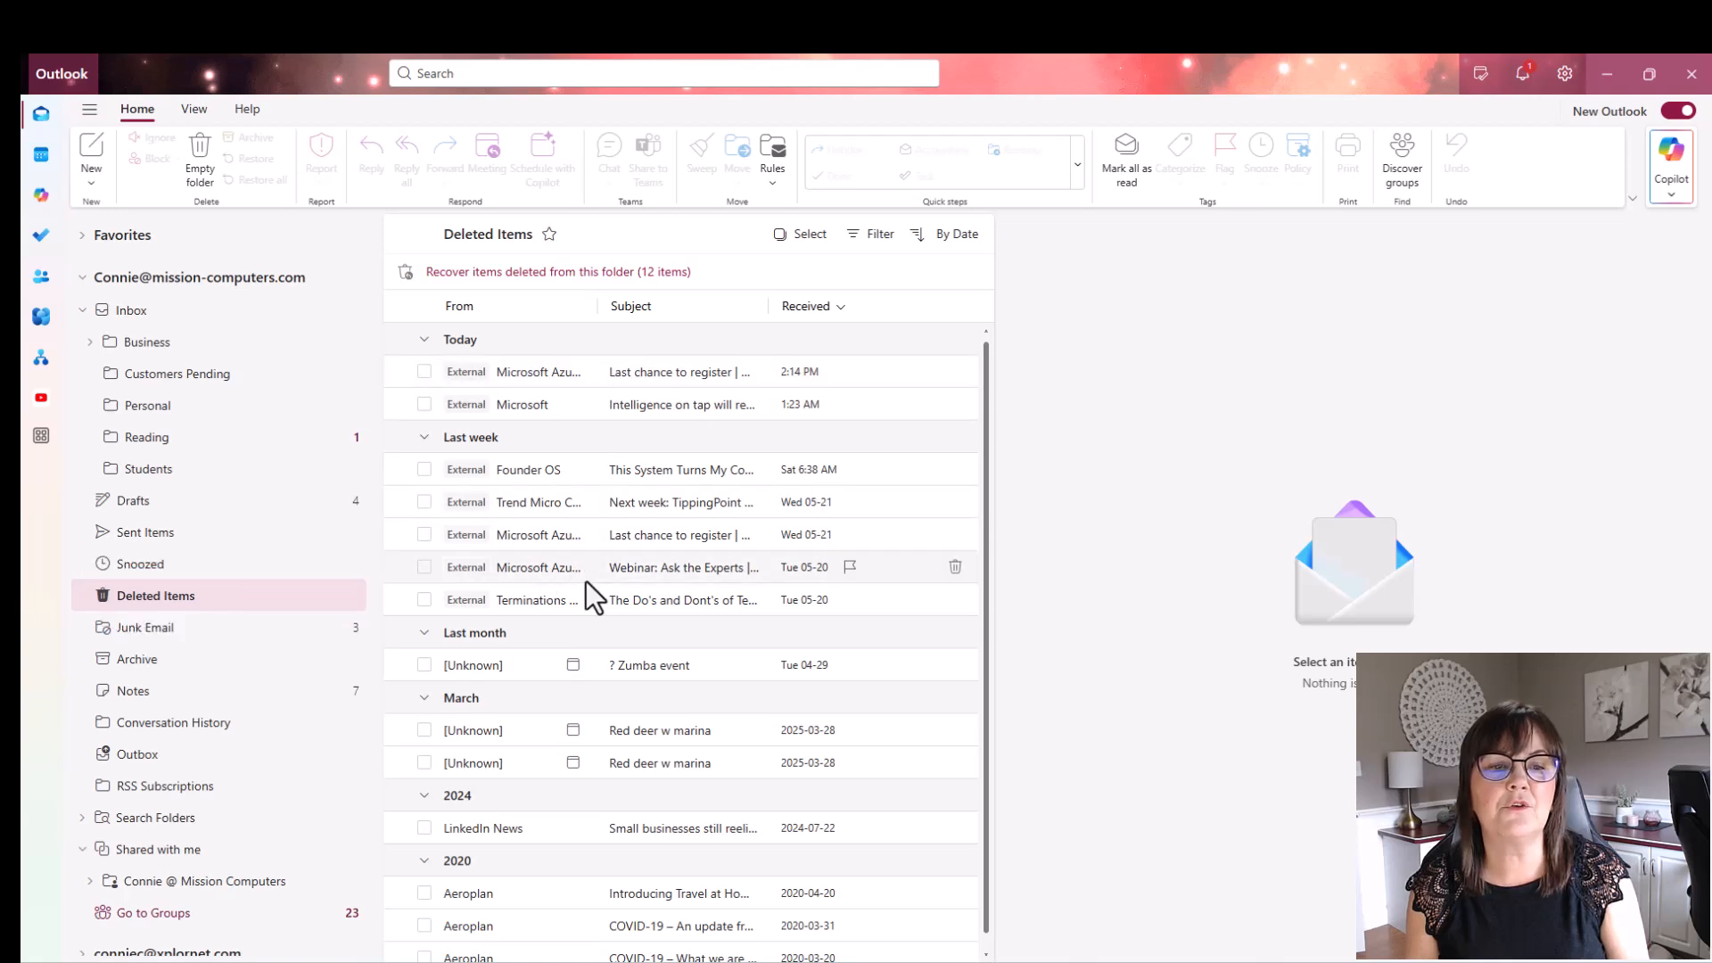
pyautogui.moveTo(604, 581)
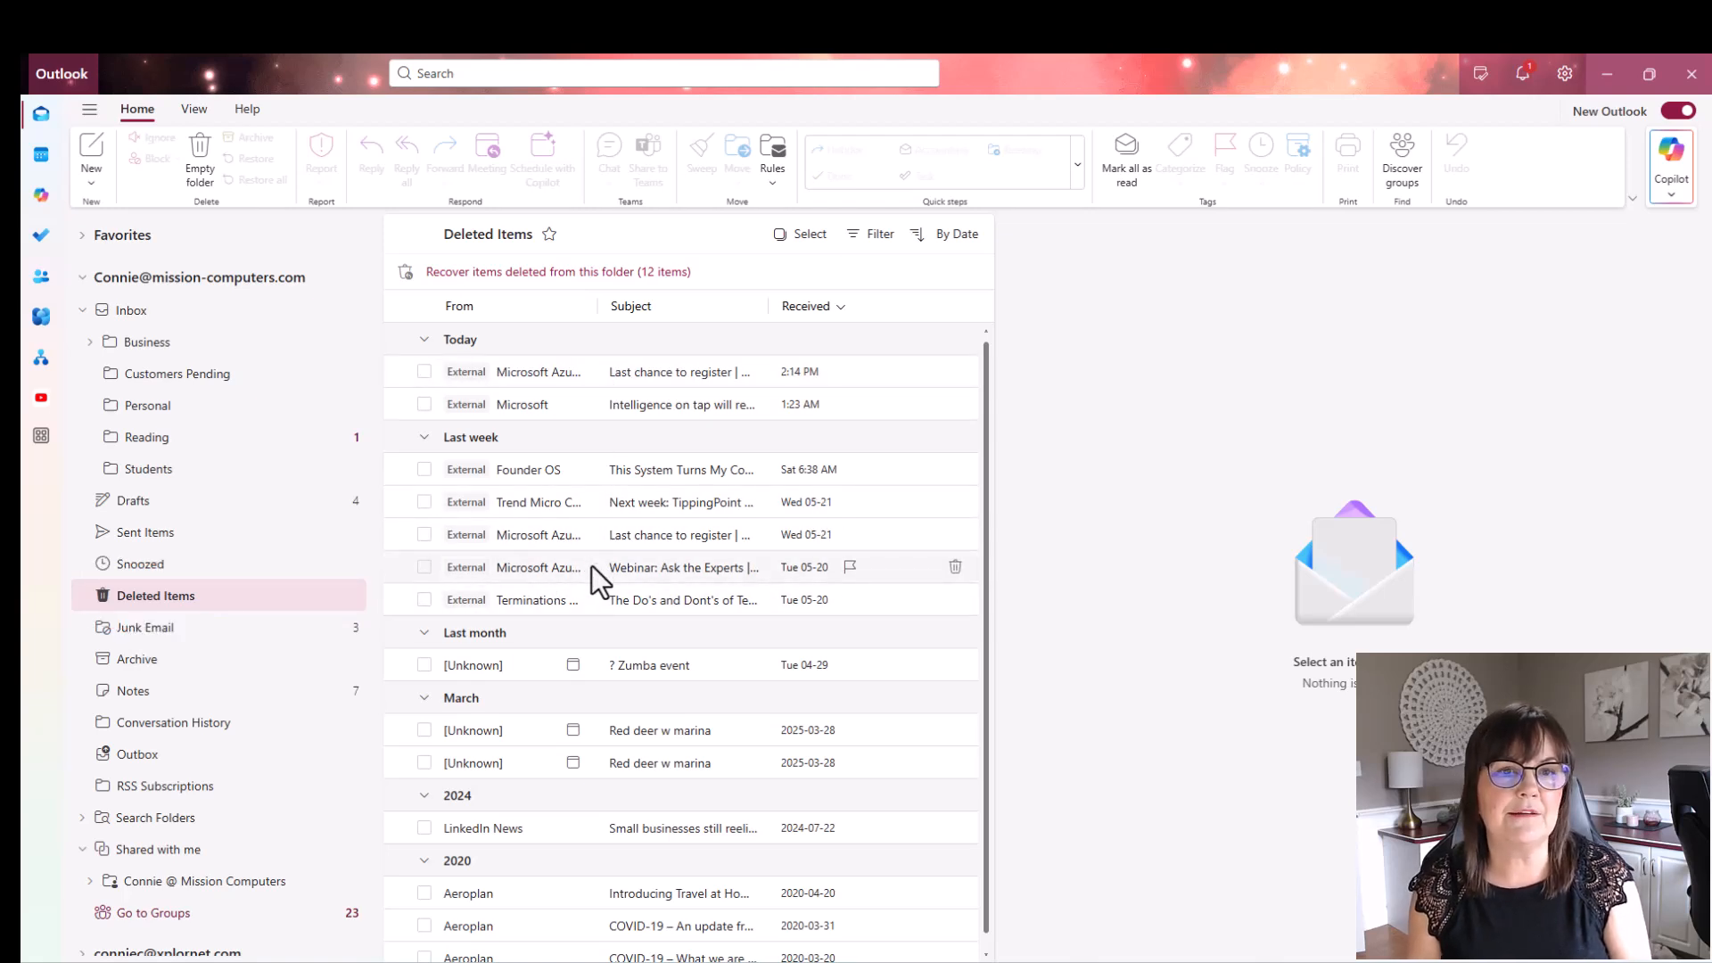
pyautogui.click(130, 309)
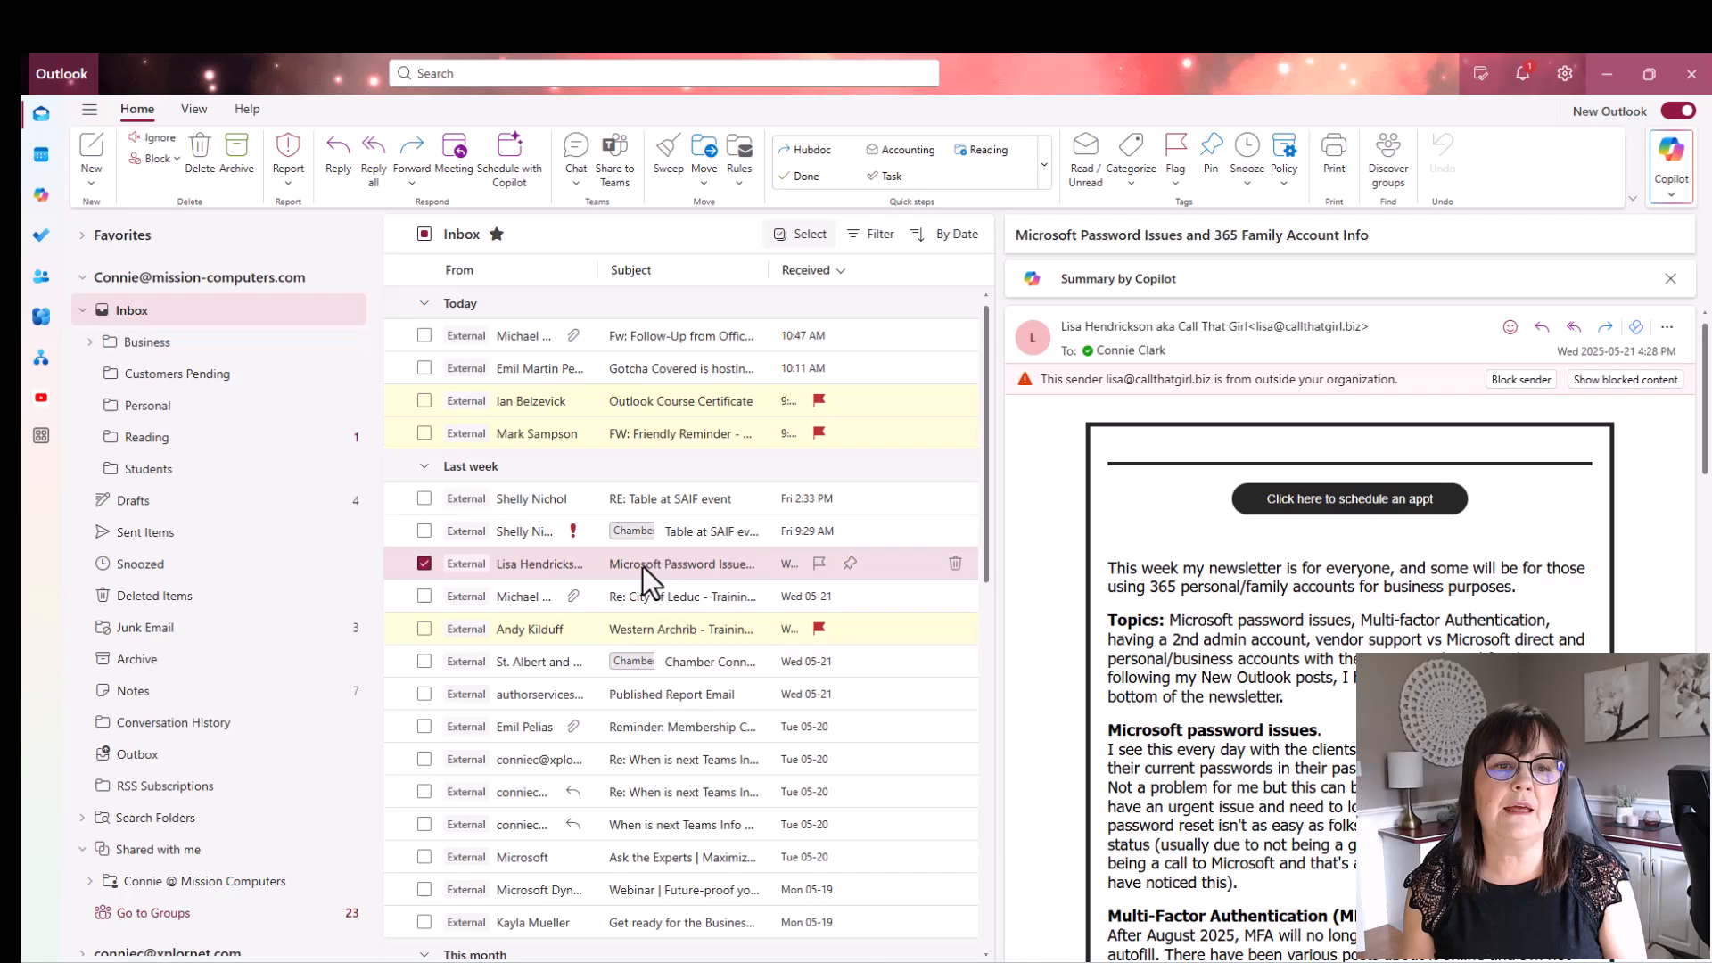
# Step: Sweep Lisa Hendrickson's Call That Girl newsletter: keep the latest message, move older ones to Reading
pyautogui.click(666, 148)
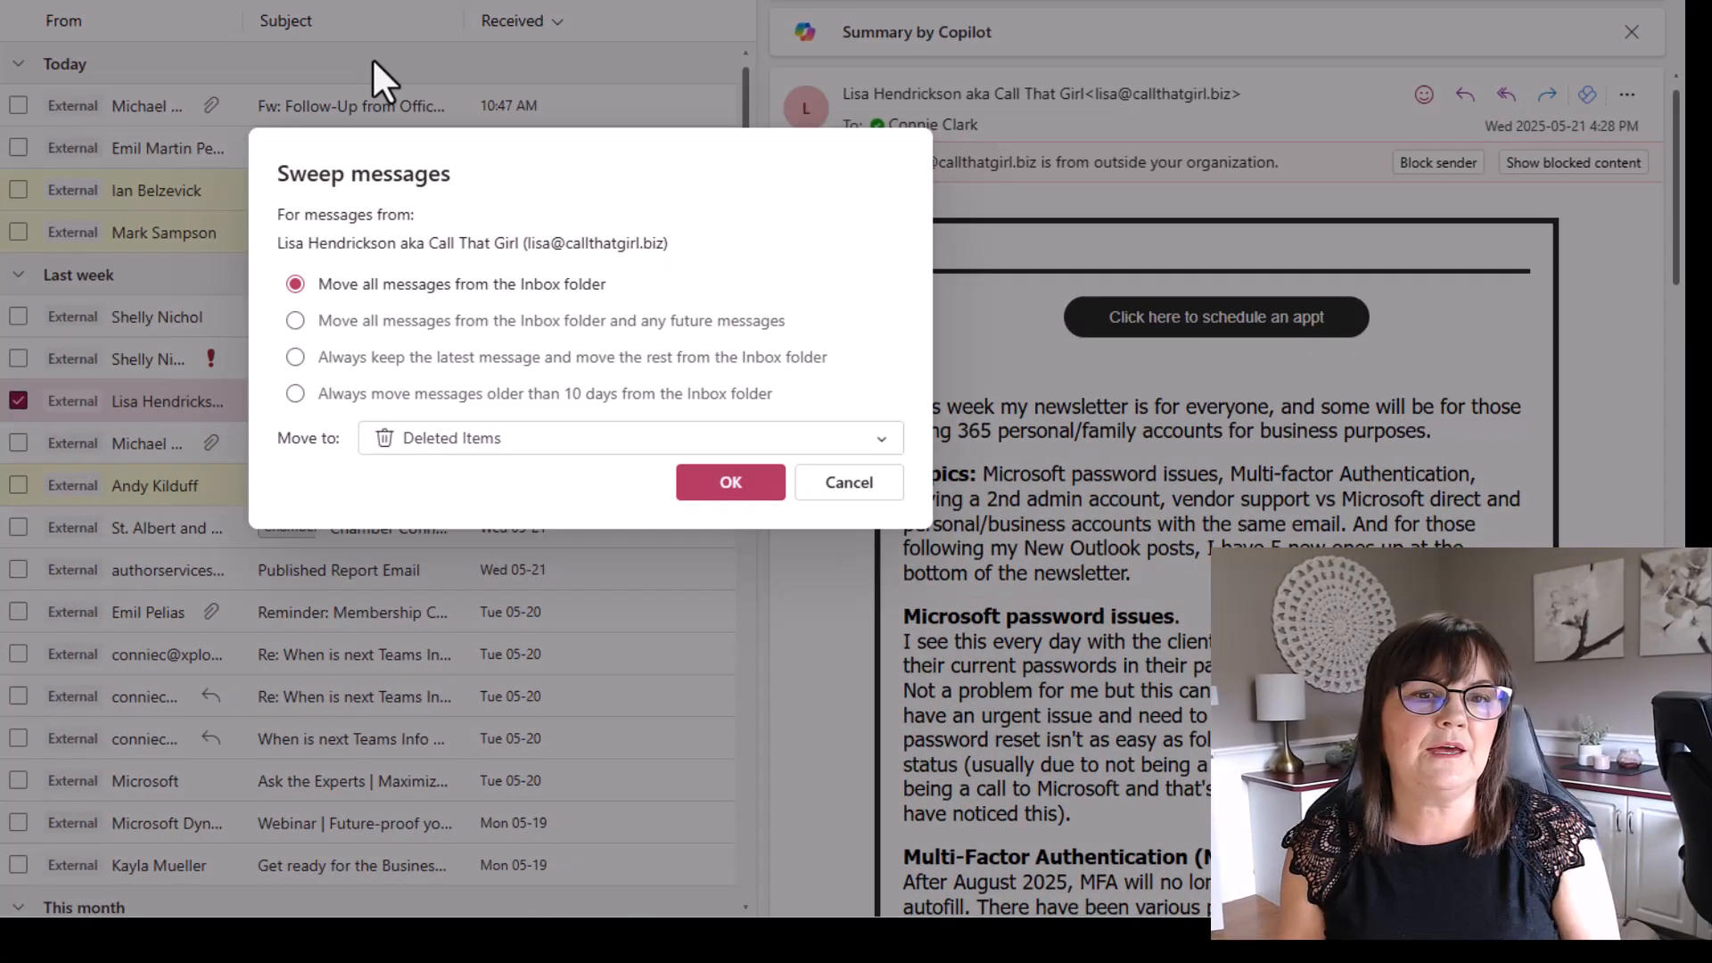
pyautogui.click(288, 354)
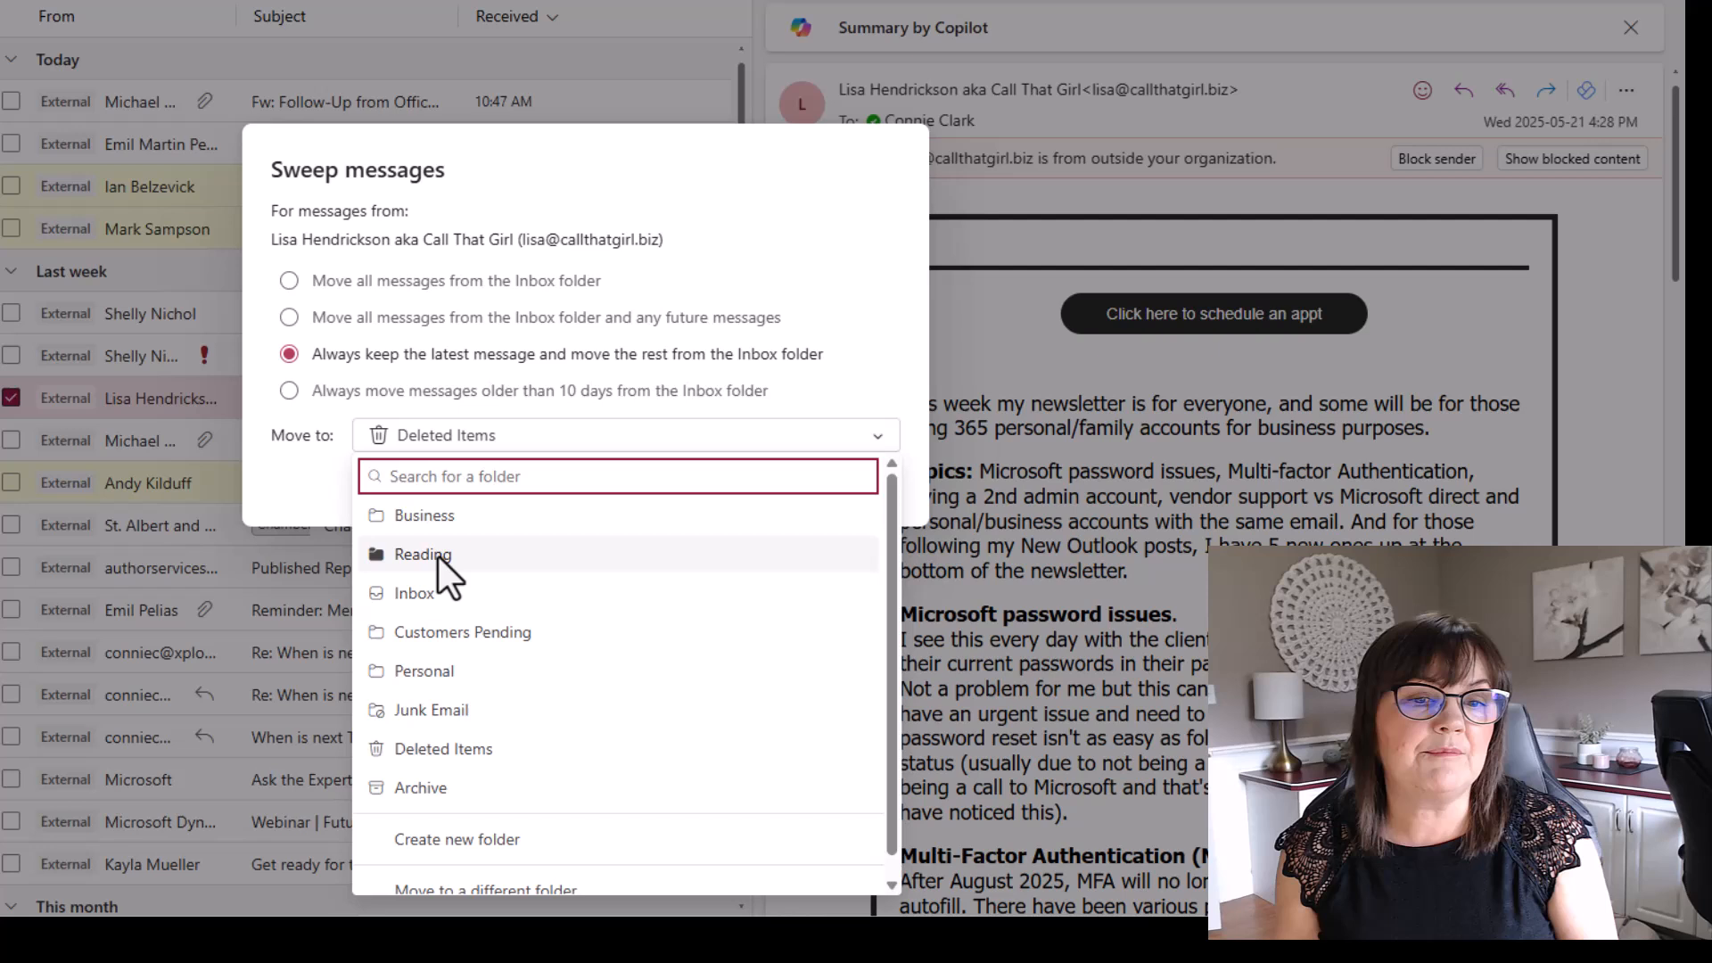
pyautogui.click(423, 555)
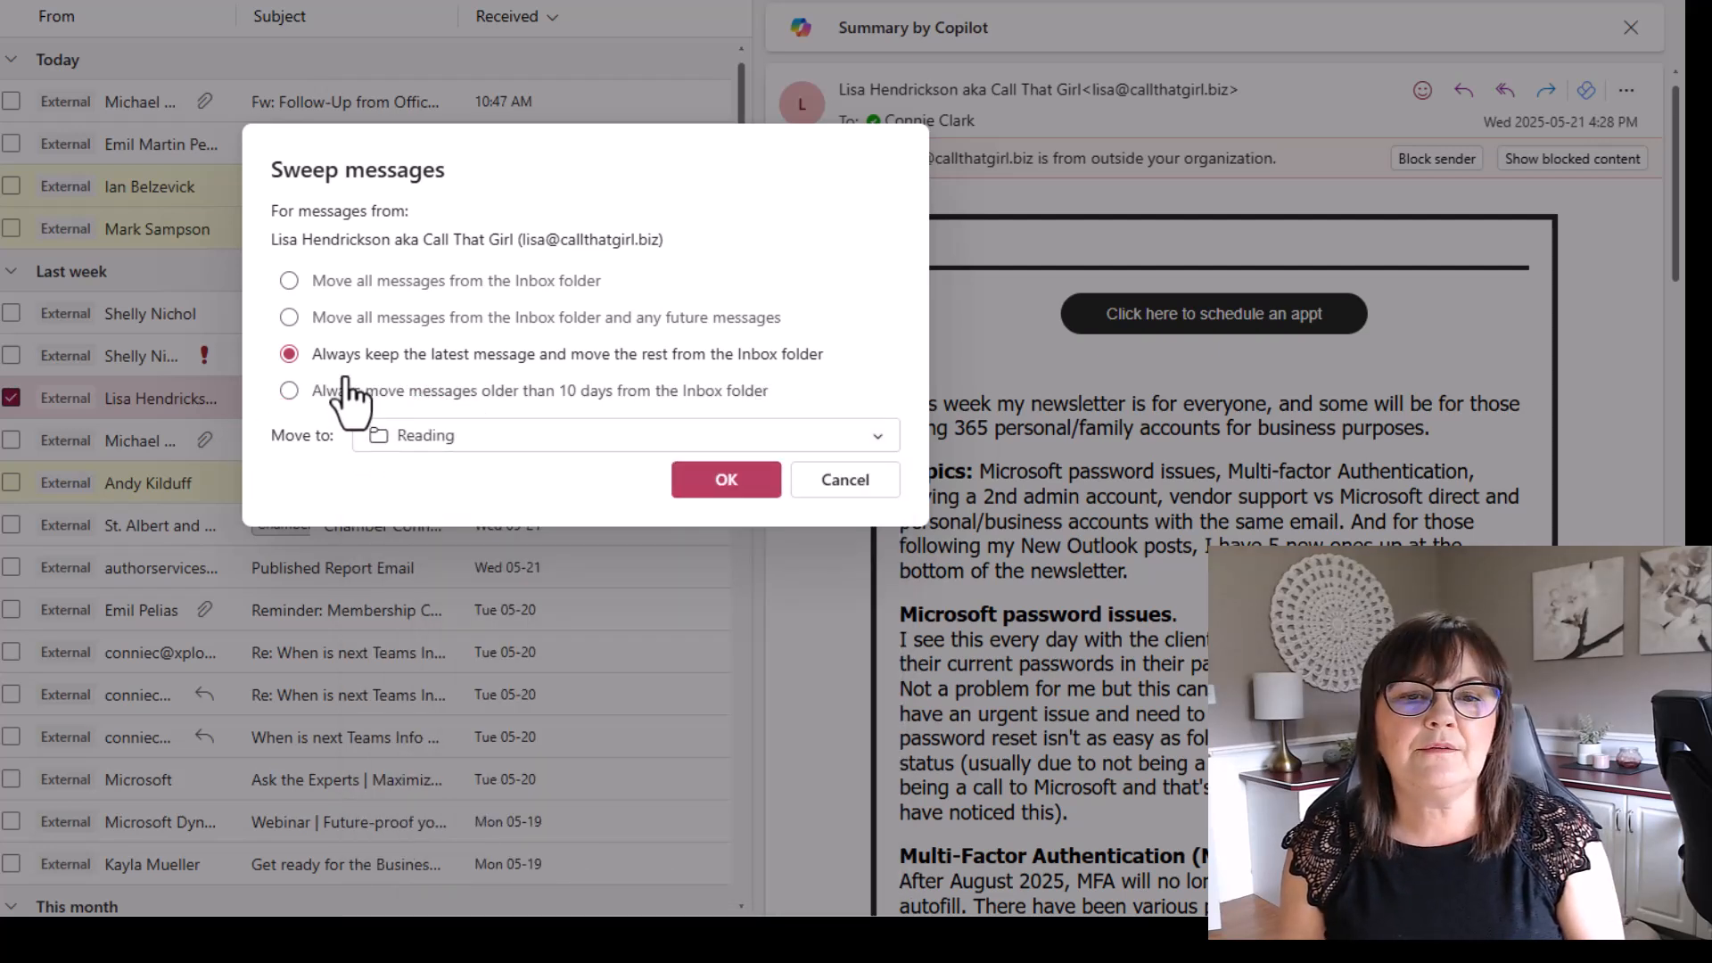
pyautogui.moveTo(799, 388)
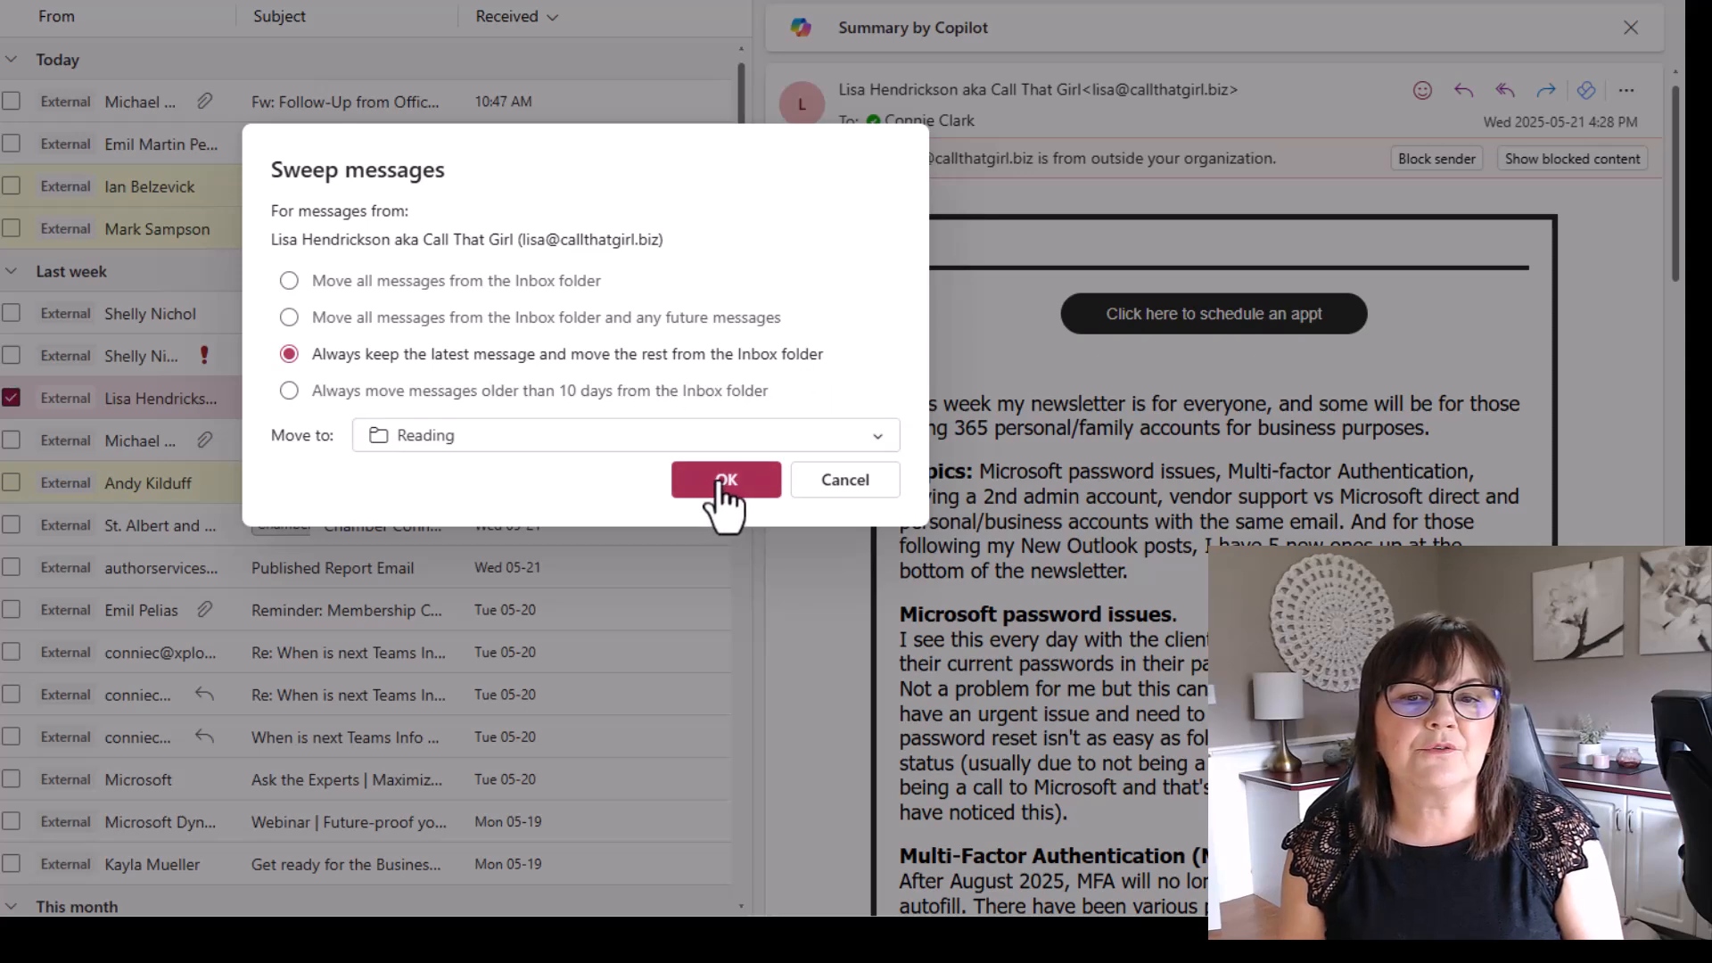
pyautogui.click(726, 480)
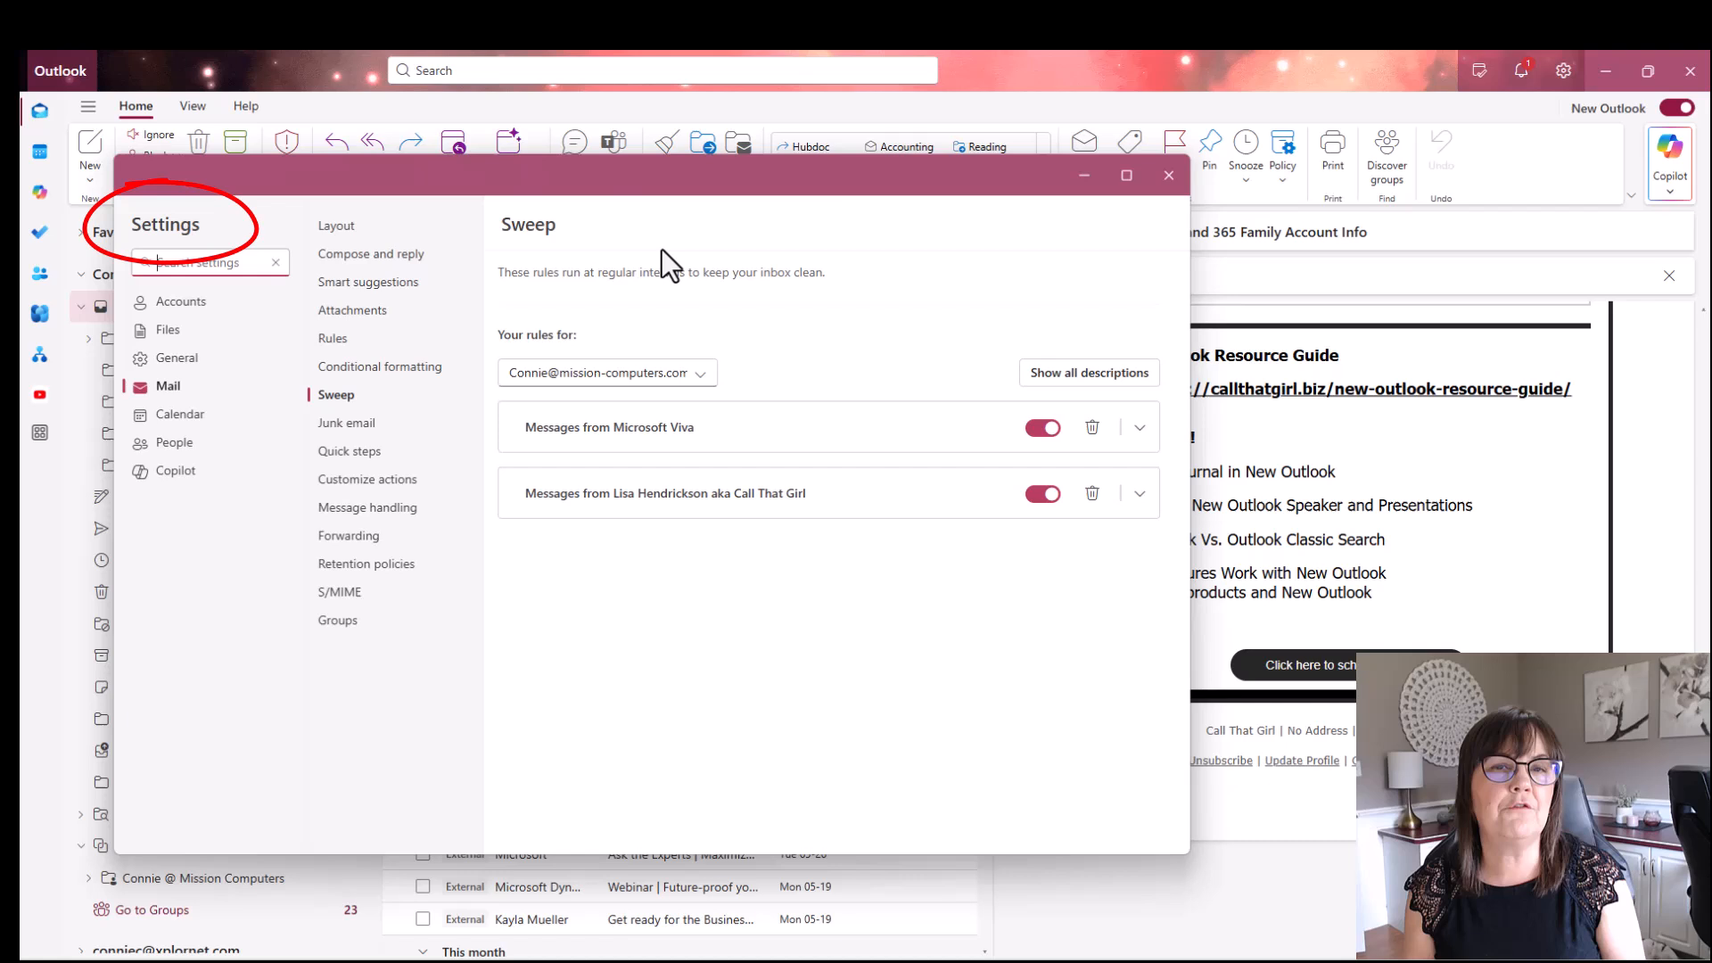
pyautogui.moveTo(931, 314)
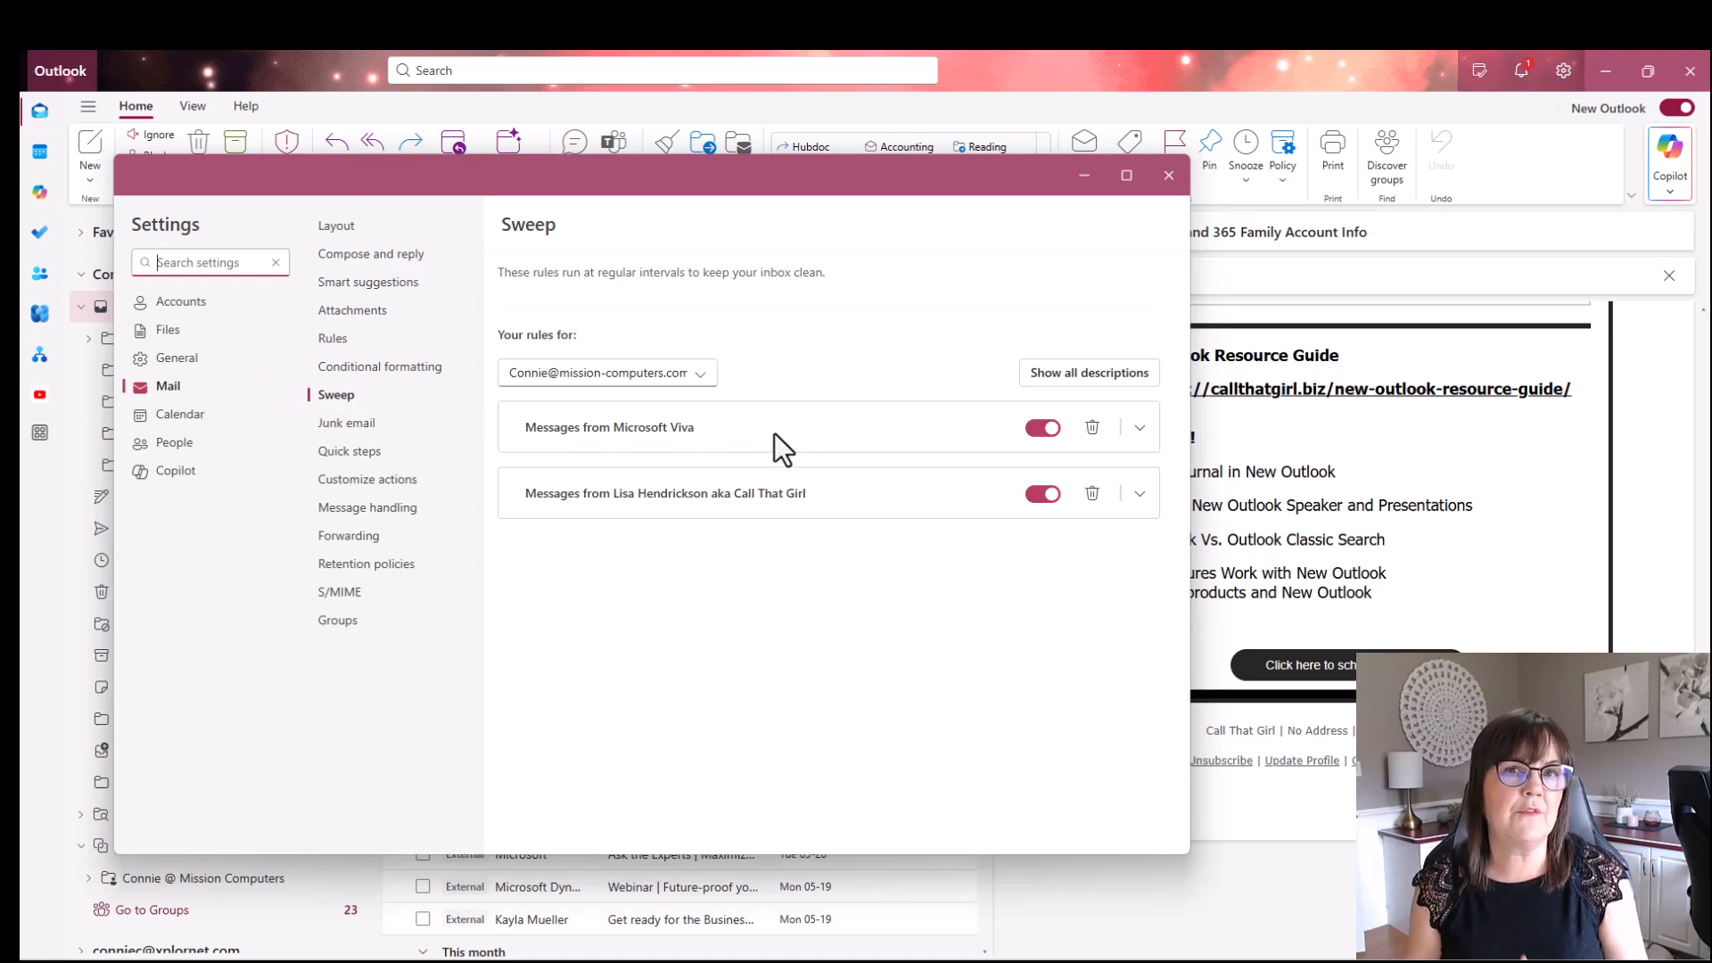
pyautogui.moveTo(789, 450)
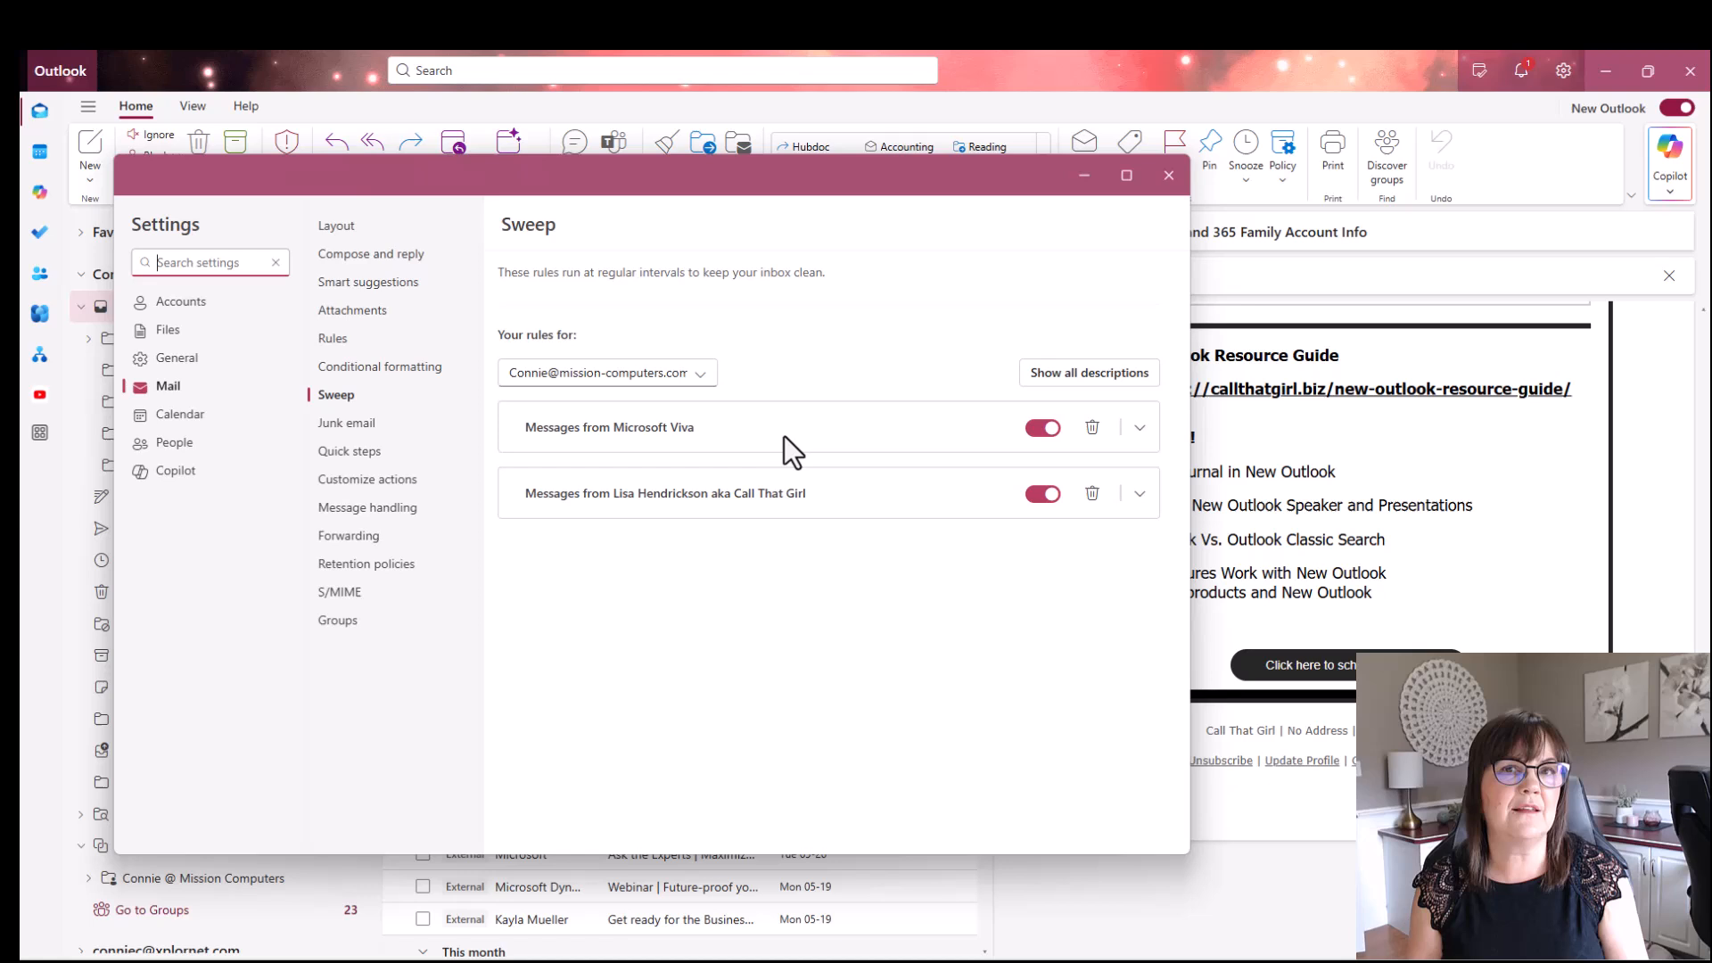
pyautogui.moveTo(797, 447)
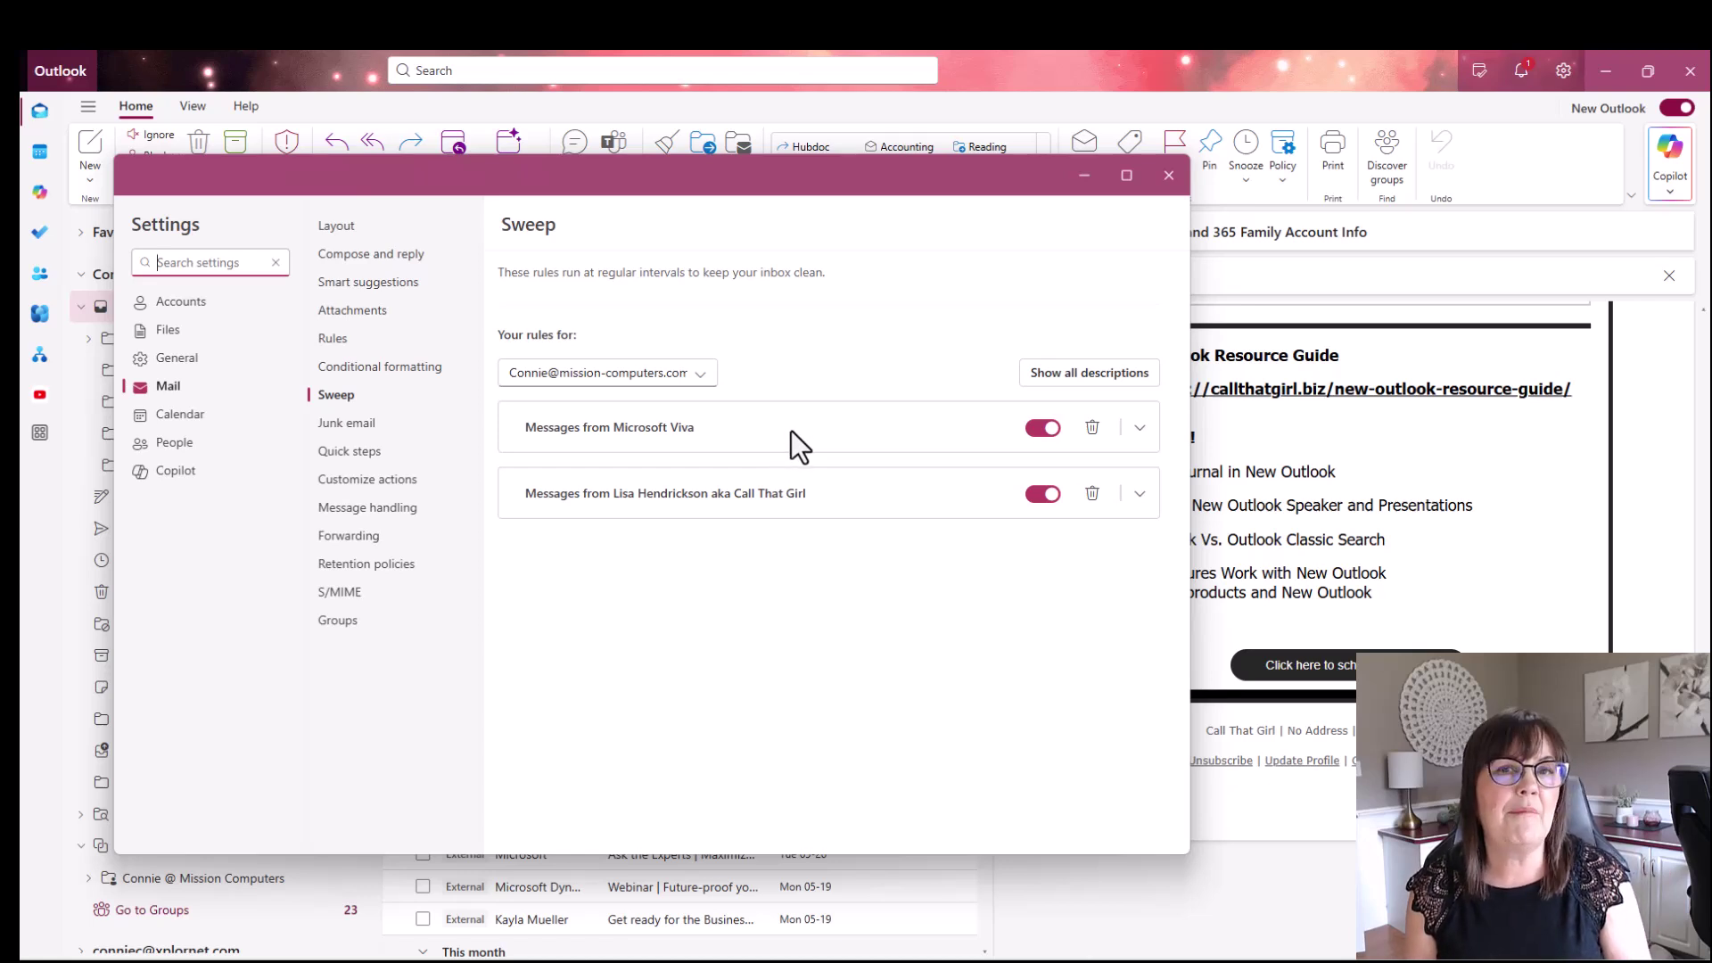
pyautogui.moveTo(816, 438)
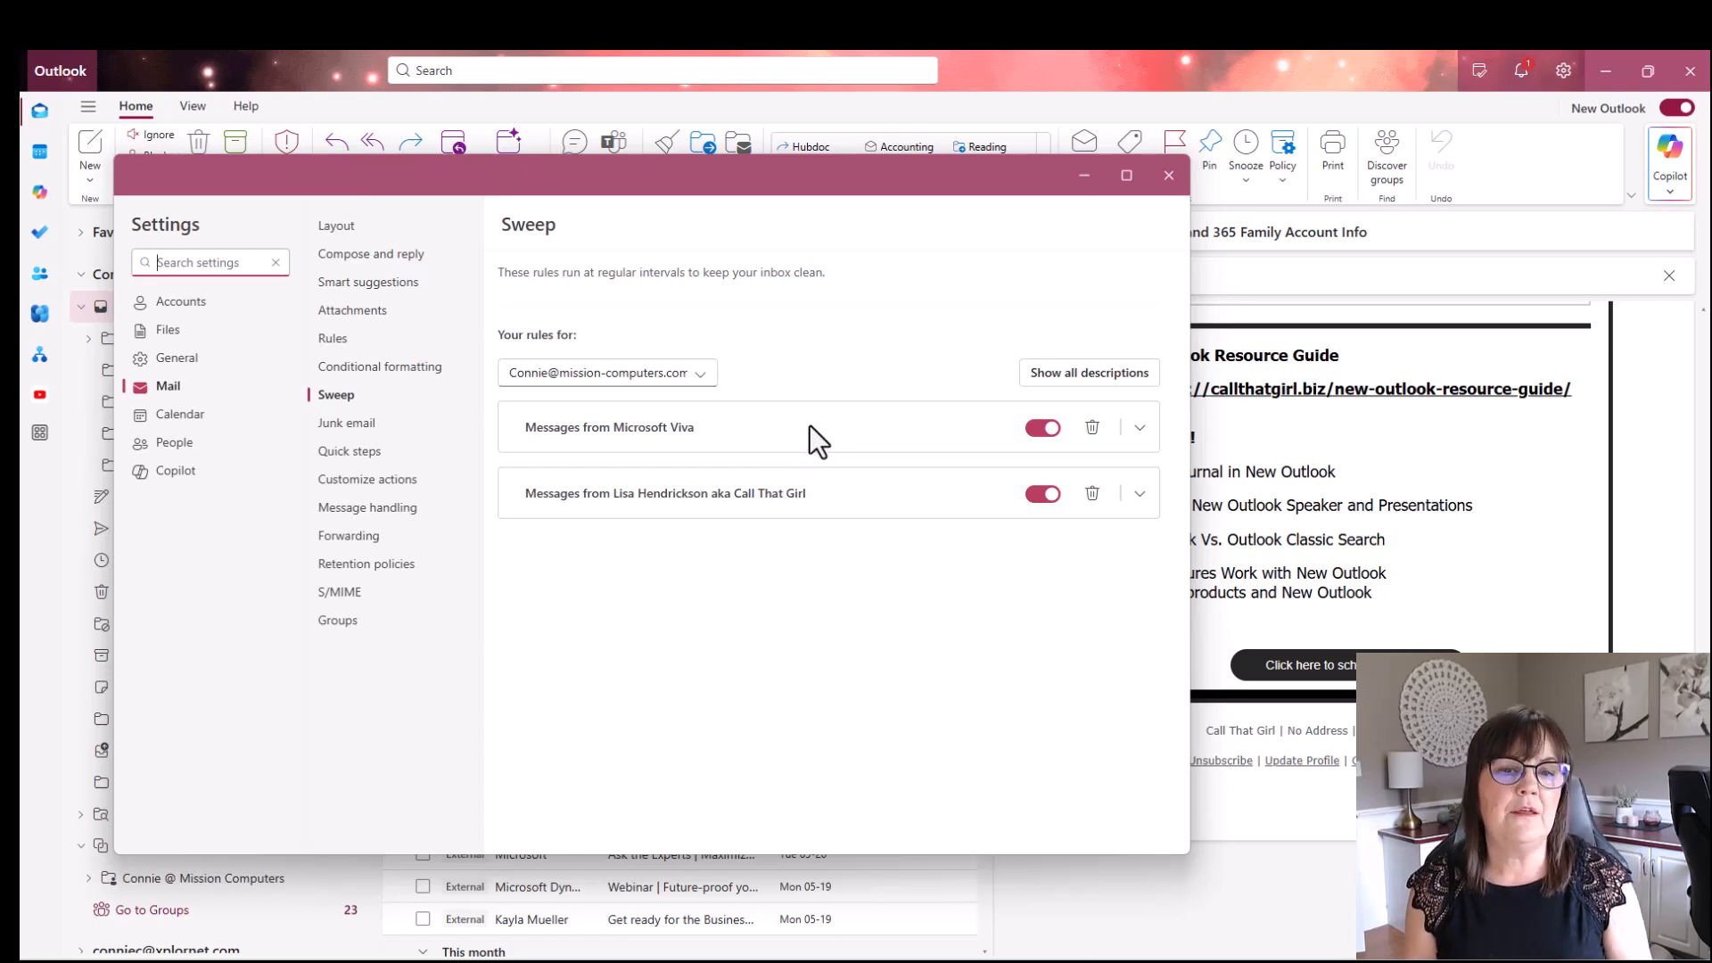
pyautogui.moveTo(646, 512)
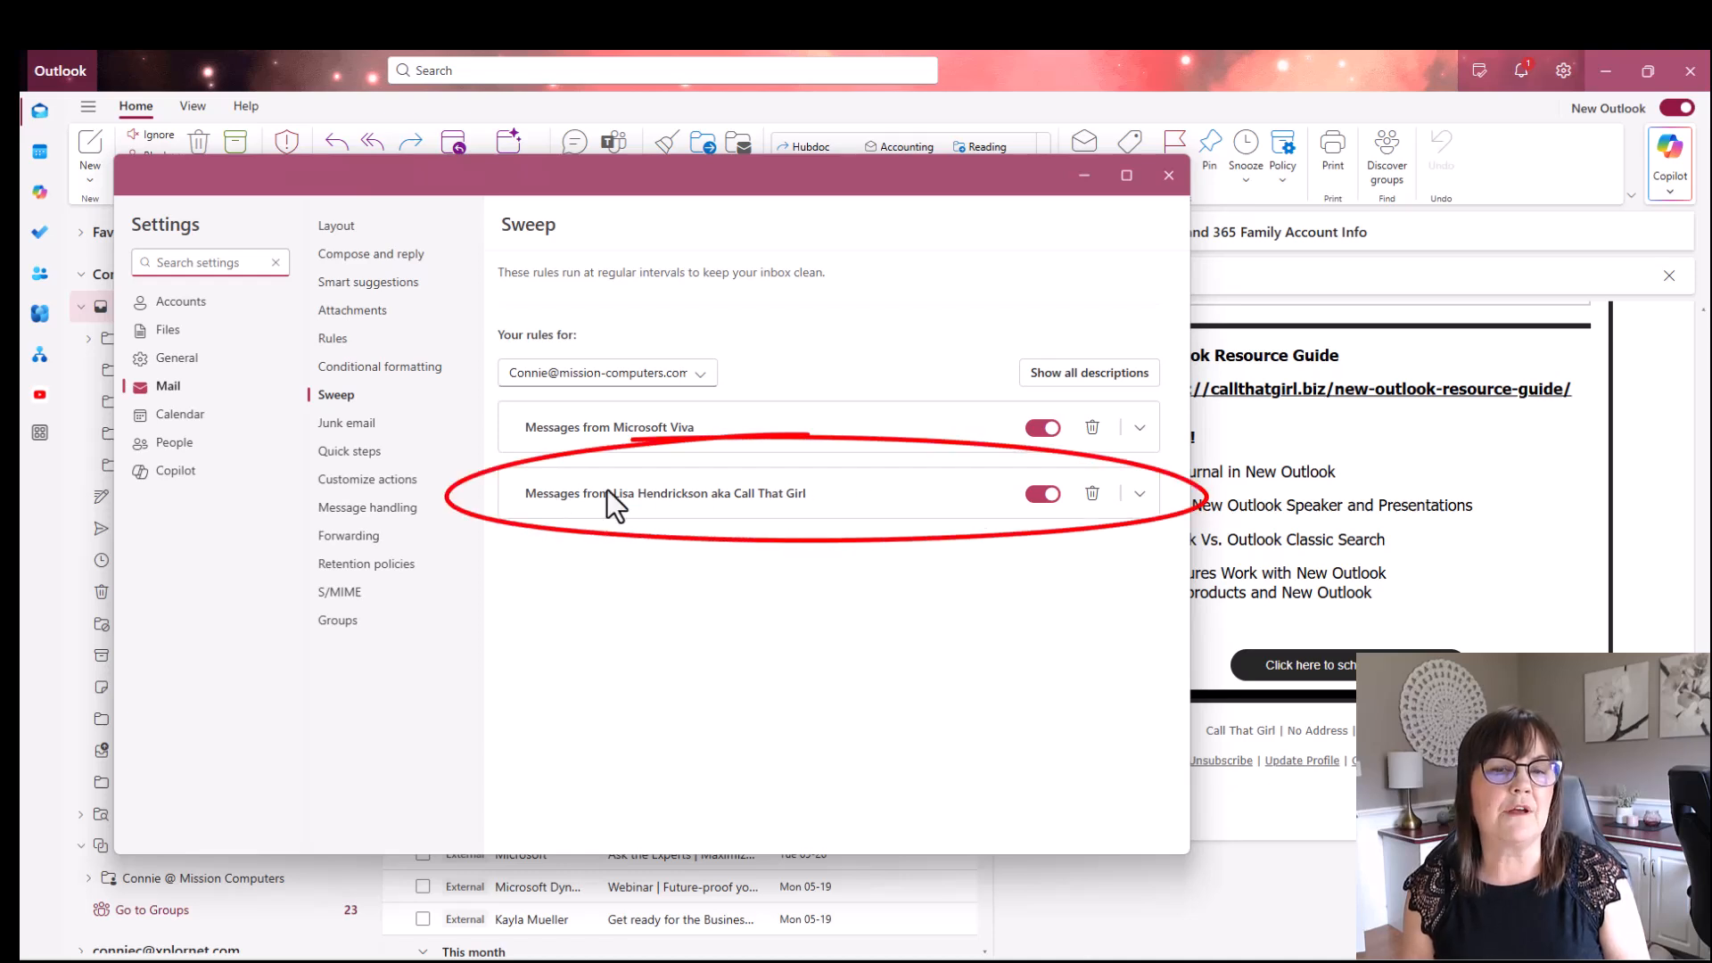
pyautogui.moveTo(824, 513)
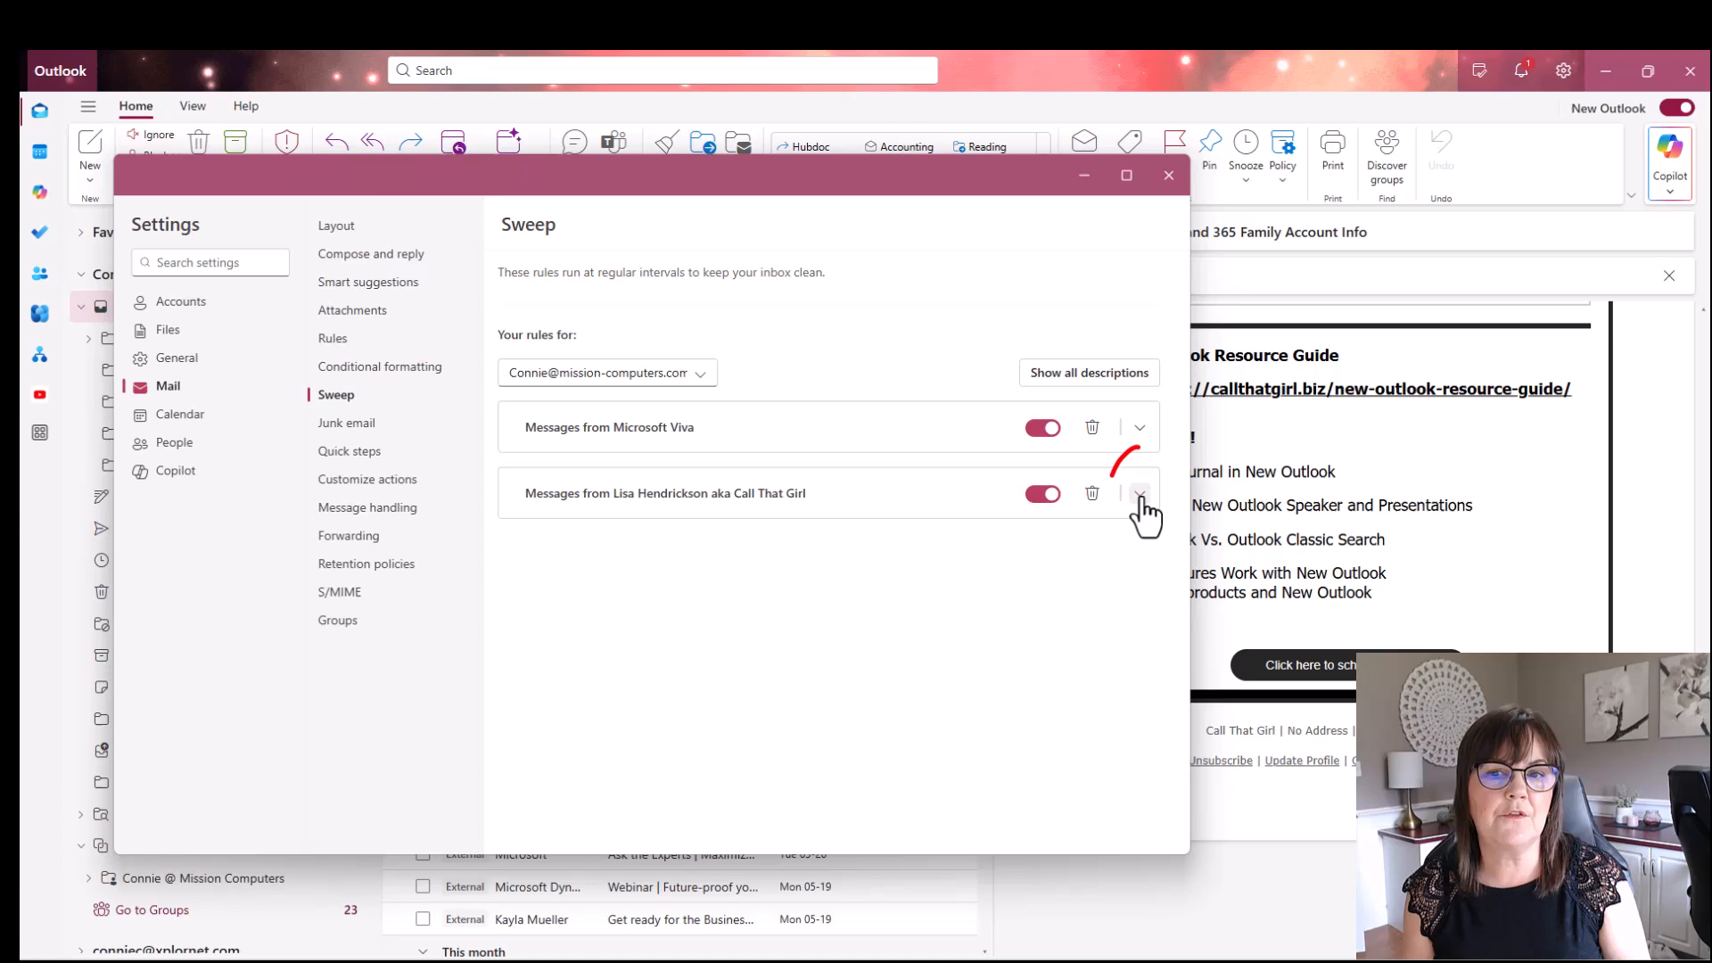
# Step: Expand the Call That Girl sweep rule, toggle it off and back on, and close Settings
pyautogui.click(1140, 493)
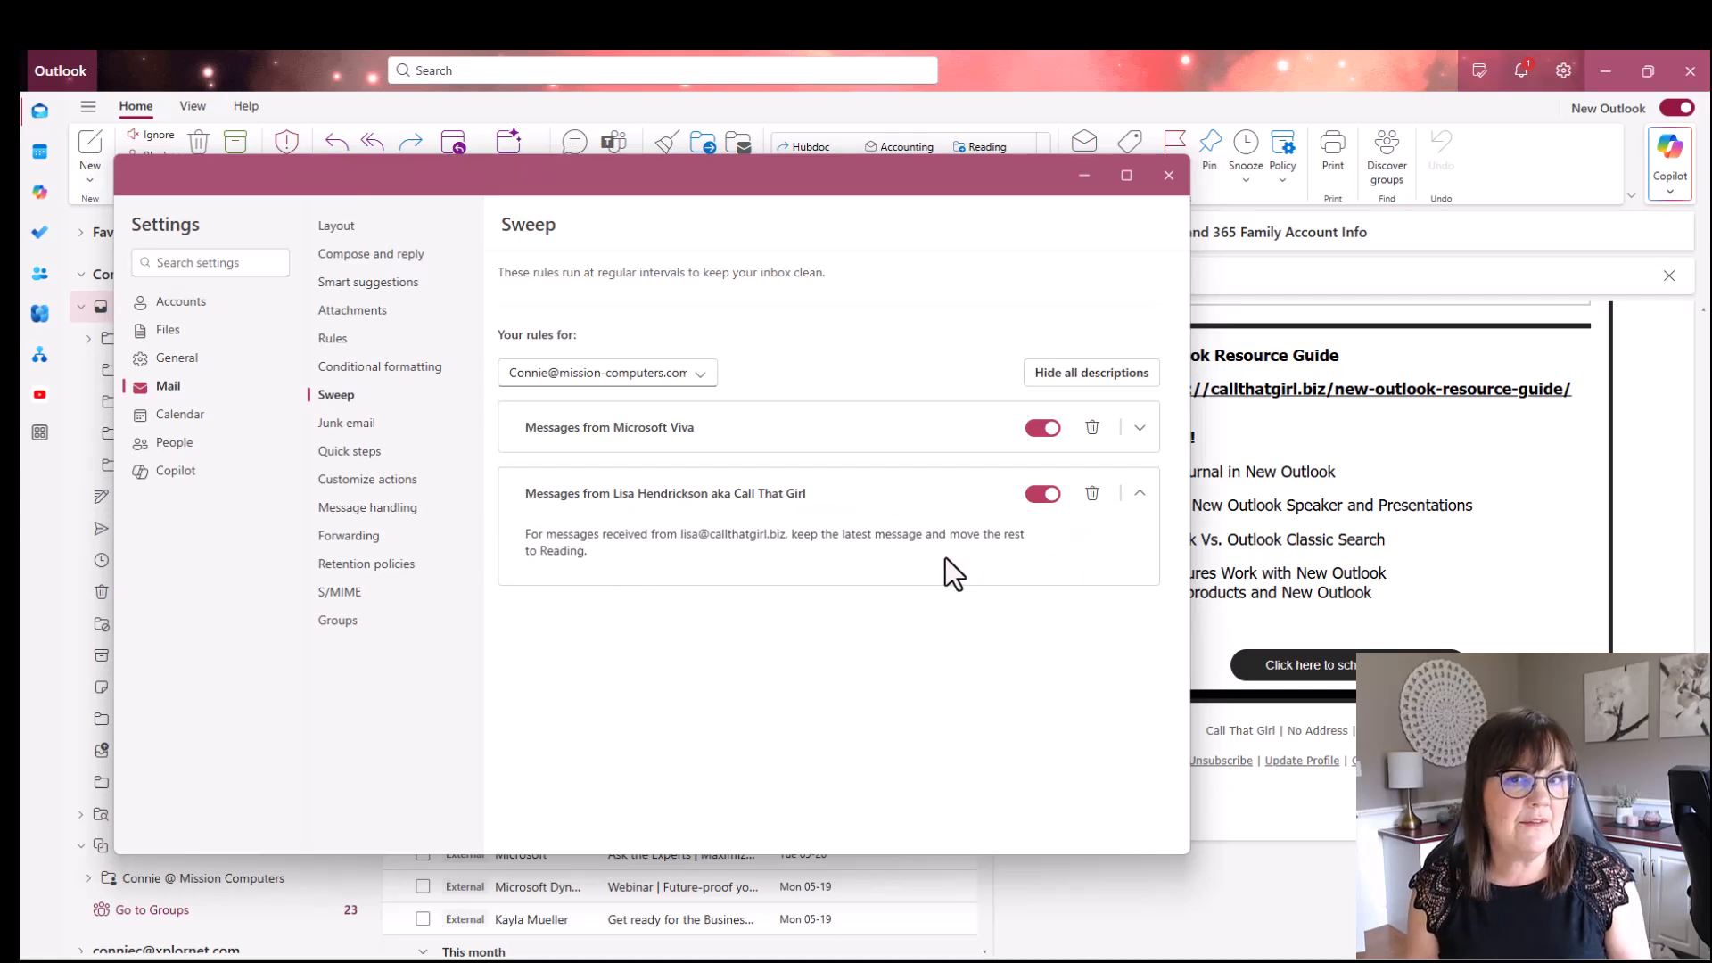
pyautogui.moveTo(961, 575)
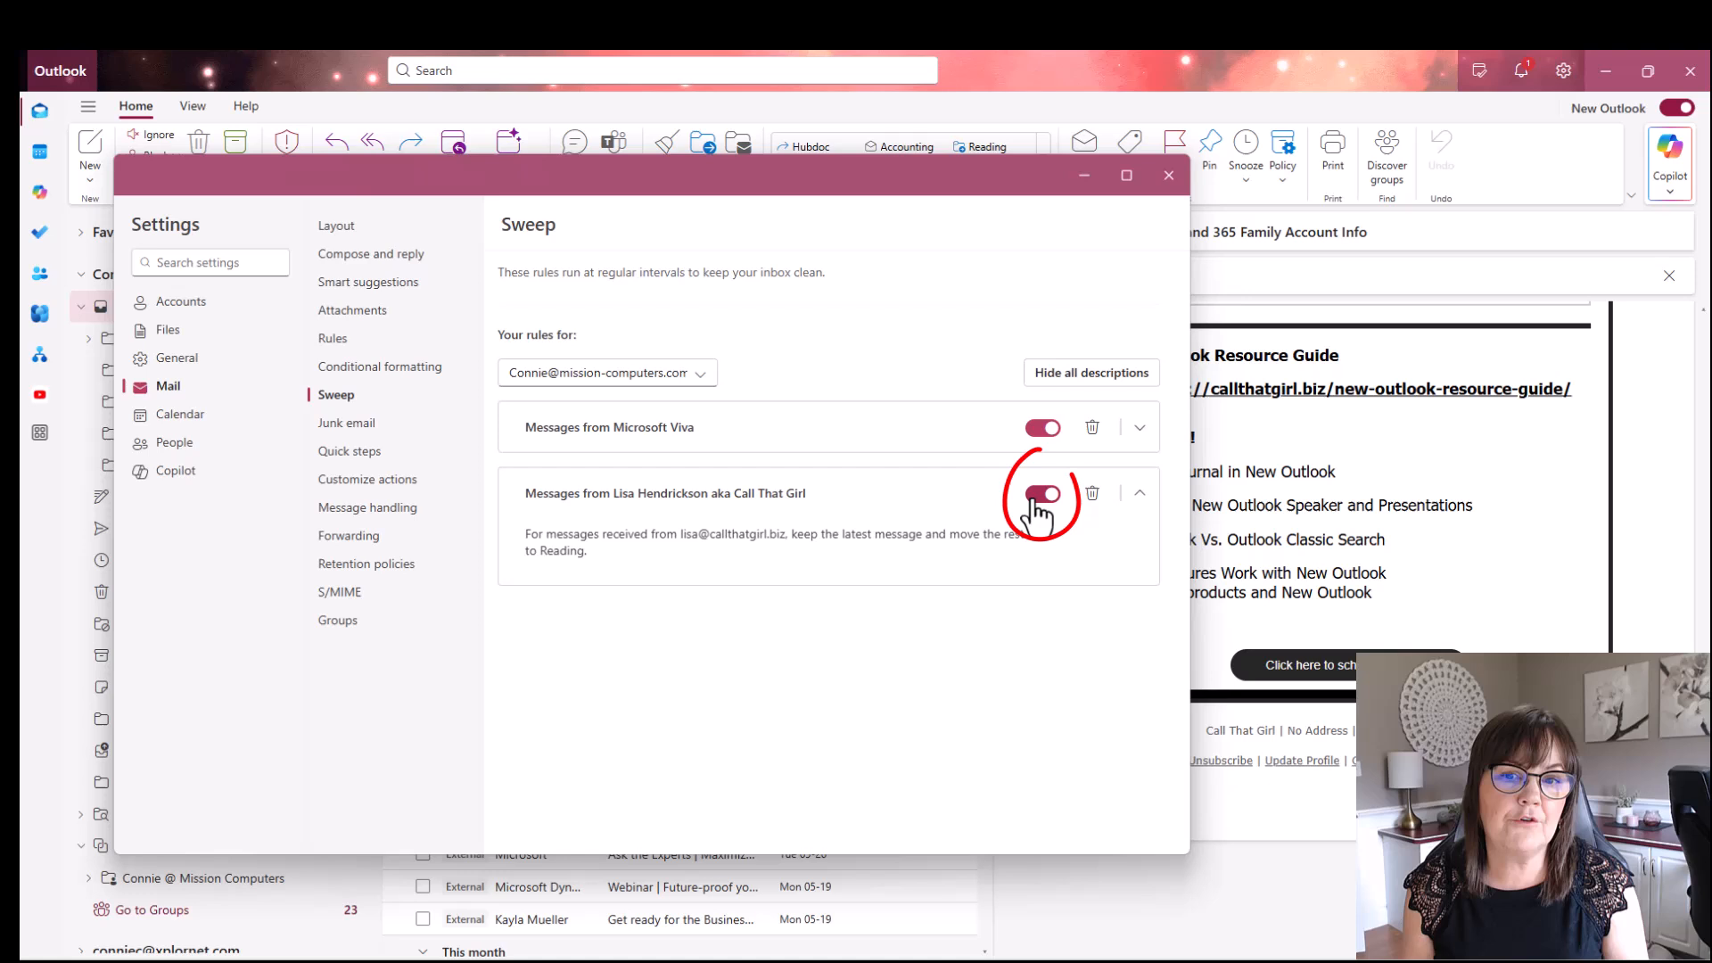
pyautogui.click(1042, 494)
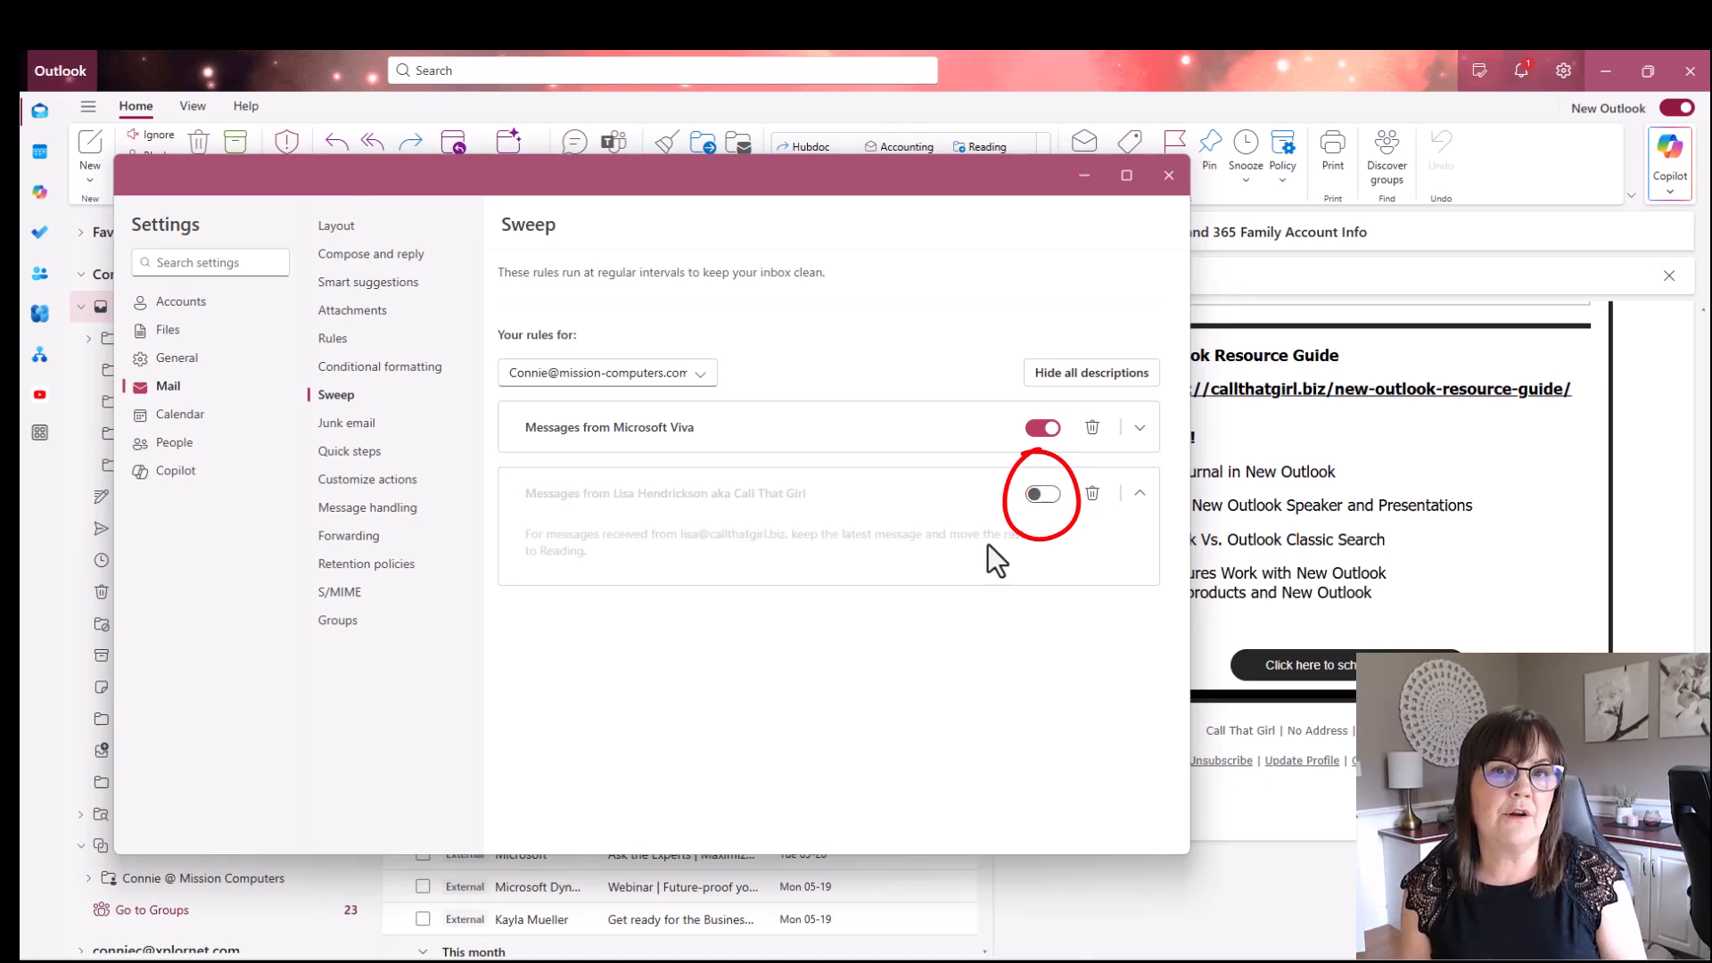
pyautogui.click(1042, 494)
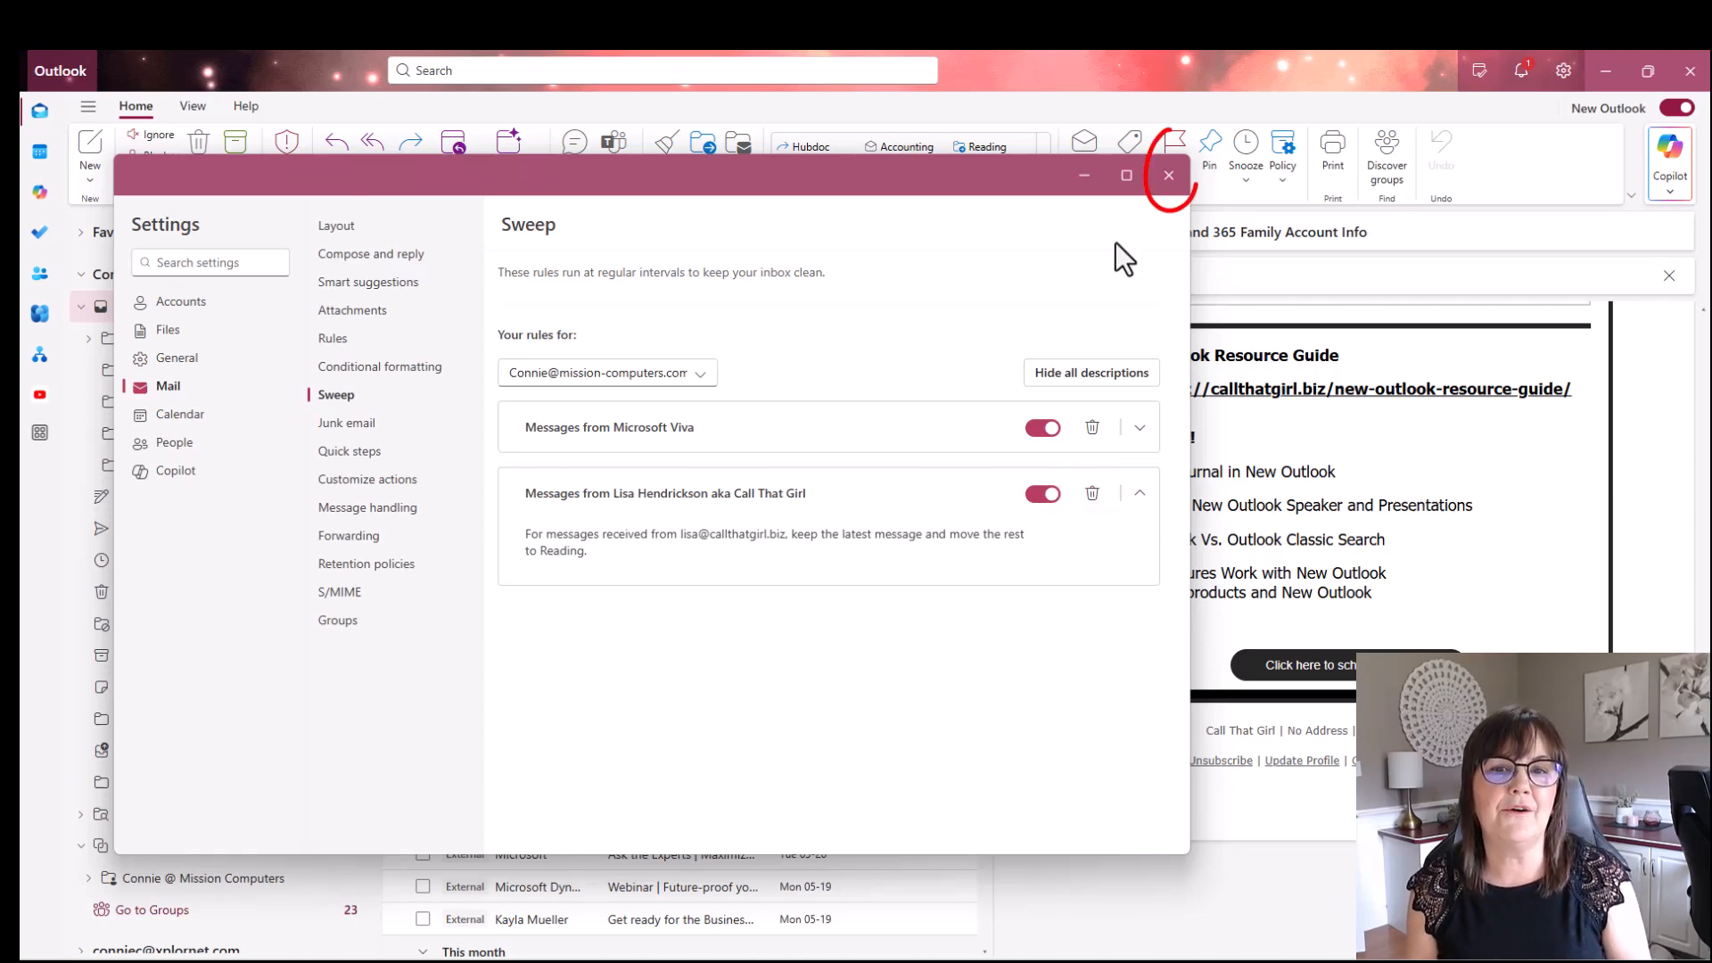
pyautogui.click(1168, 174)
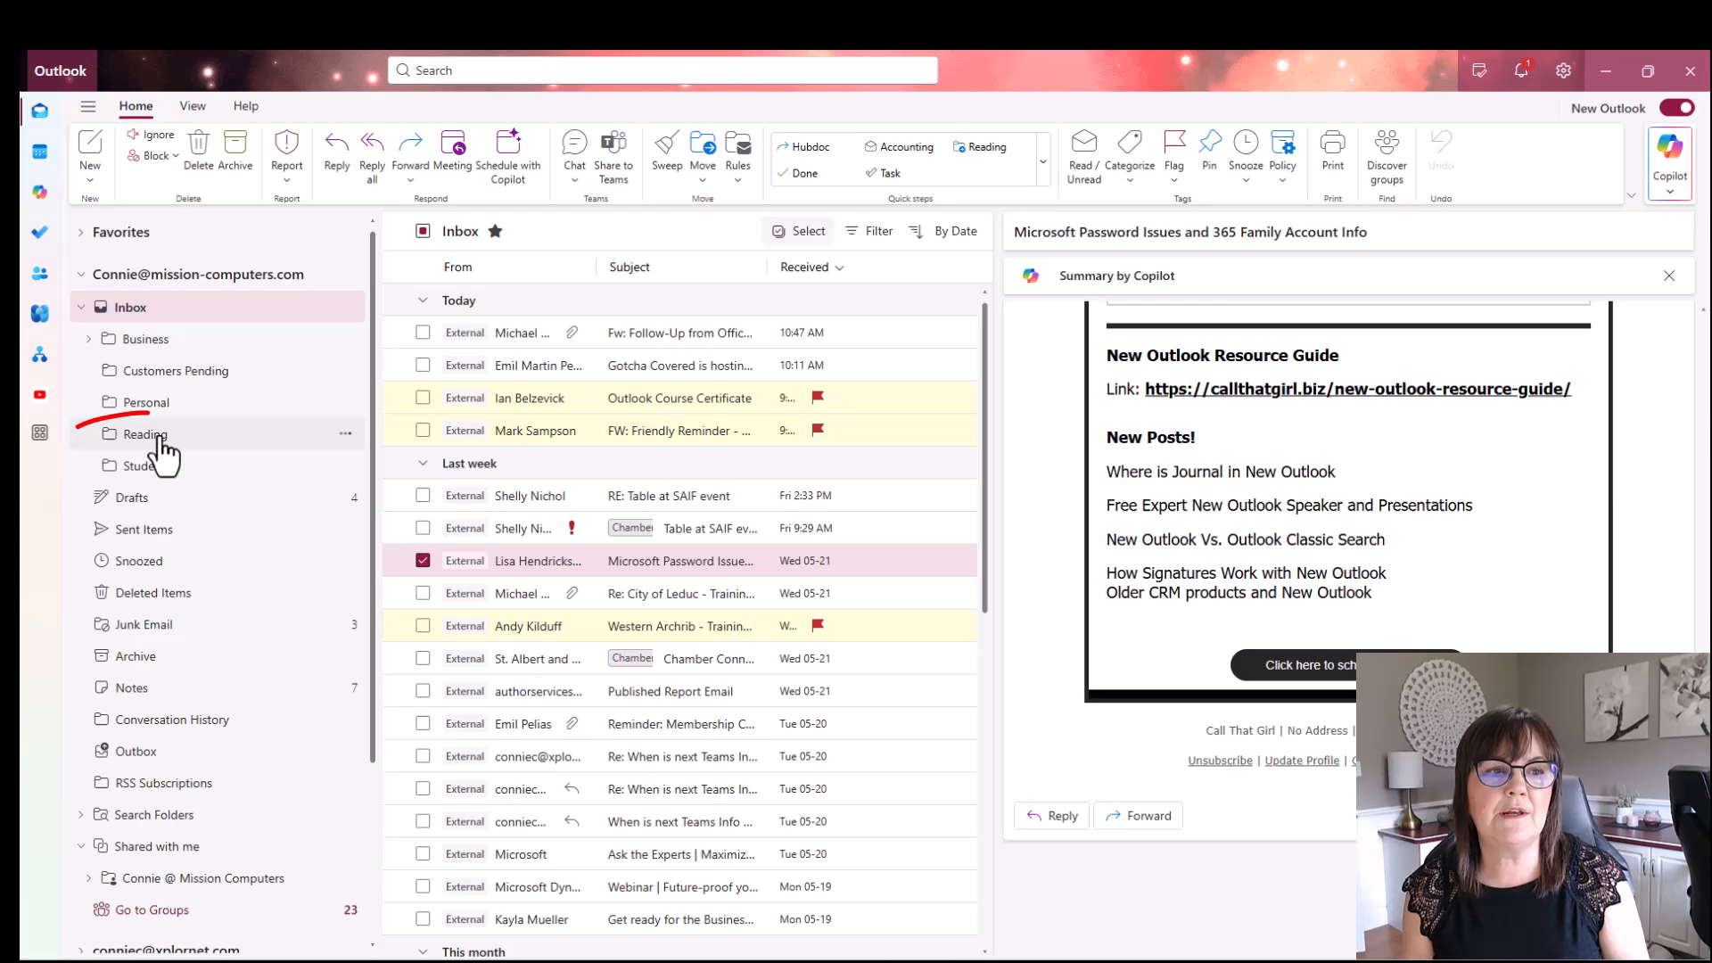
pyautogui.click(145, 434)
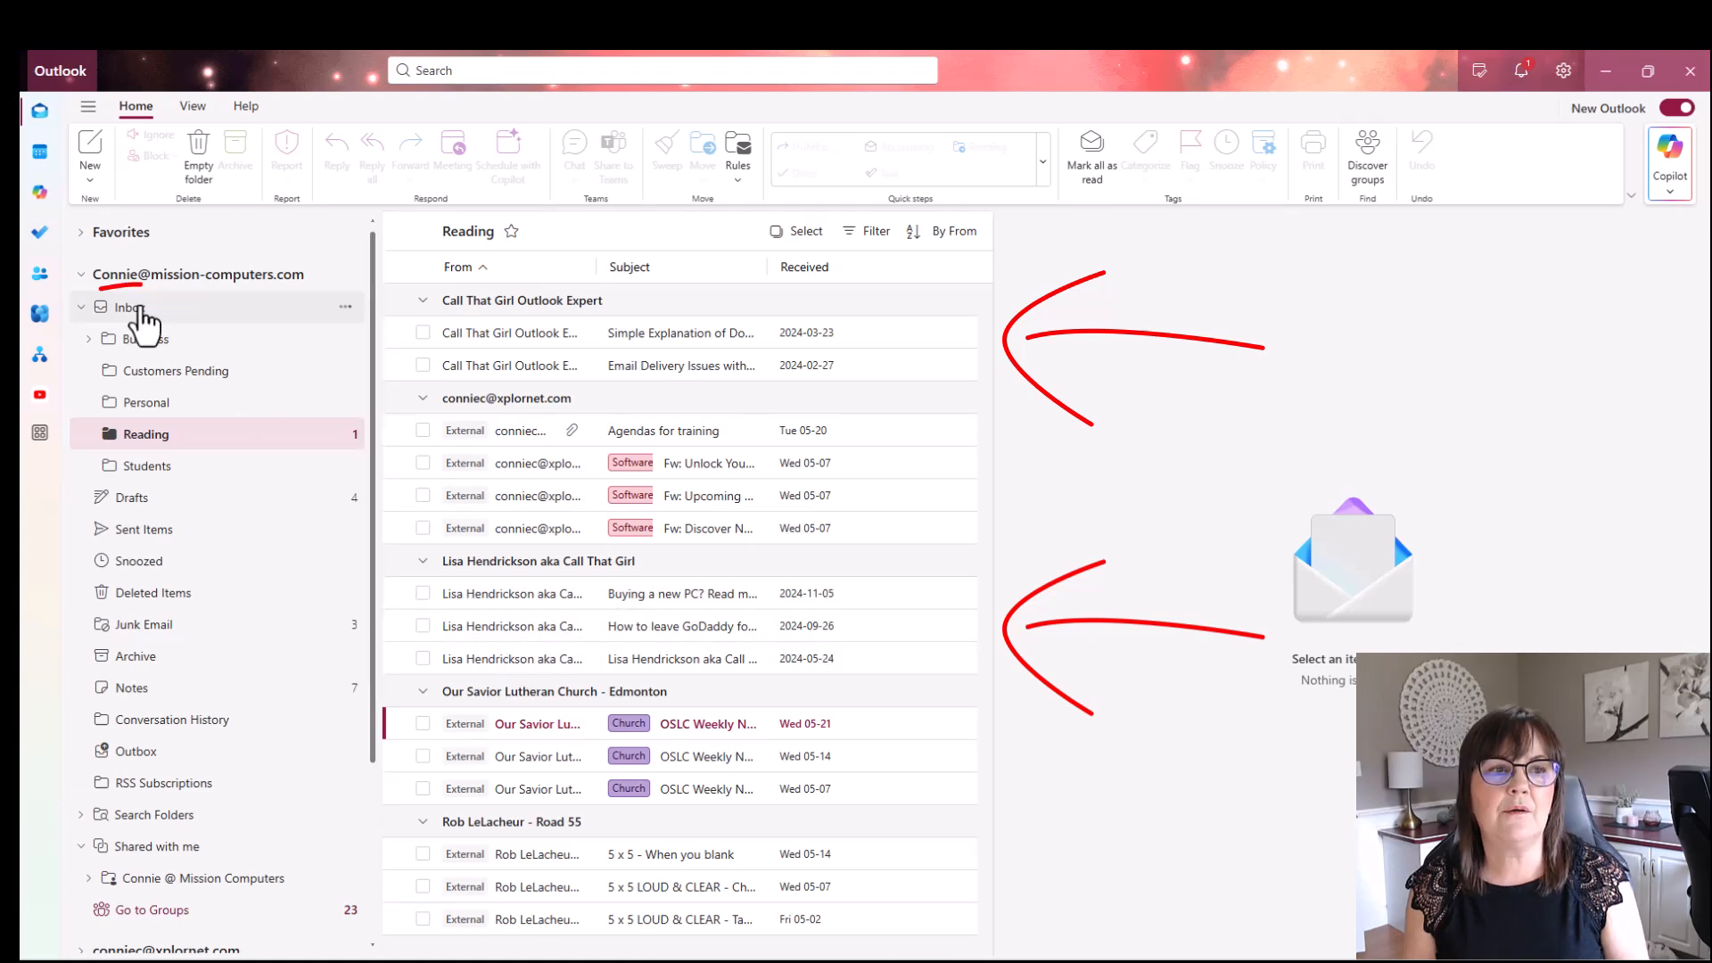
pyautogui.click(121, 307)
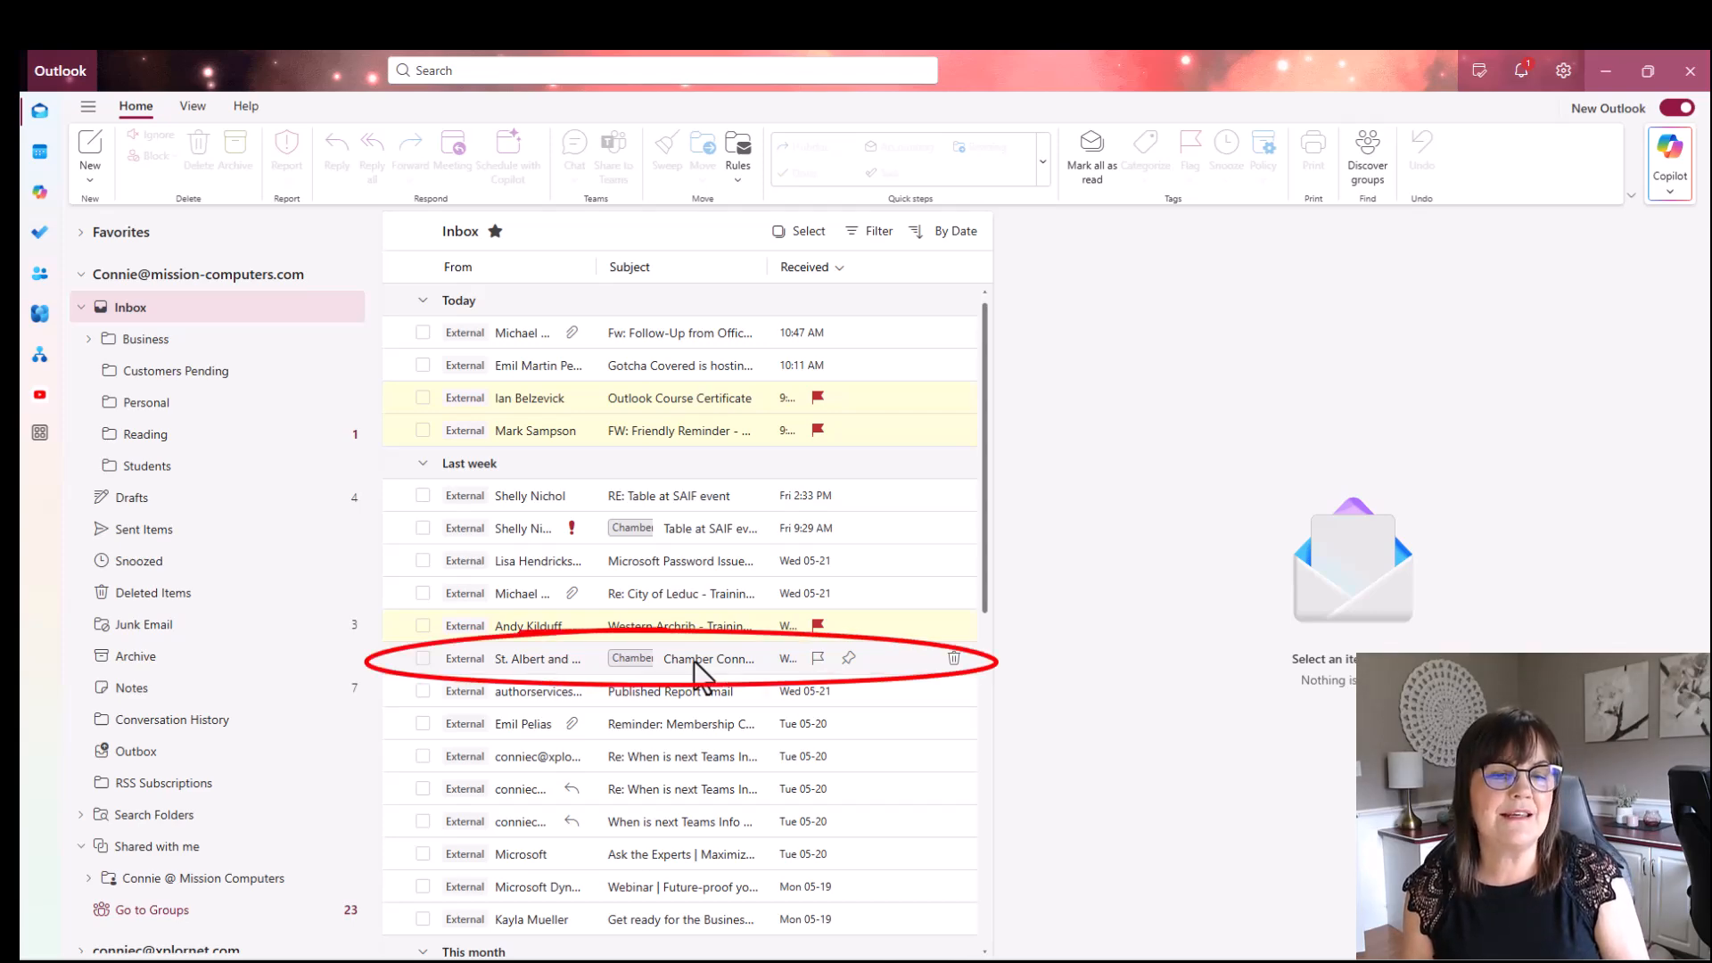
pyautogui.click(709, 659)
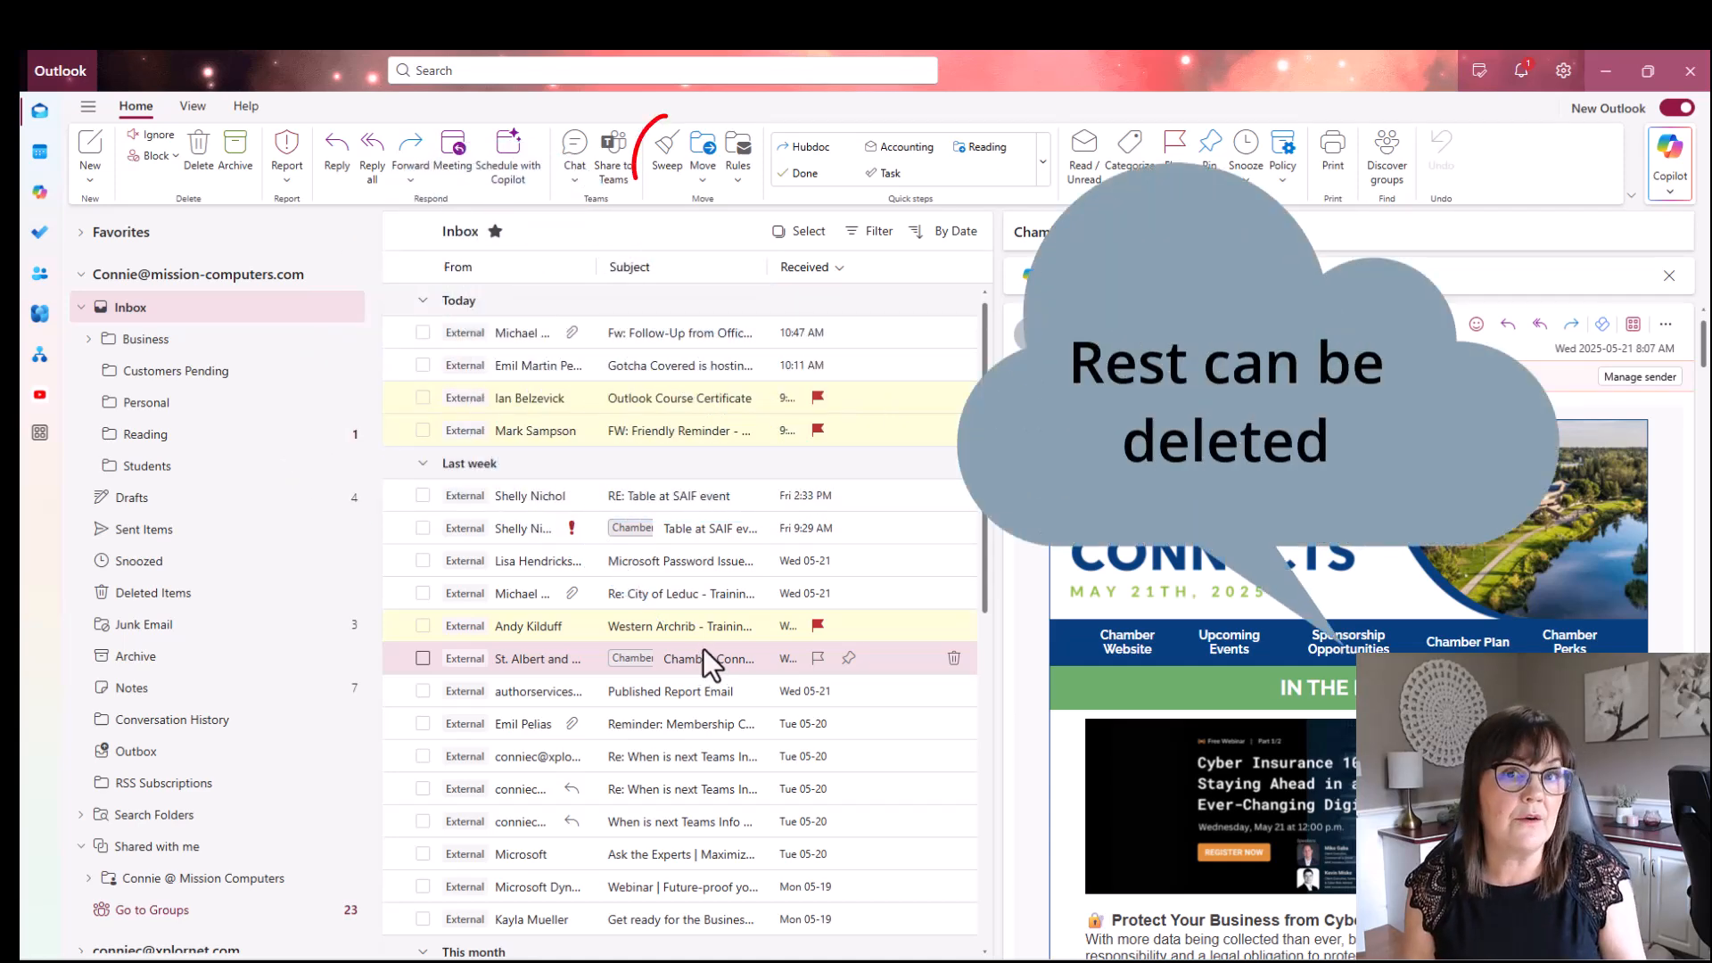
# Step: Sweep Chamber Connects mail: keep the latest, send the rest to Deleted Items, then view rules
pyautogui.click(666, 145)
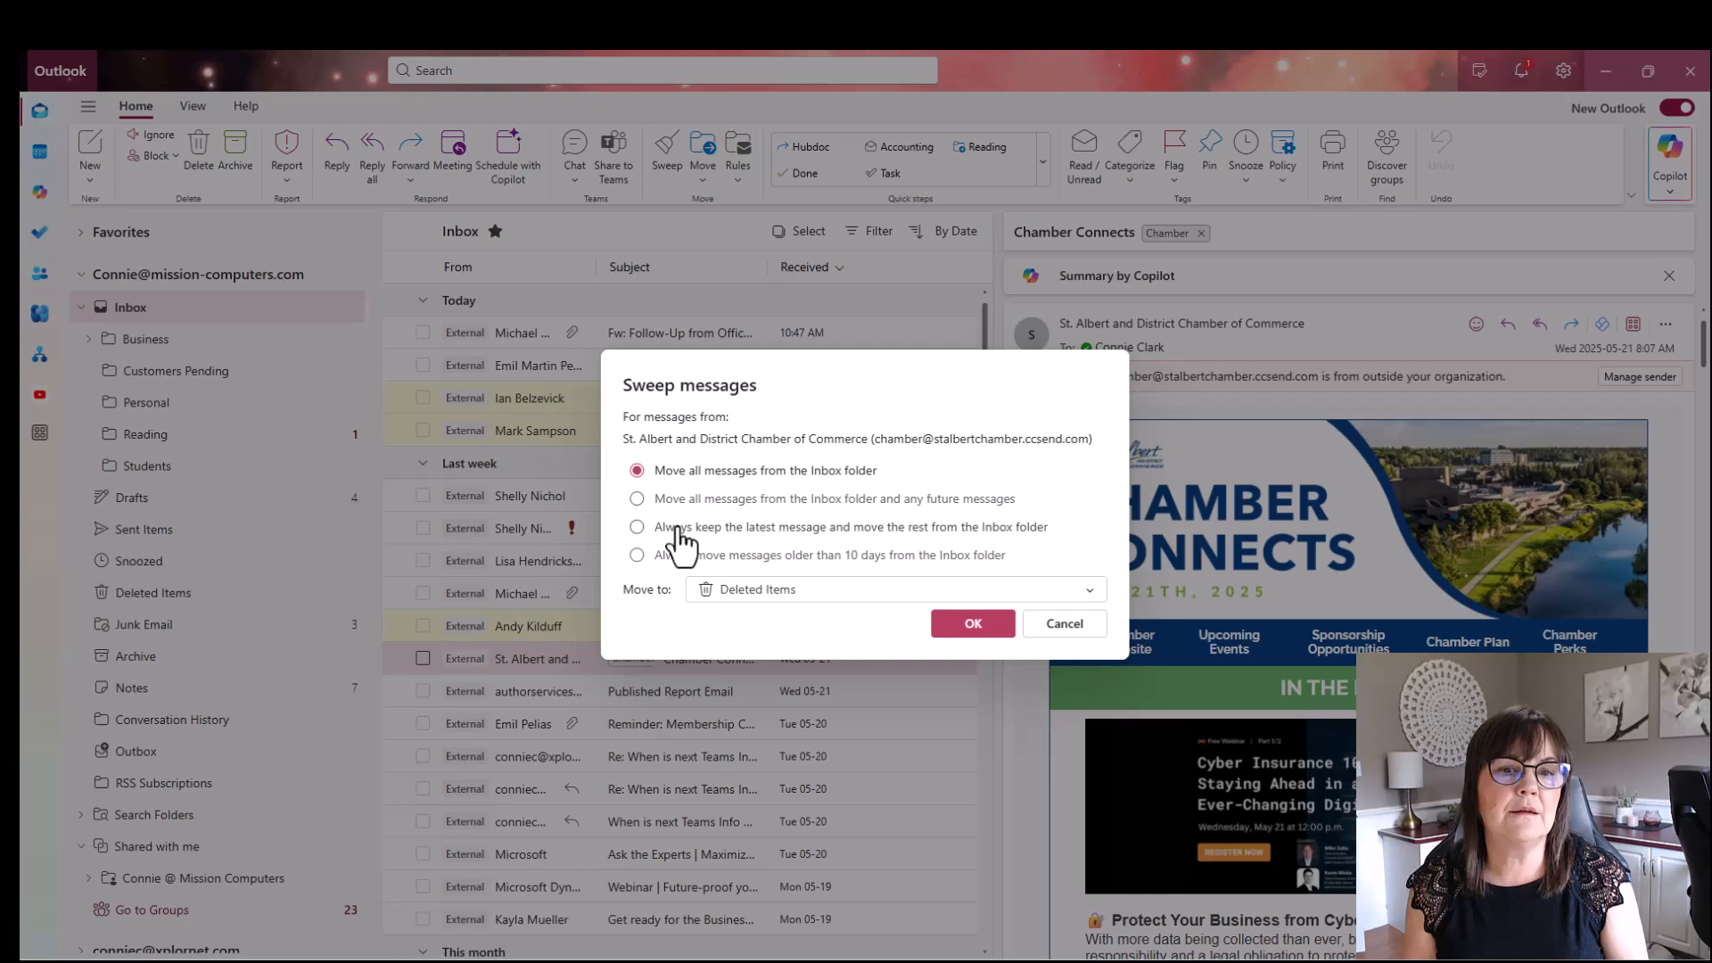
pyautogui.click(637, 527)
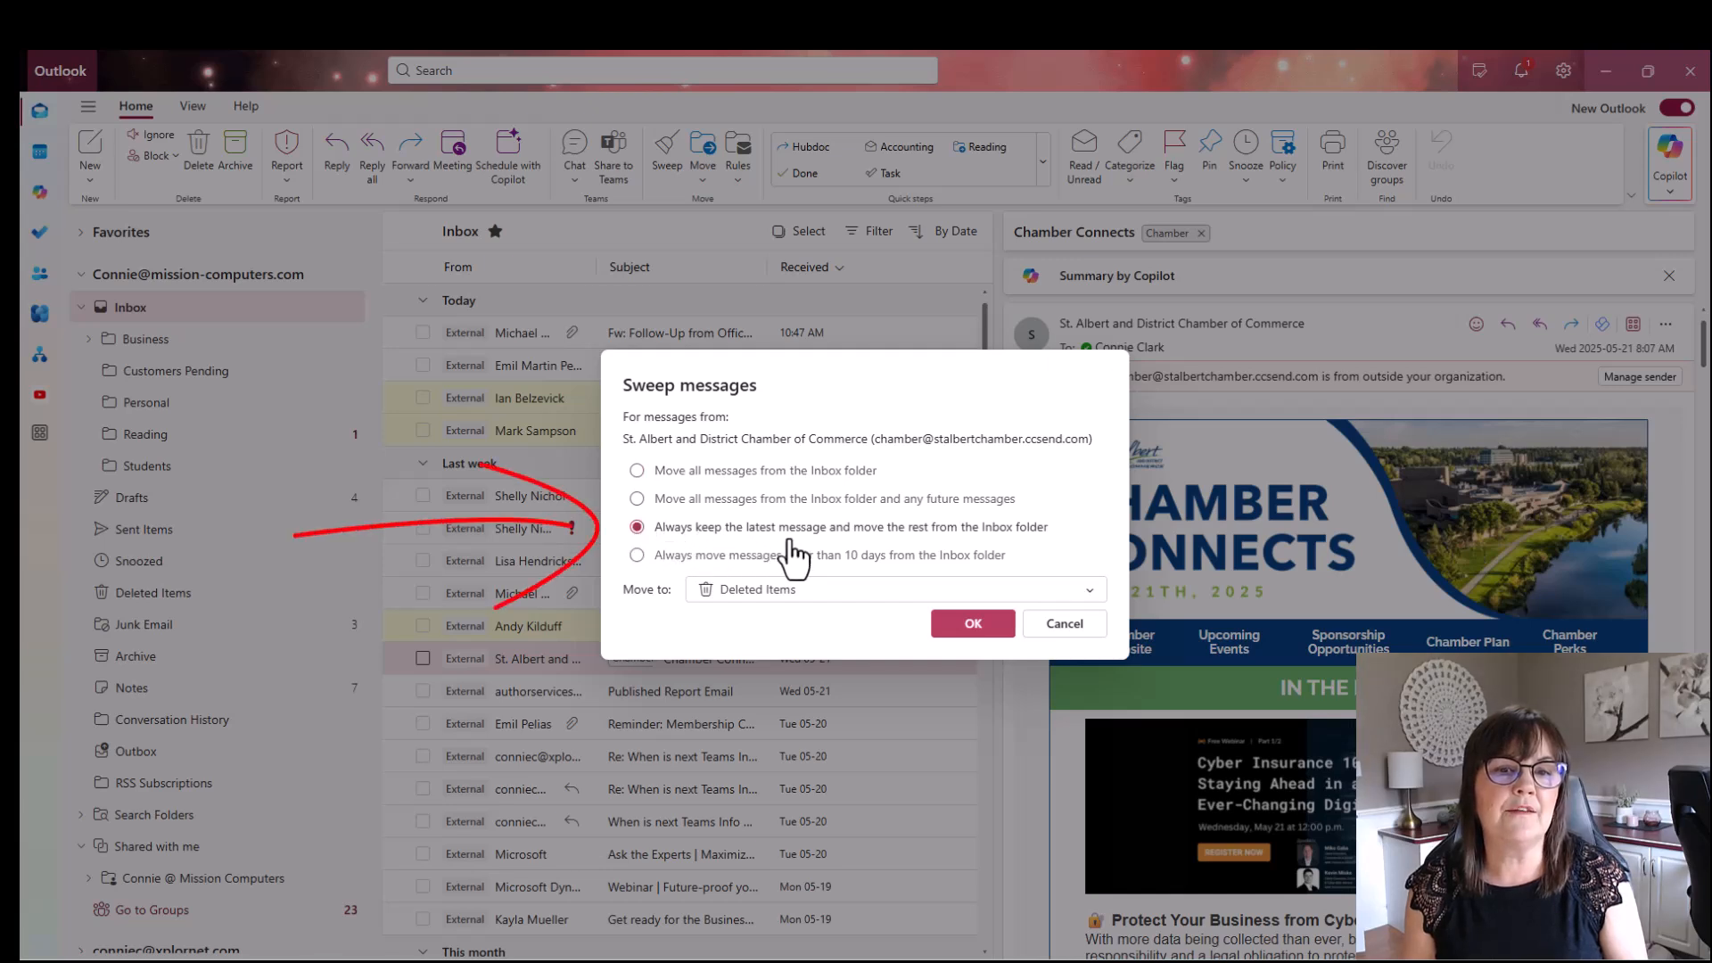
pyautogui.moveTo(1045, 556)
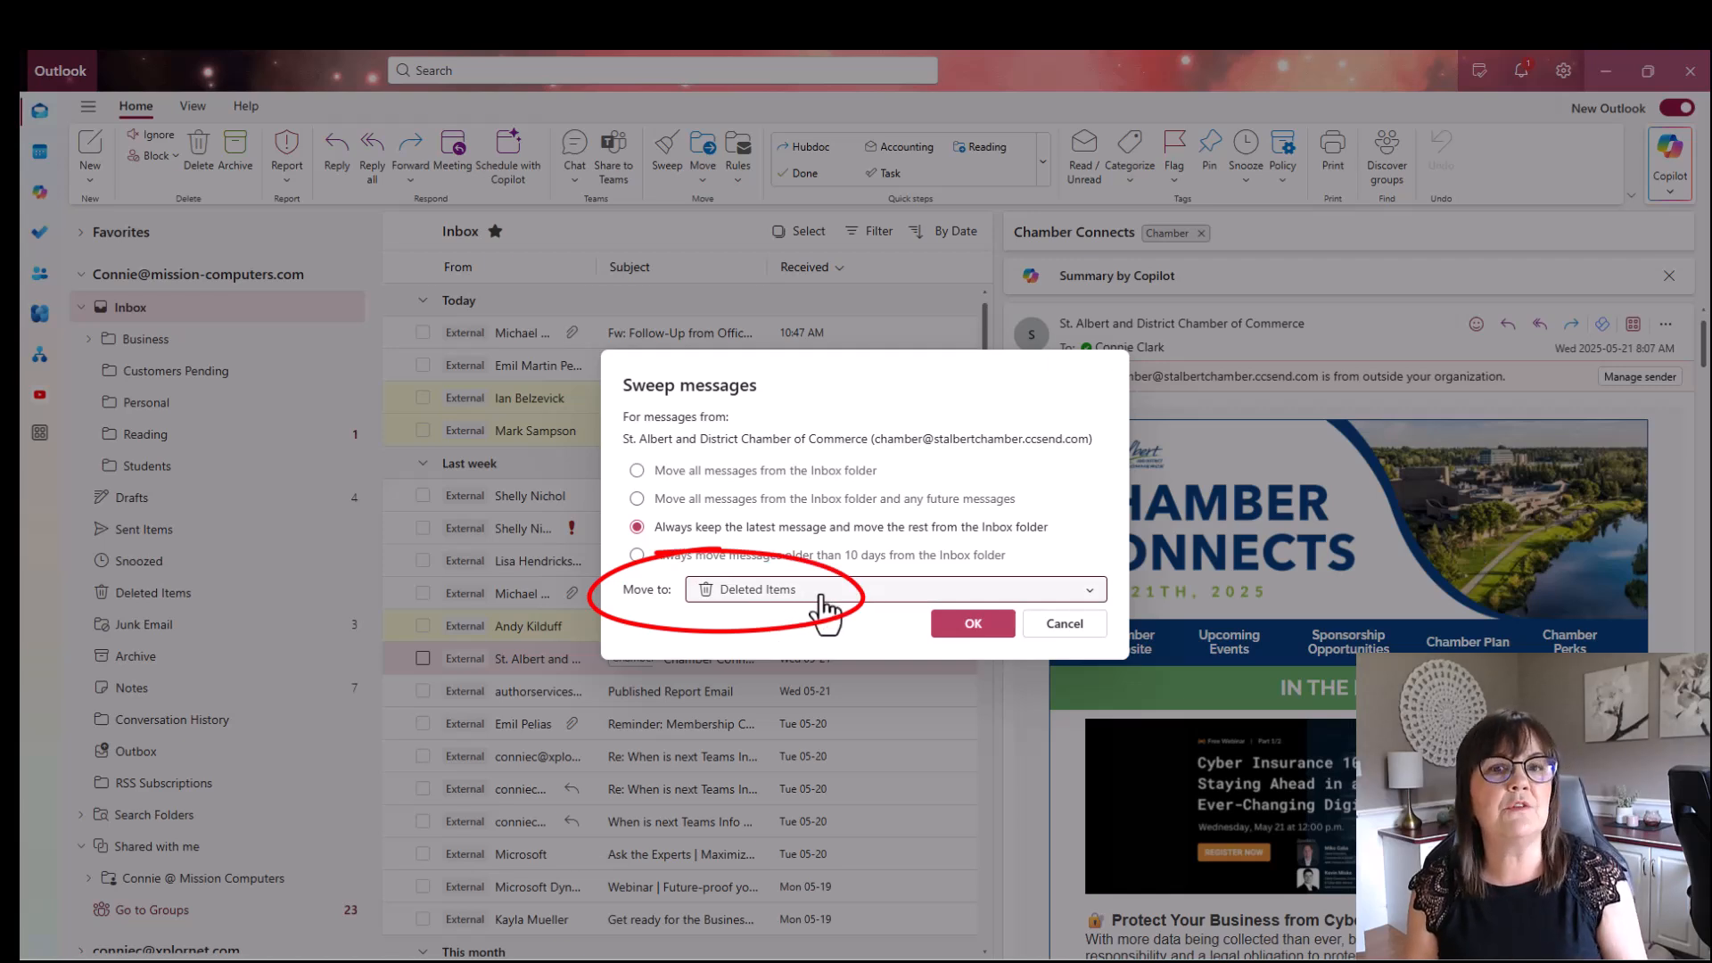
pyautogui.click(895, 590)
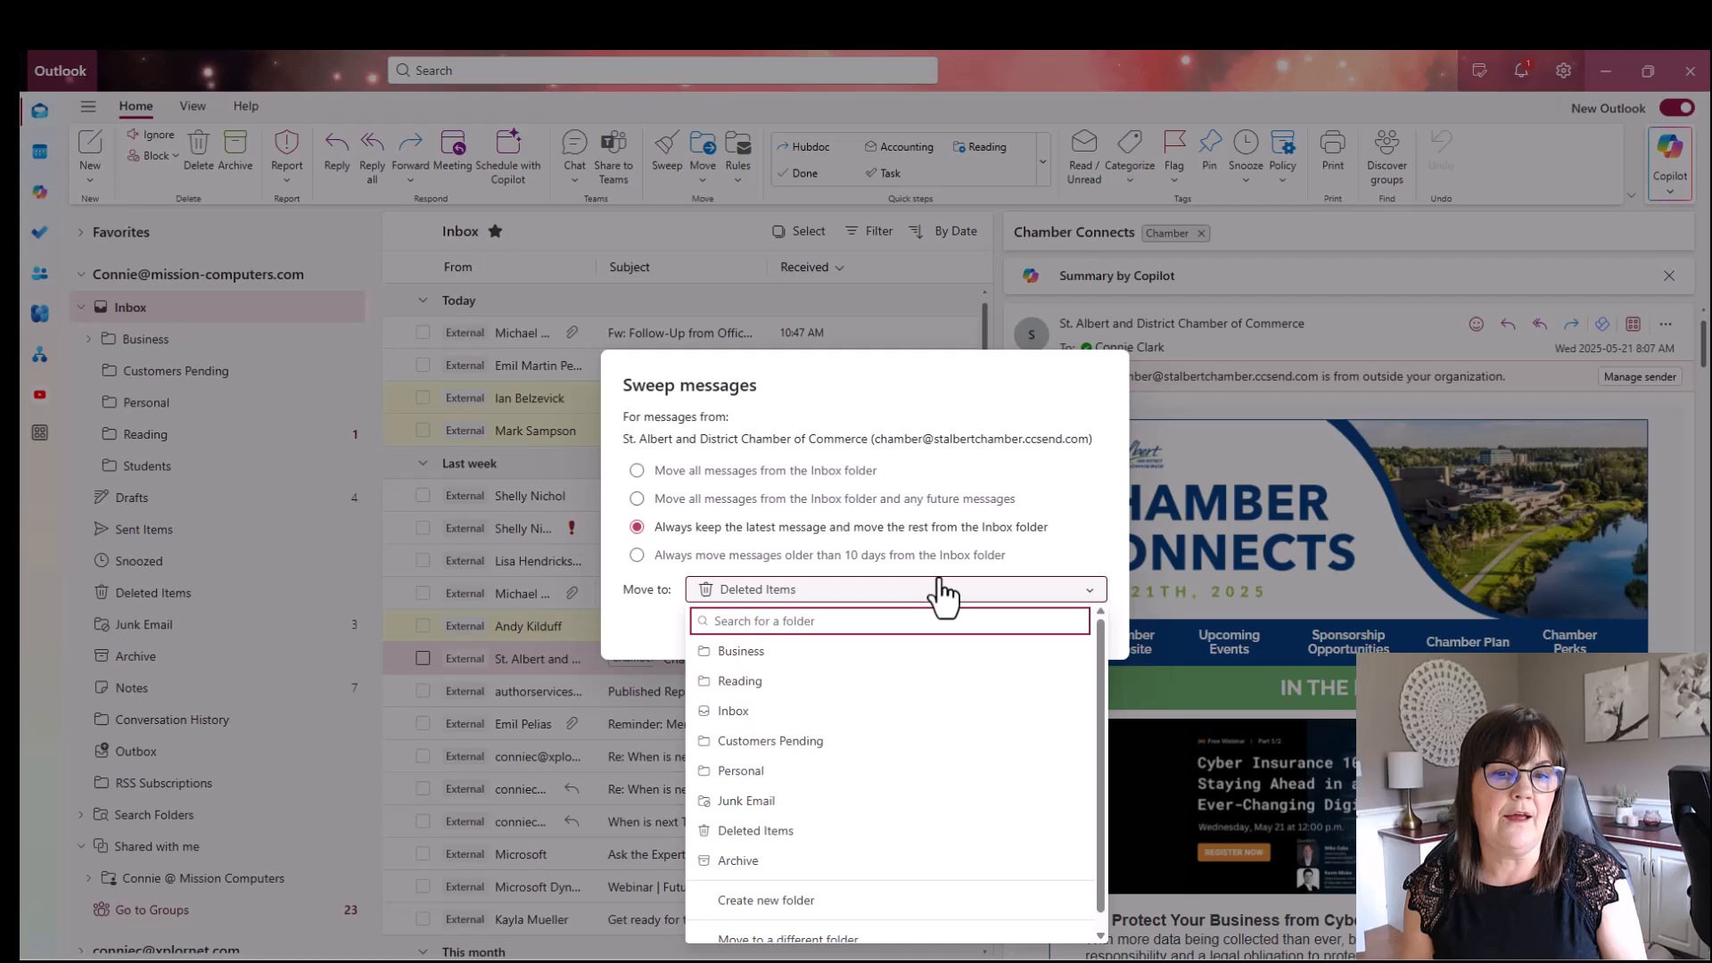
pyautogui.click(897, 589)
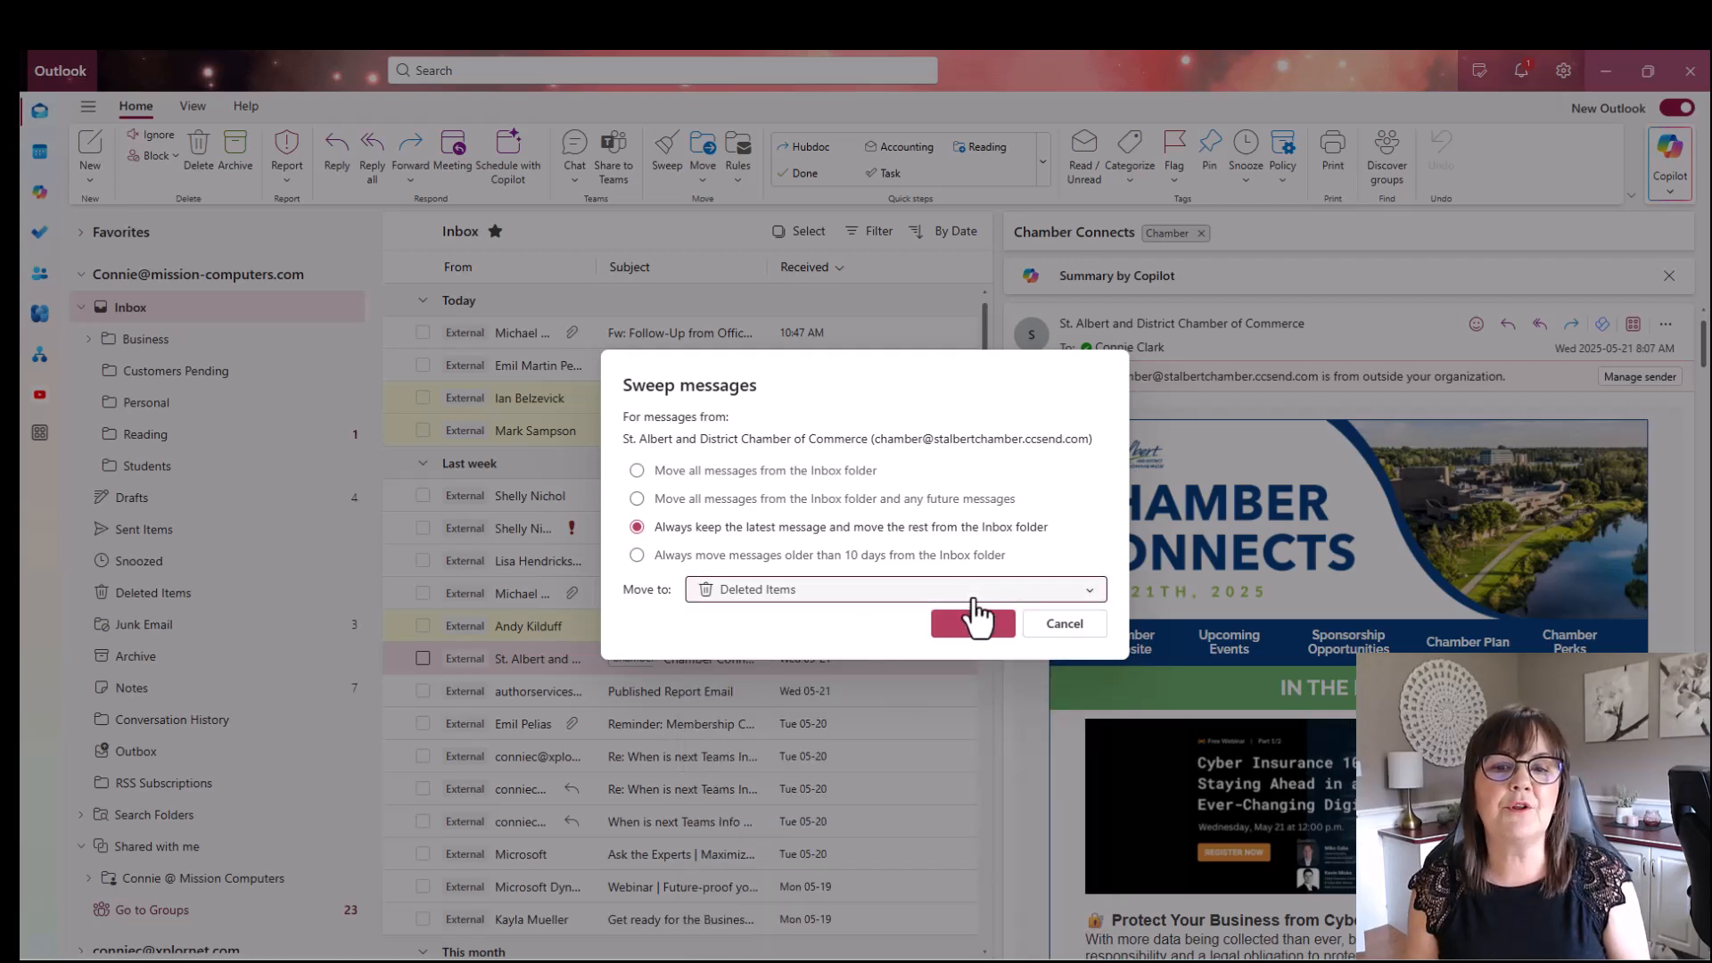
pyautogui.click(973, 623)
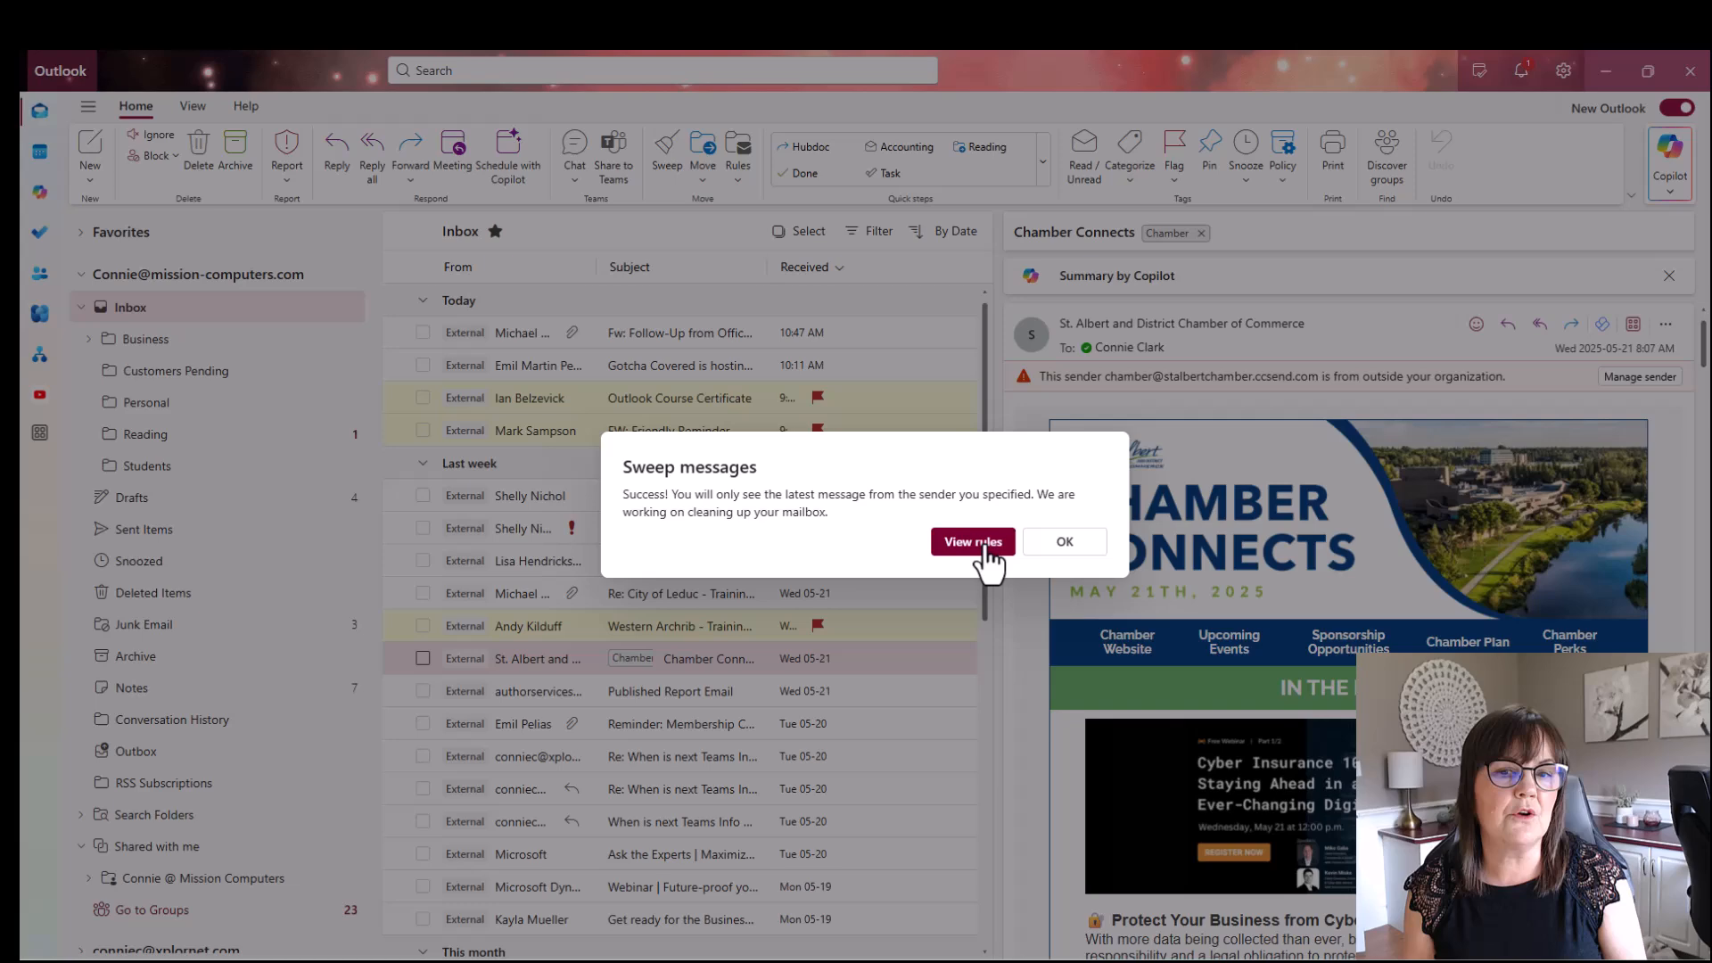
pyautogui.click(973, 541)
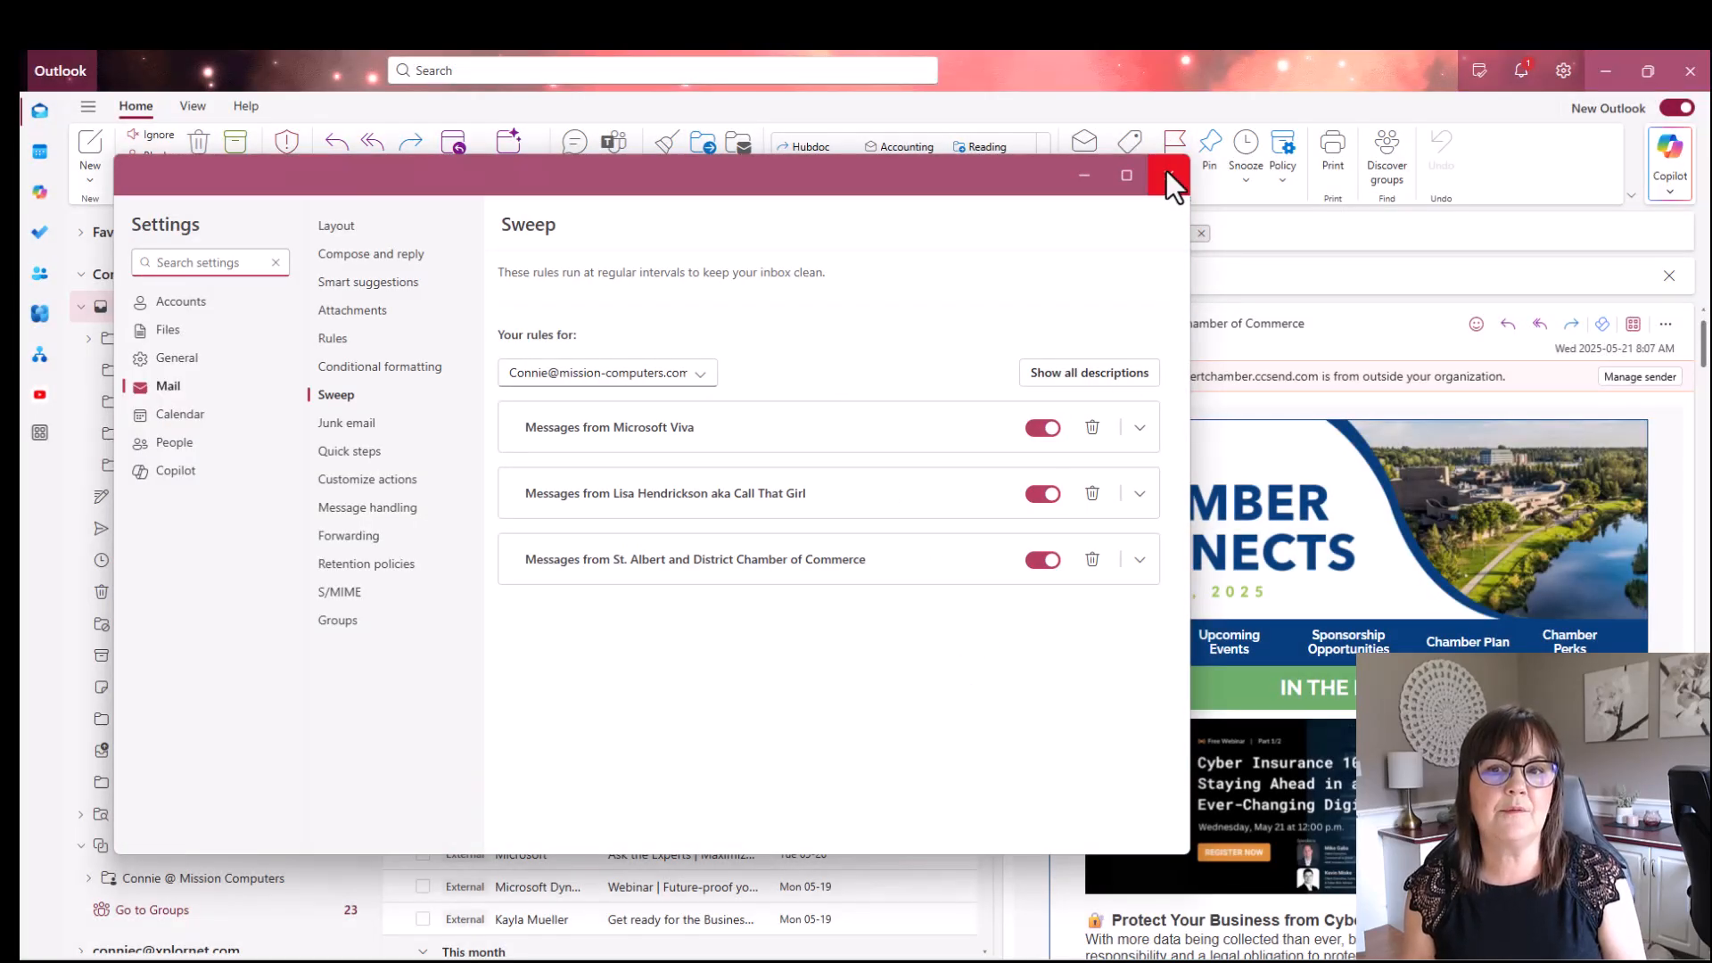
# Step: Close Settings after seeing the Chamber of Commerce rule listed among three sweep rules
pyautogui.click(1167, 174)
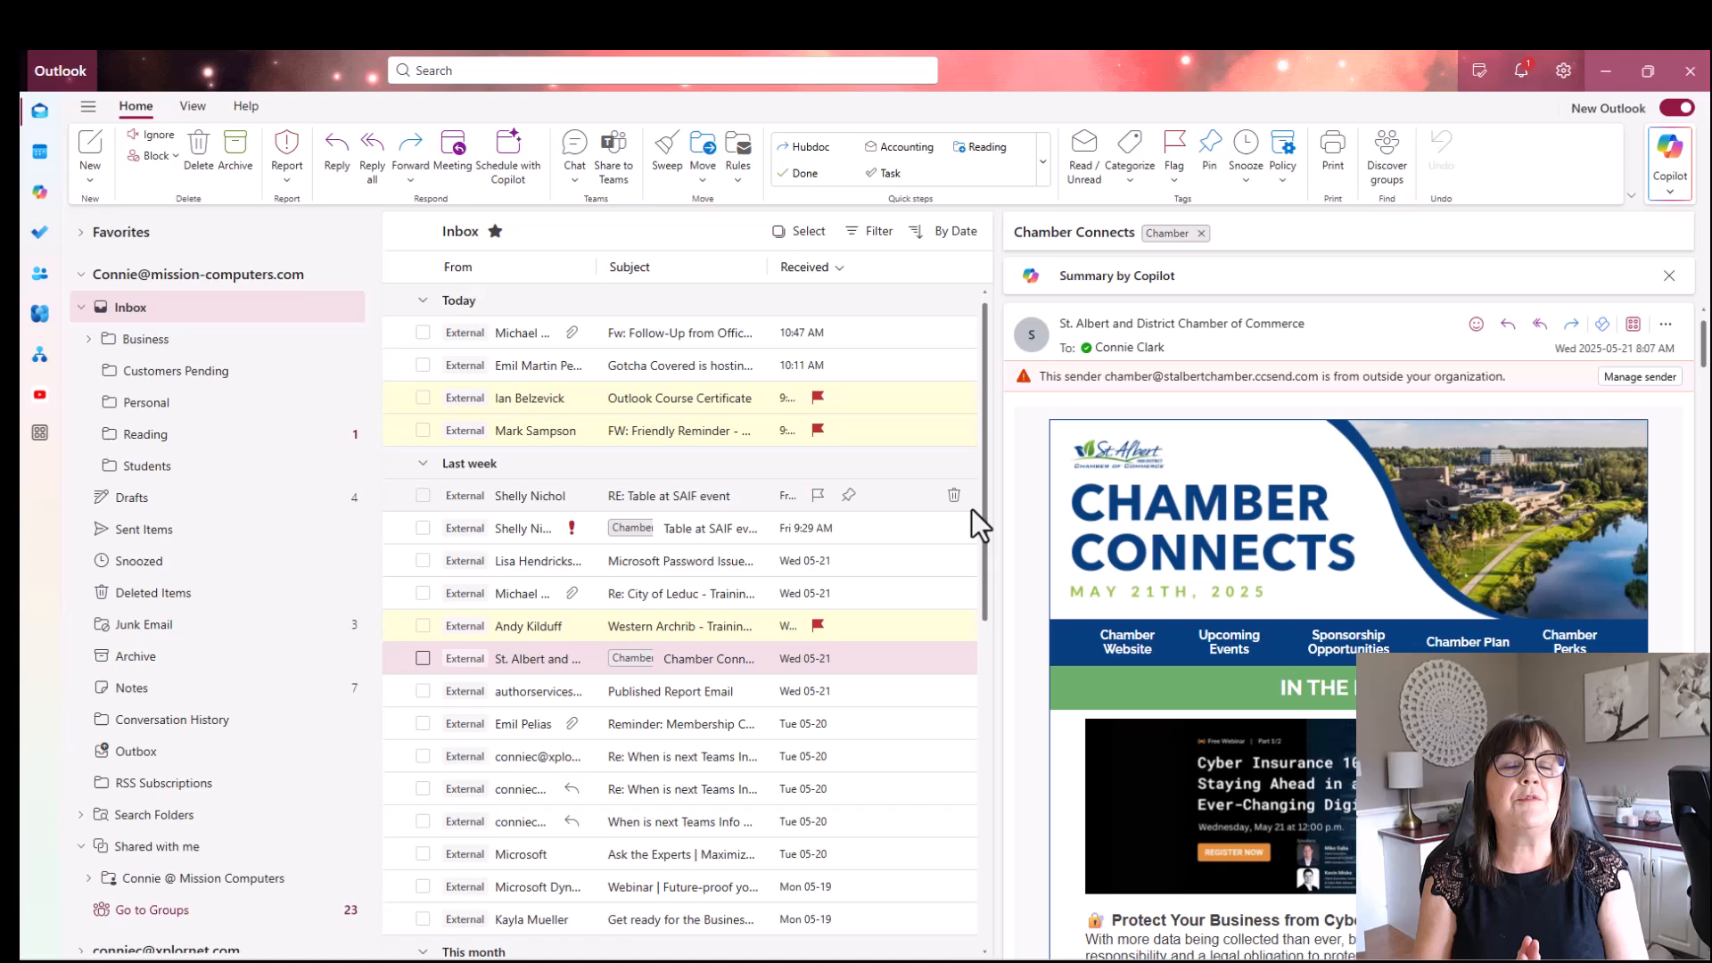